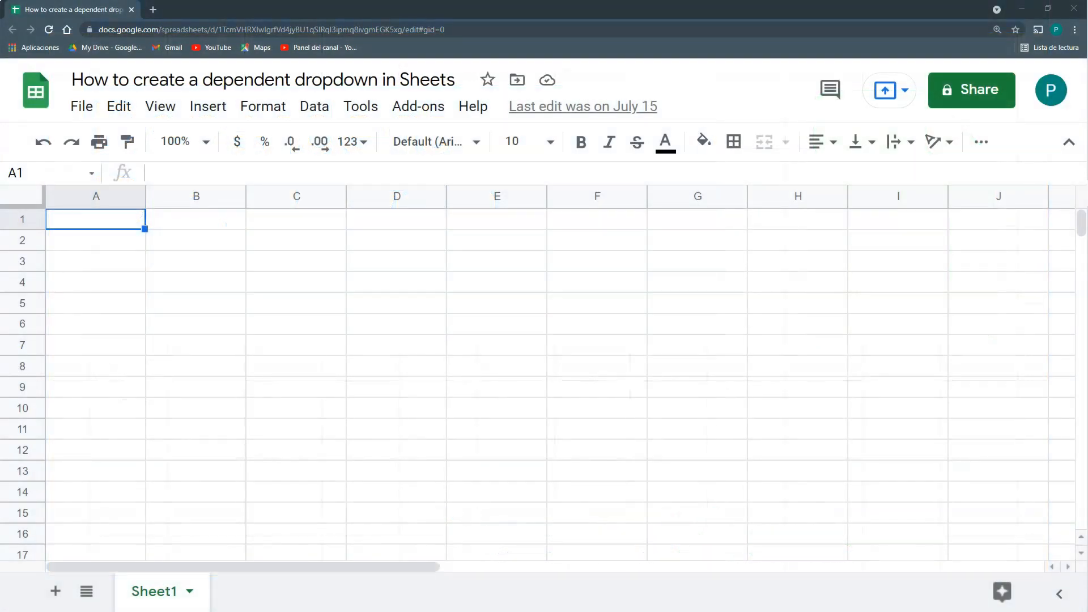
Give B2 a list-of-items validation dropdown offering Colombia, USA and Canada
click(196, 241)
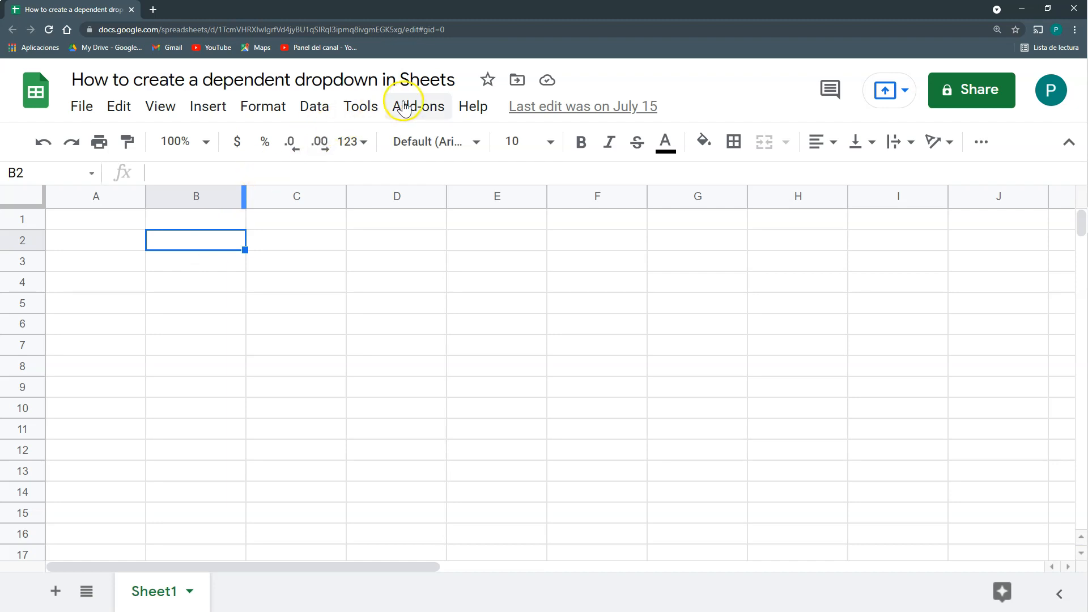
click(313, 106)
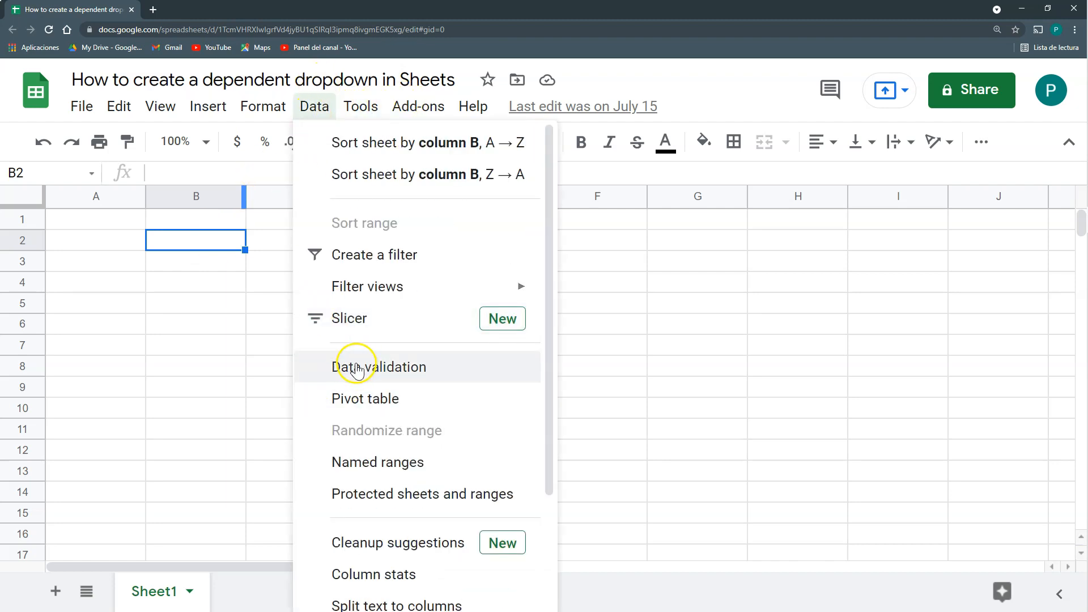
click(380, 367)
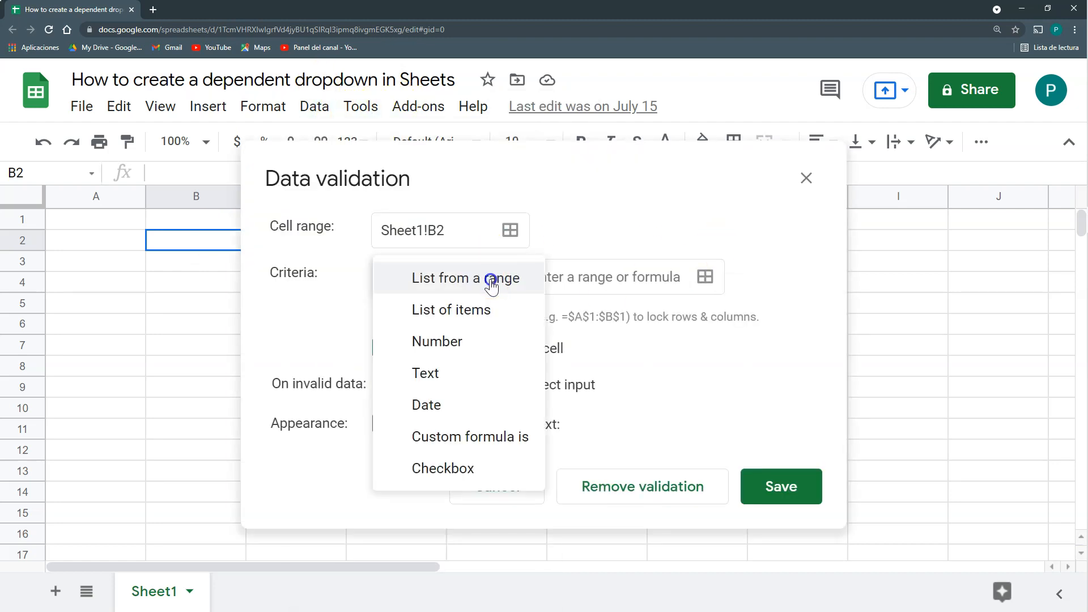
mouse_move(466, 310)
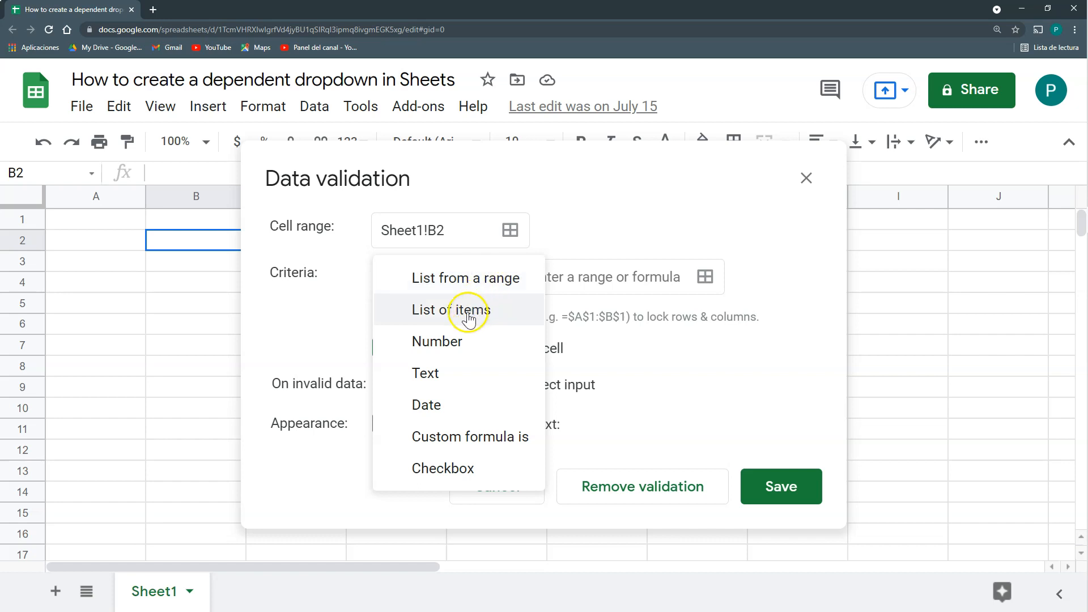
click(451, 309)
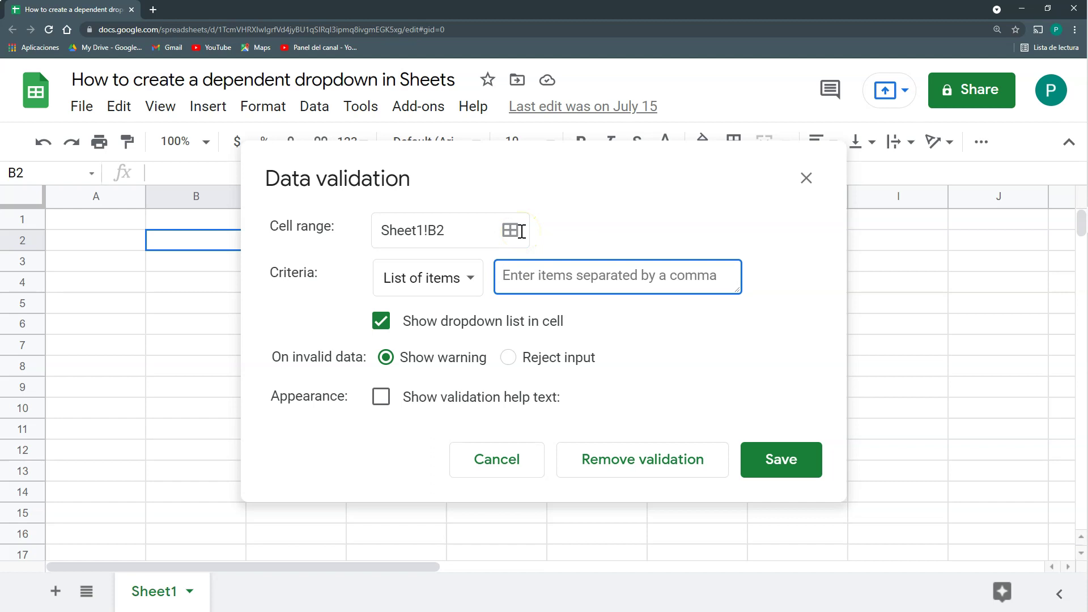
text(Colombia,USA)
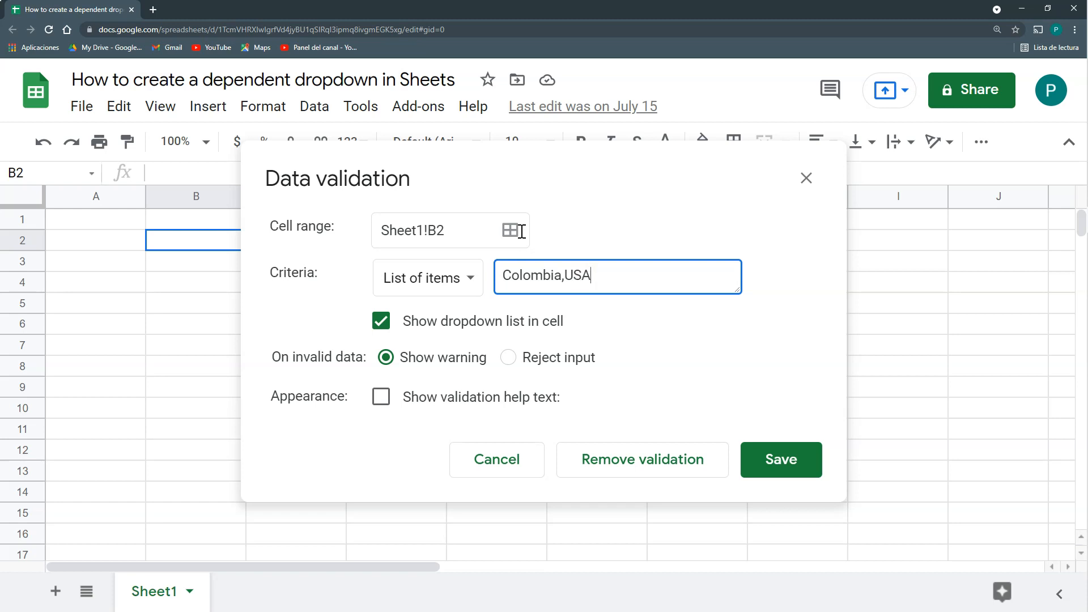
text(,Canad)
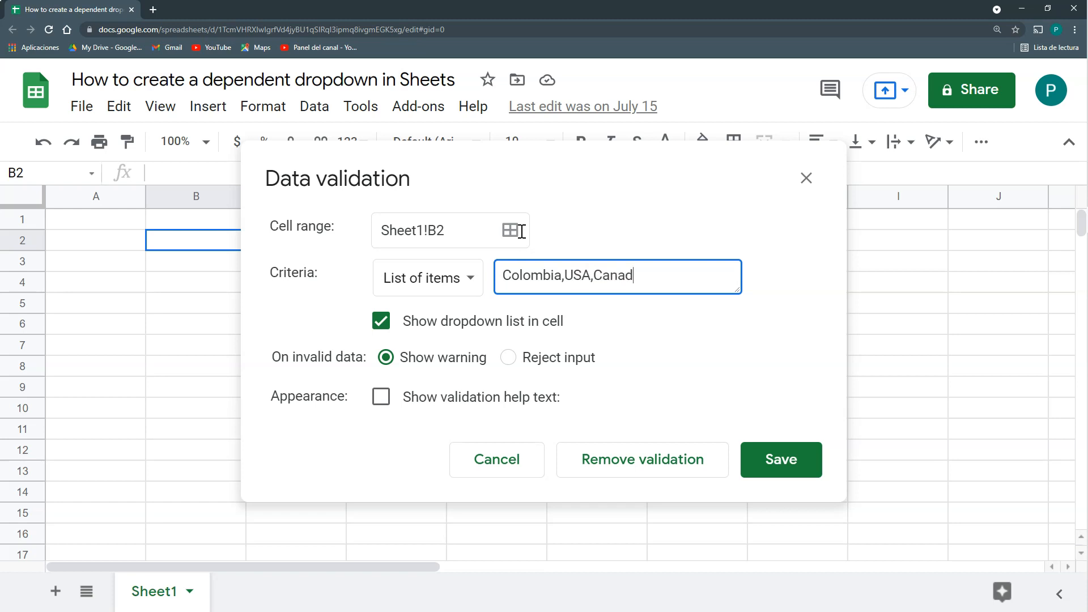
text(a)
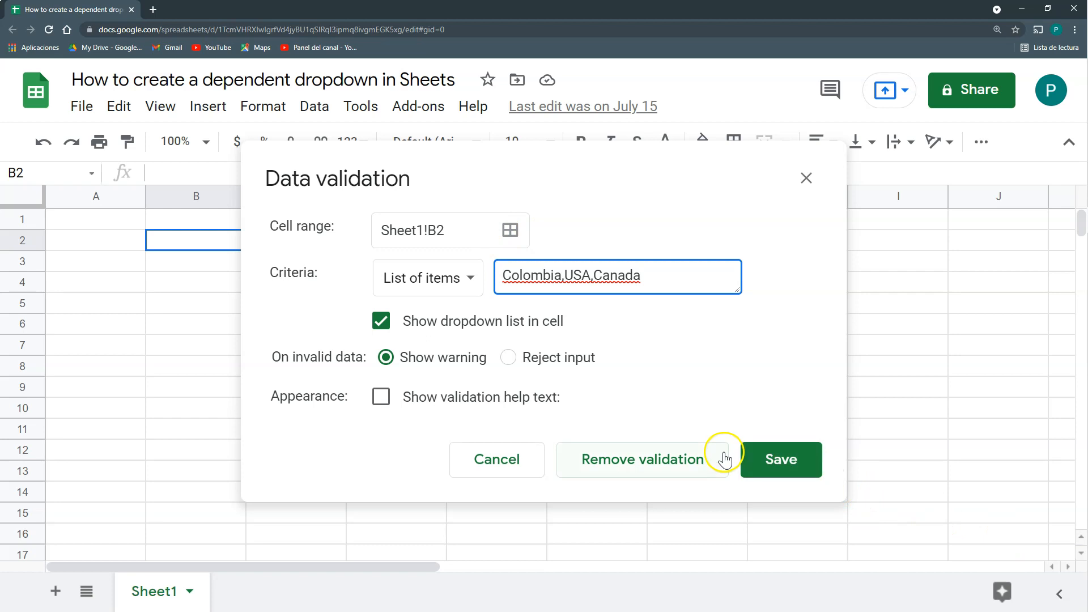
click(780, 460)
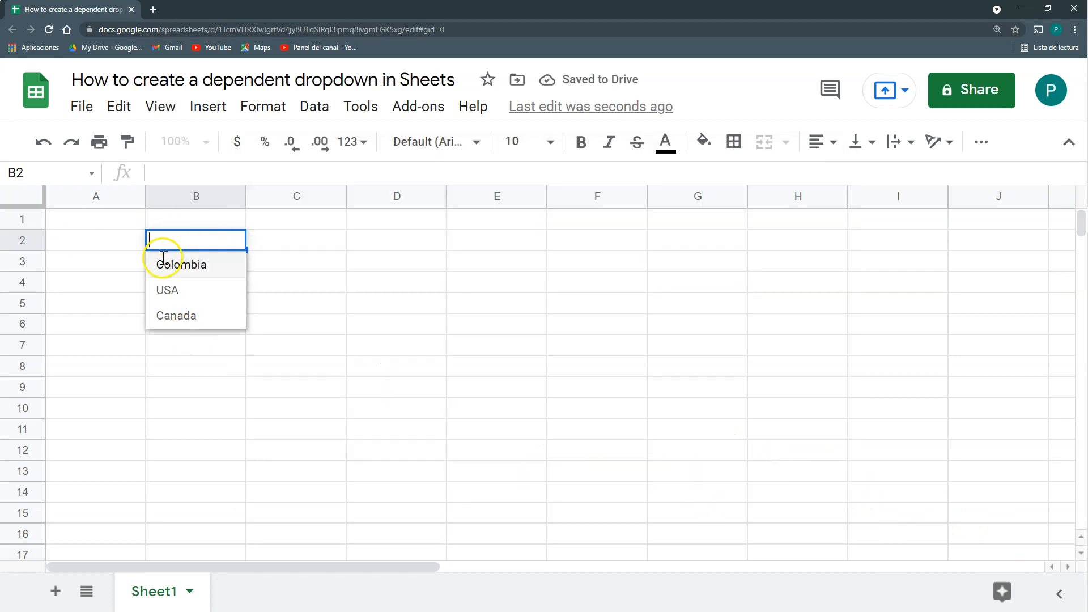
Label A2 'Country' and make B3 a dropdown of Montreal, Vancouver, Miami, Chicago, Bogota
click(96, 241)
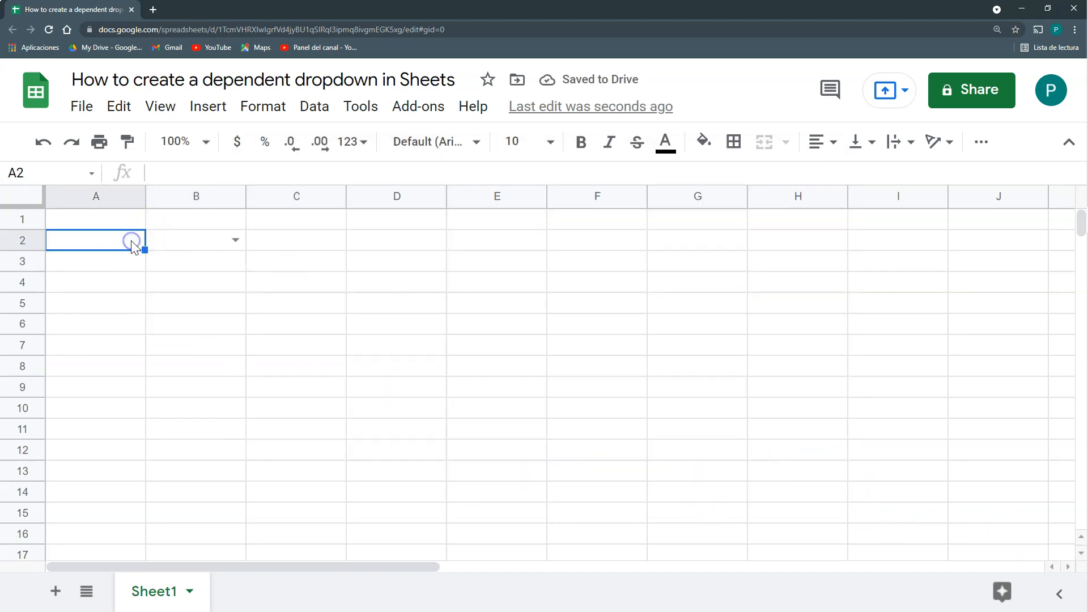
text(Country)
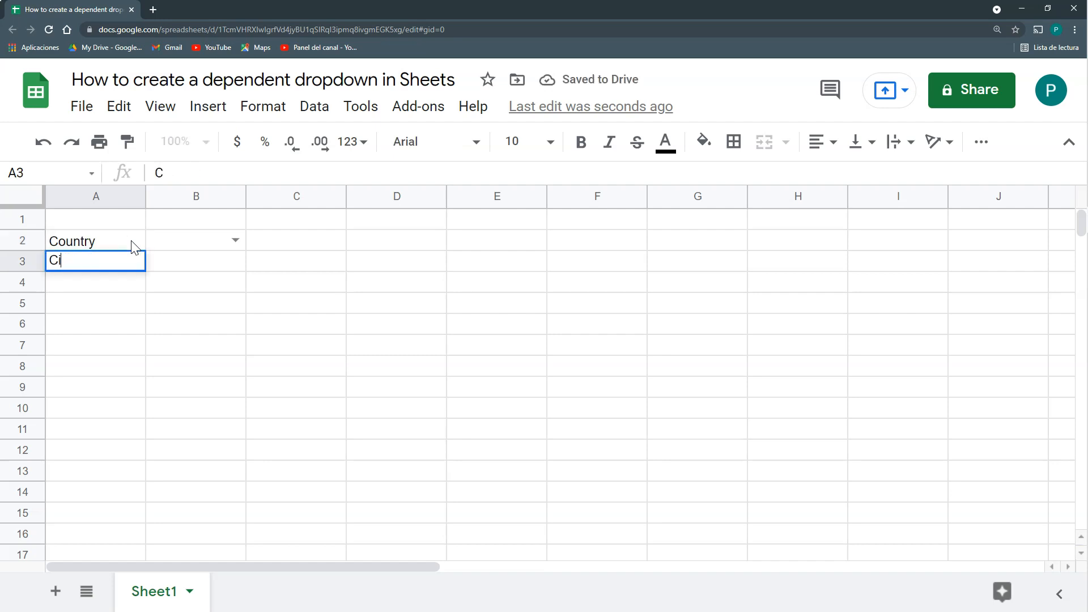
click(313, 106)
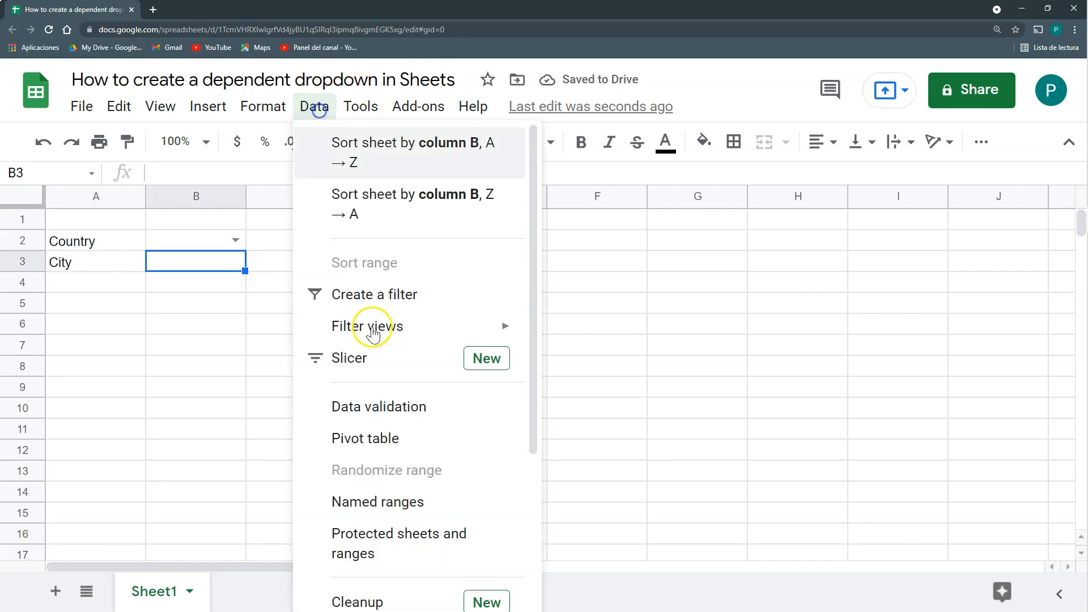
click(378, 406)
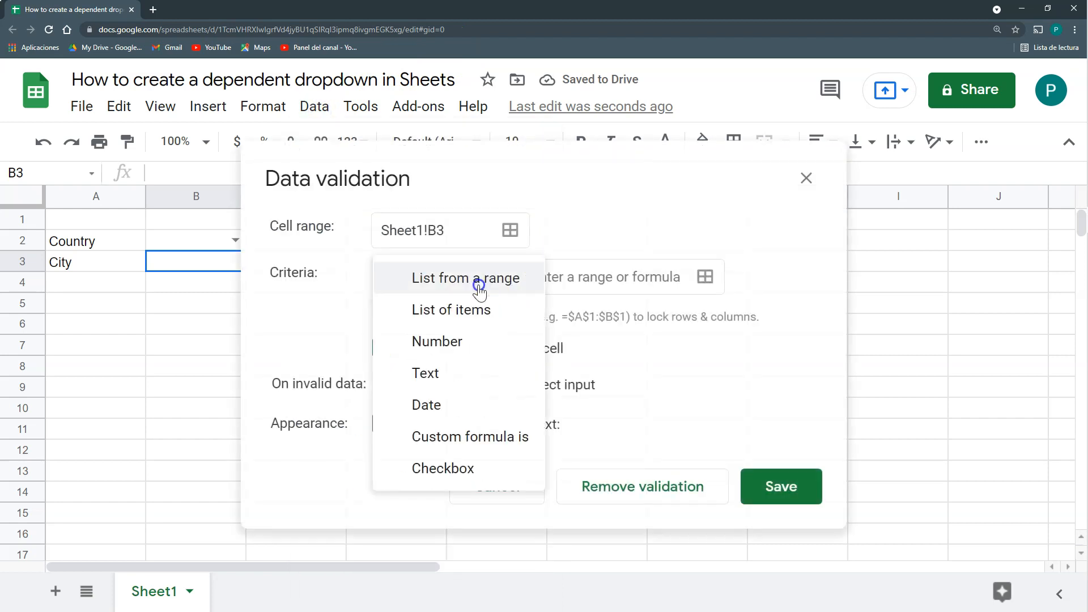
click(451, 309)
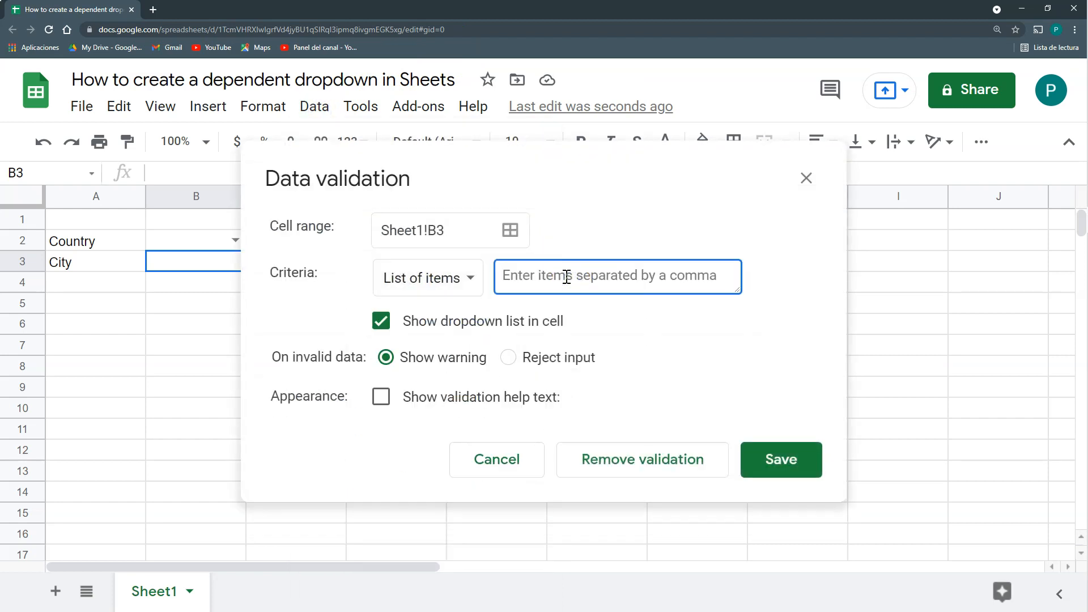
text(M)
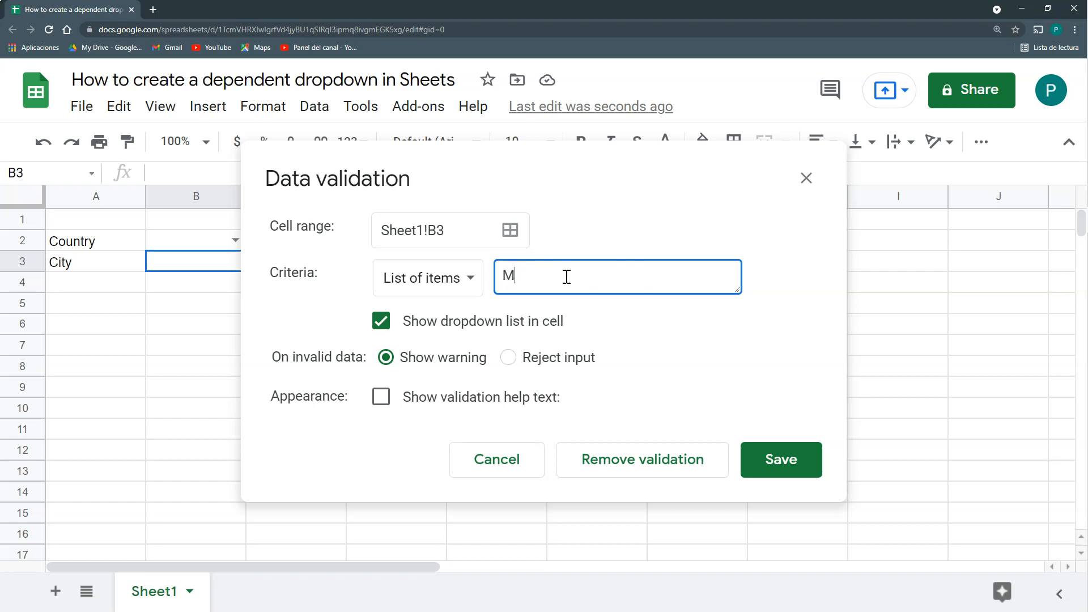
text(ontreal,)
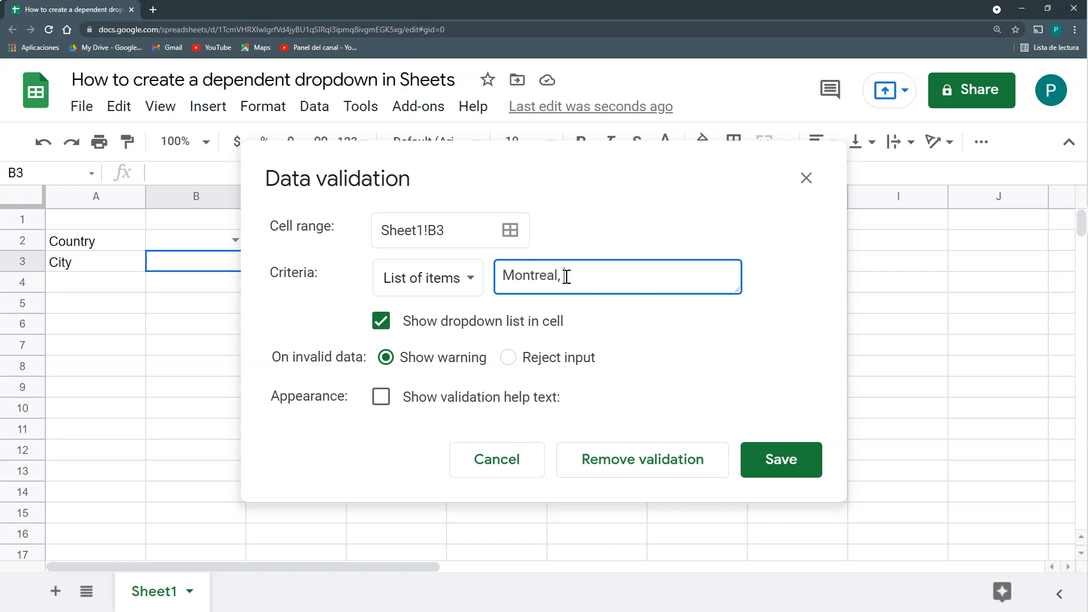
text(Vancouver,Miami)
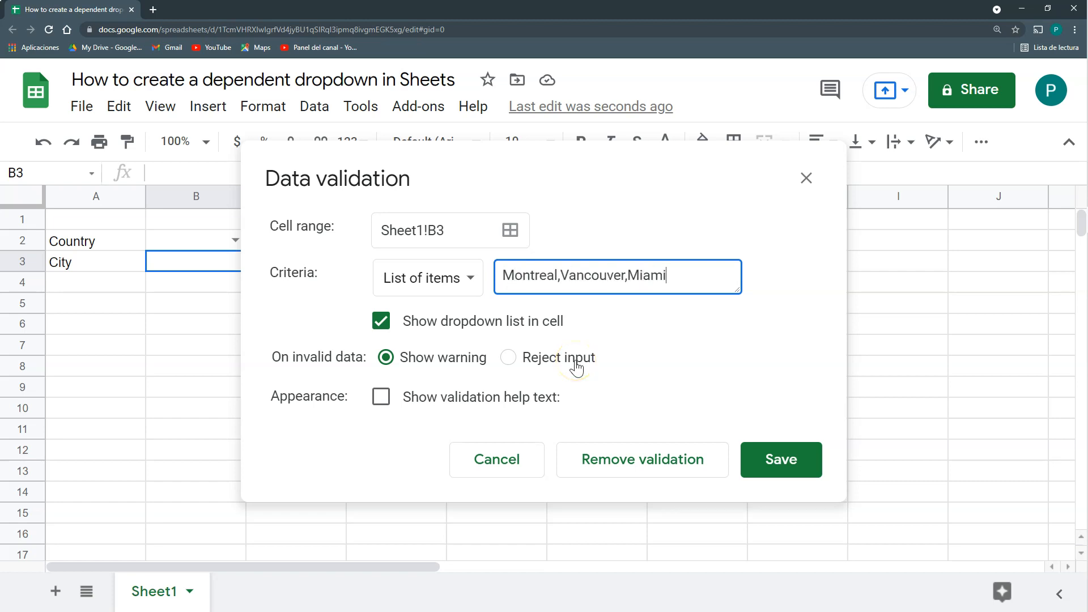
text(,Chicago,Bogota)
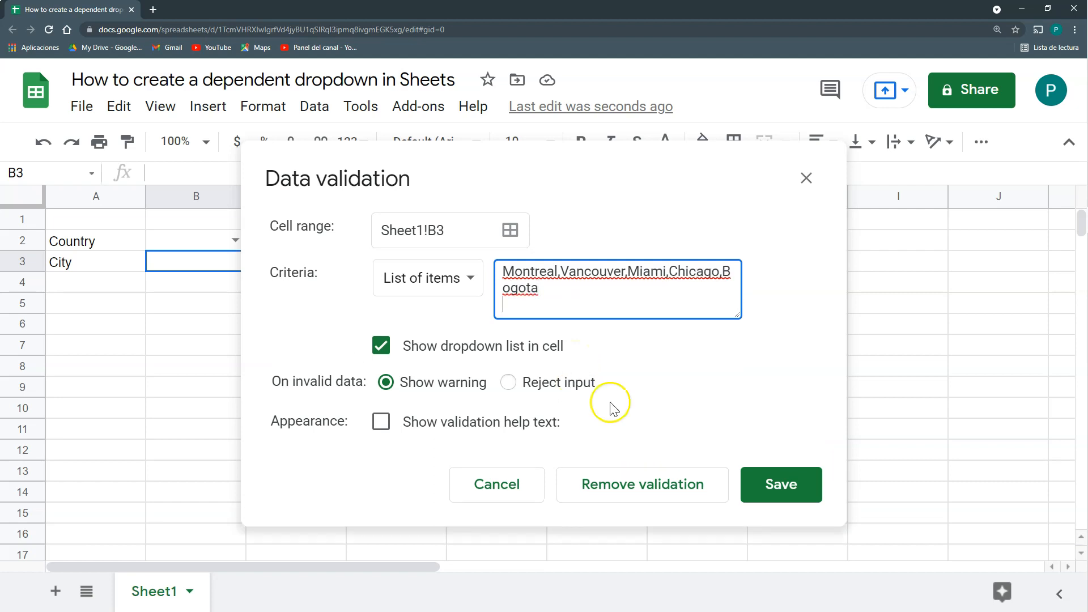
click(780, 485)
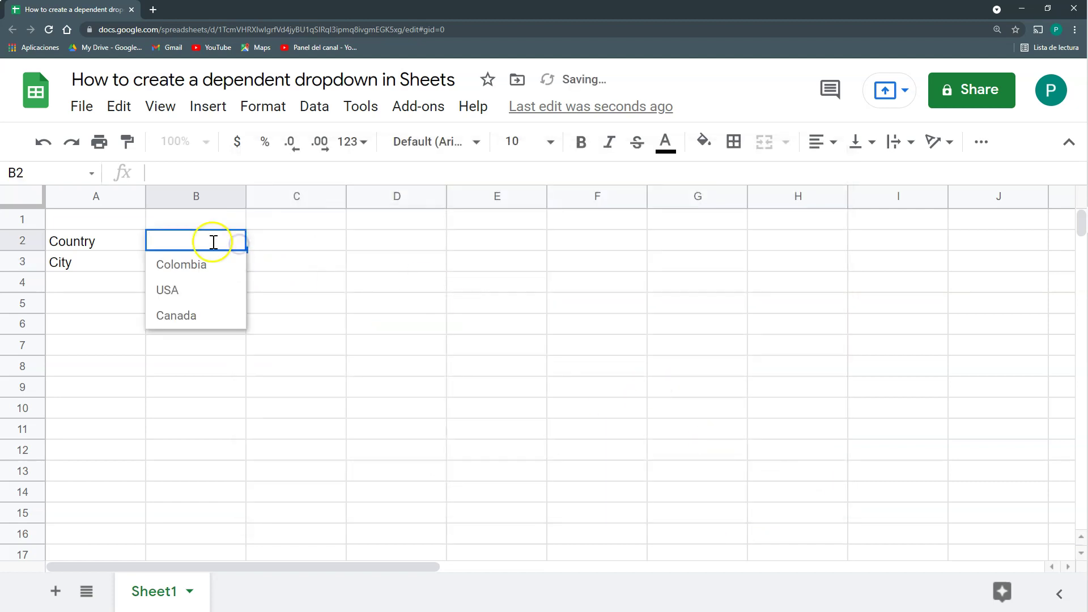
click(296, 260)
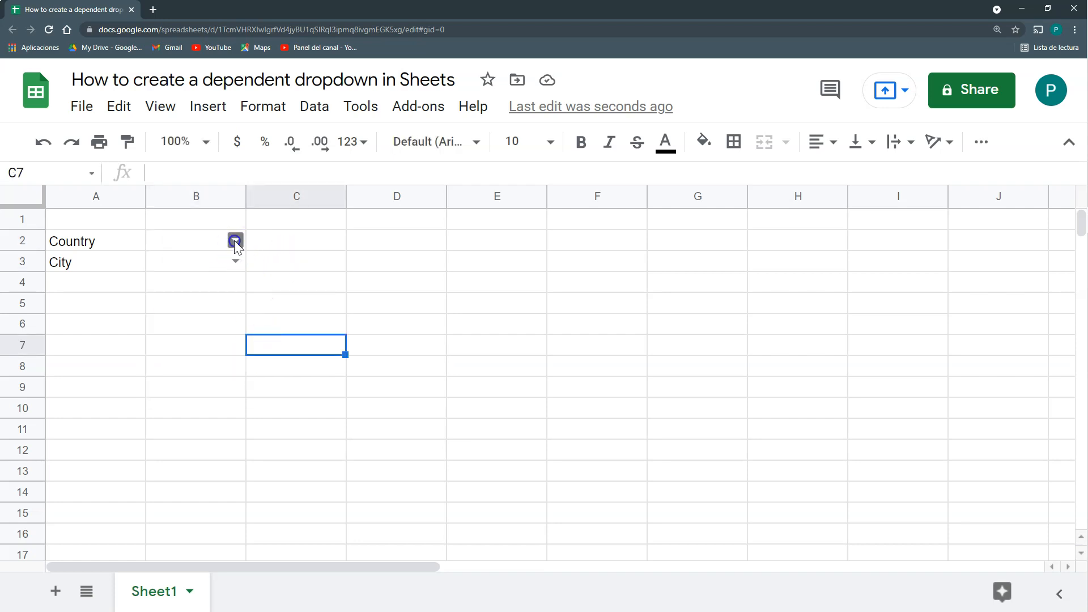
Pick Colombia, USA, then Canada in B2, and check B3's unchanged city choices
click(235, 240)
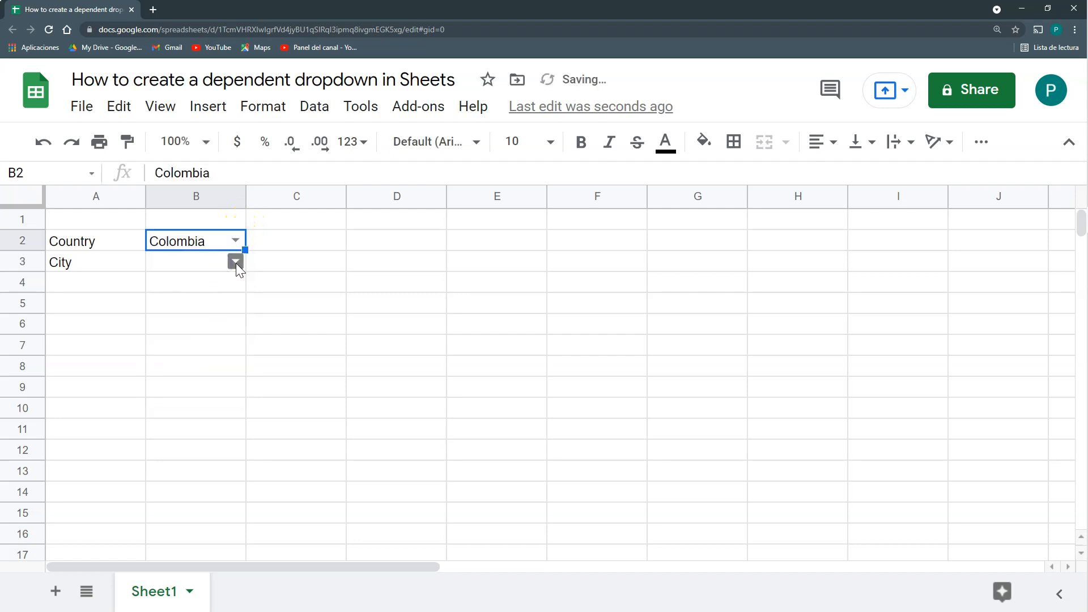
click(235, 262)
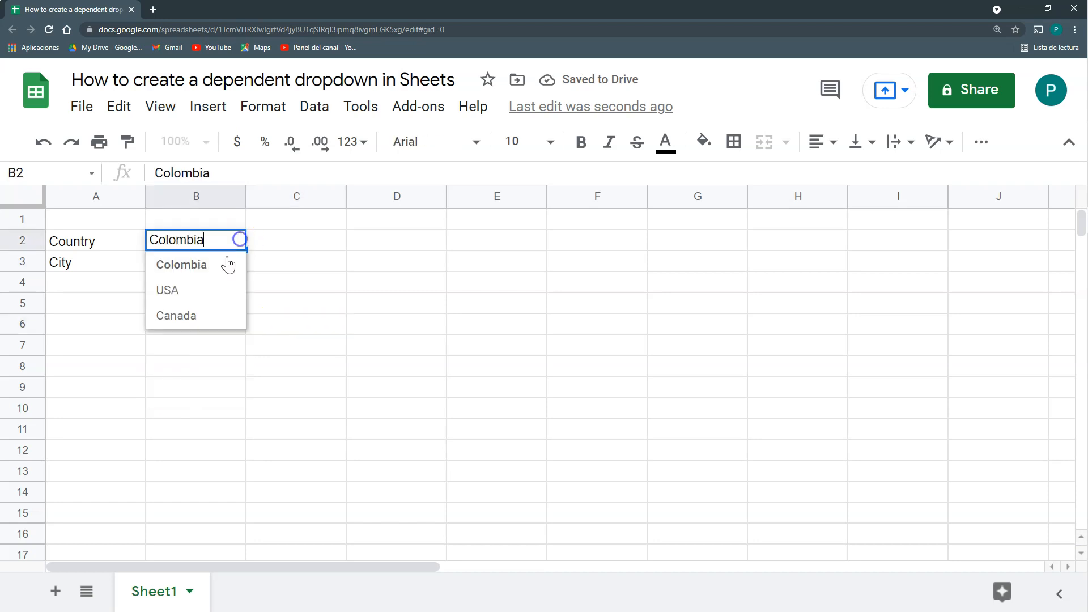
click(167, 290)
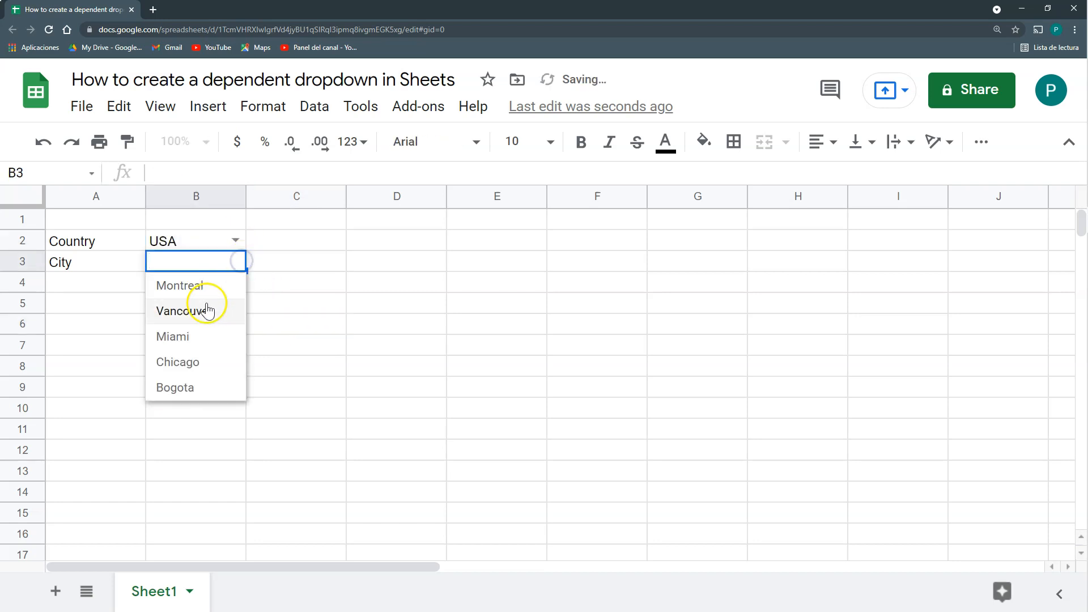
mouse_move(188, 361)
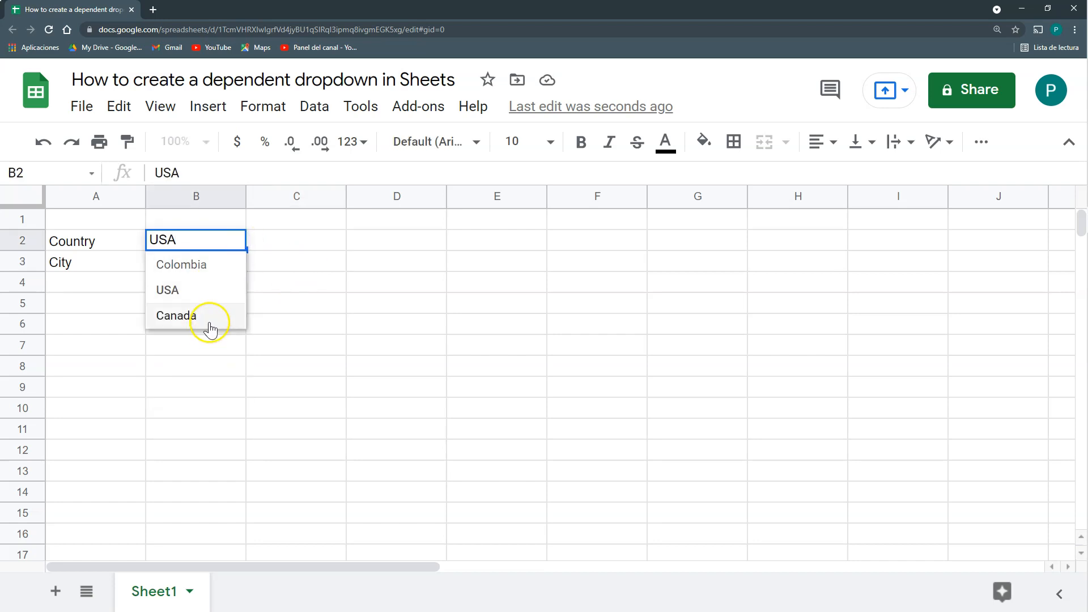
click(176, 315)
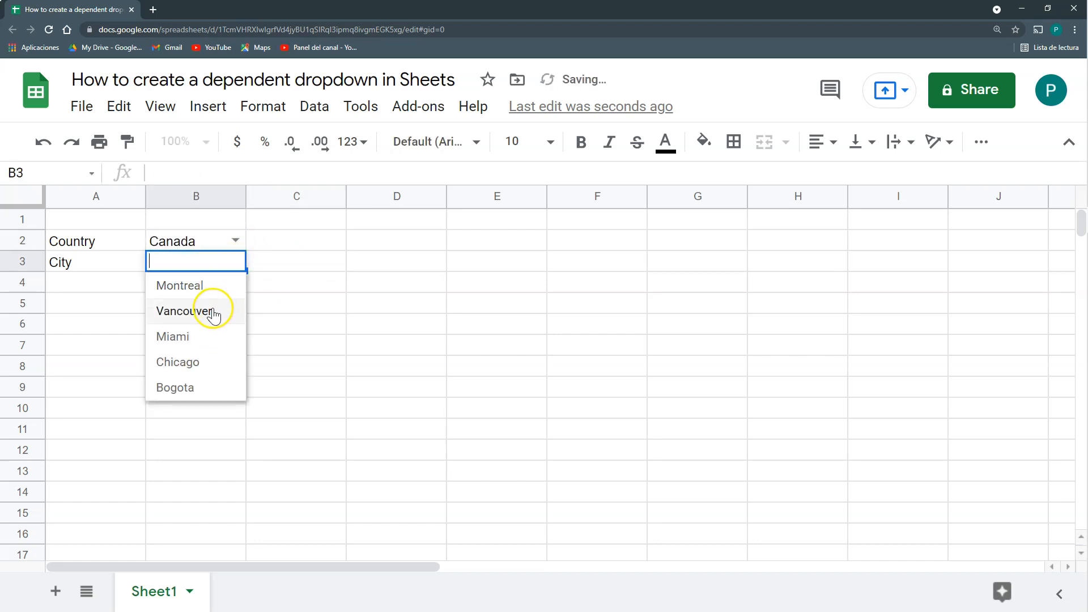
click(296, 303)
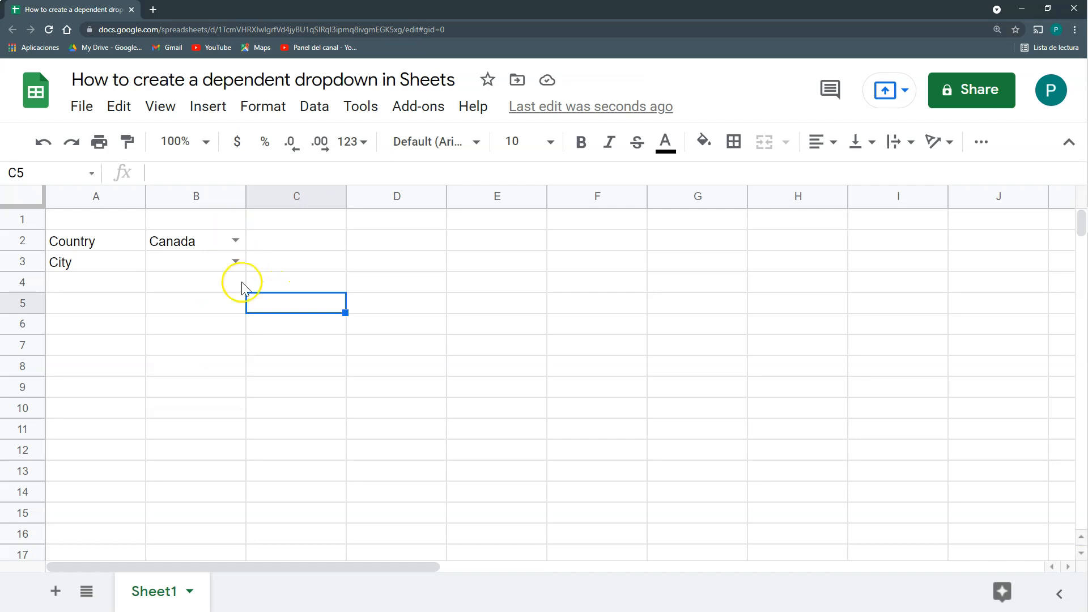
mouse_move(220, 271)
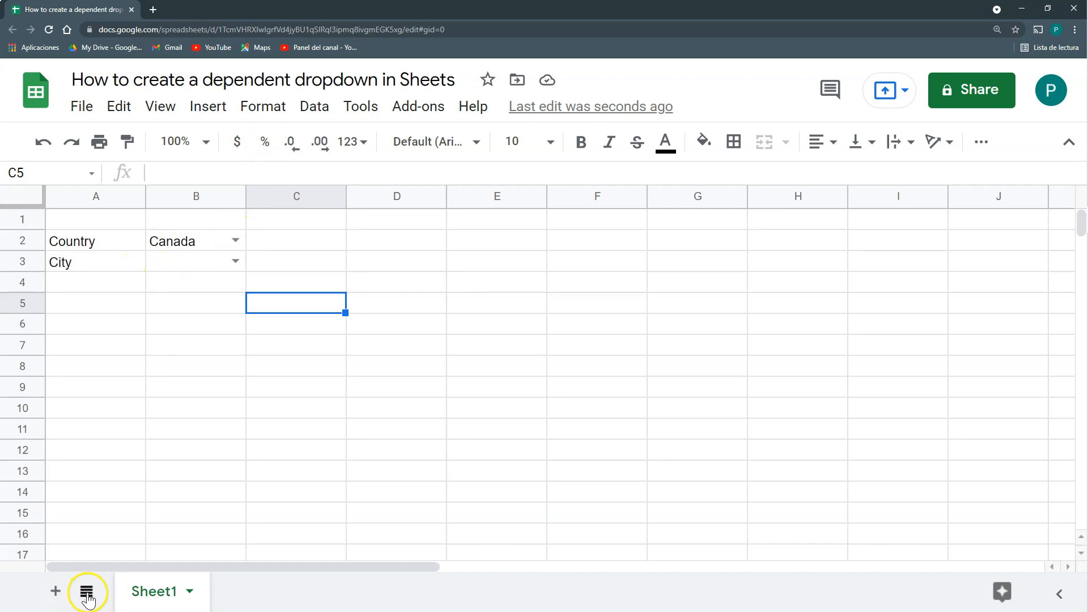
Add a sheet named Countries with Country/City headers and city rows like Montreal
click(55, 592)
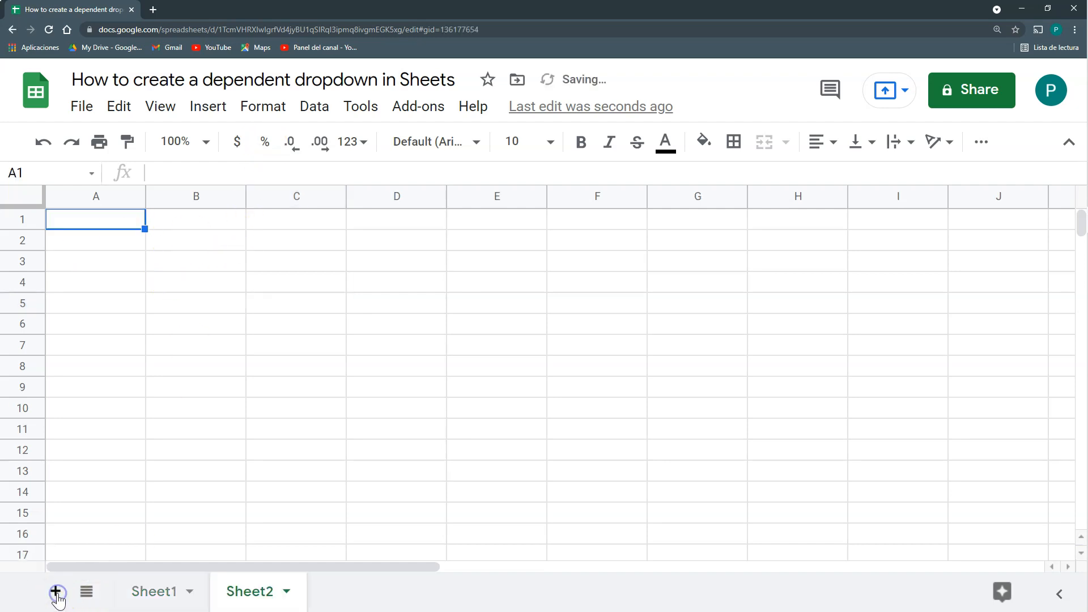
double_click(250, 591)
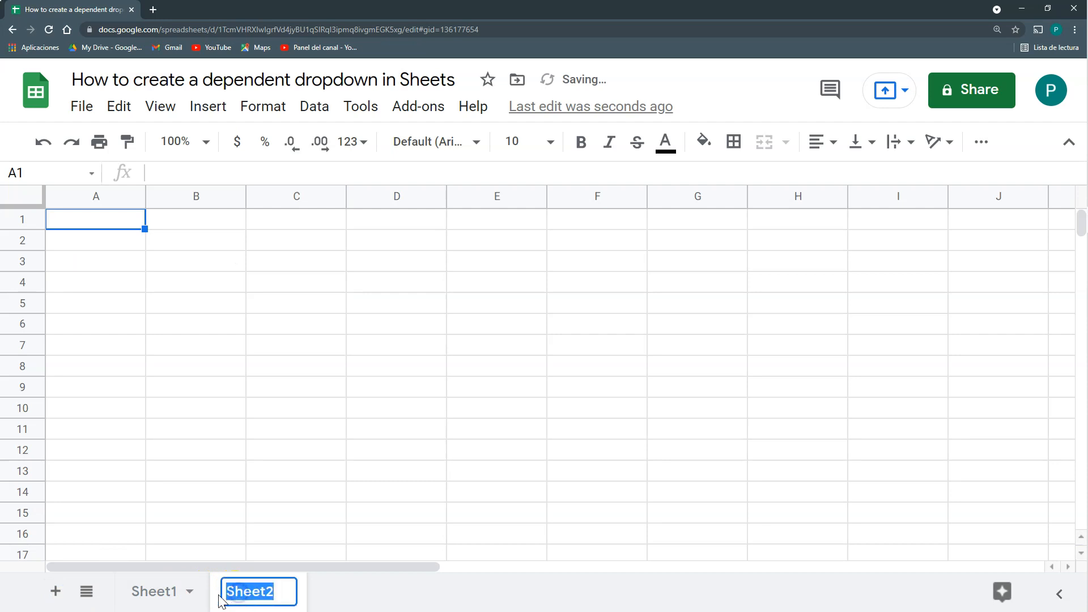
text(Countries)
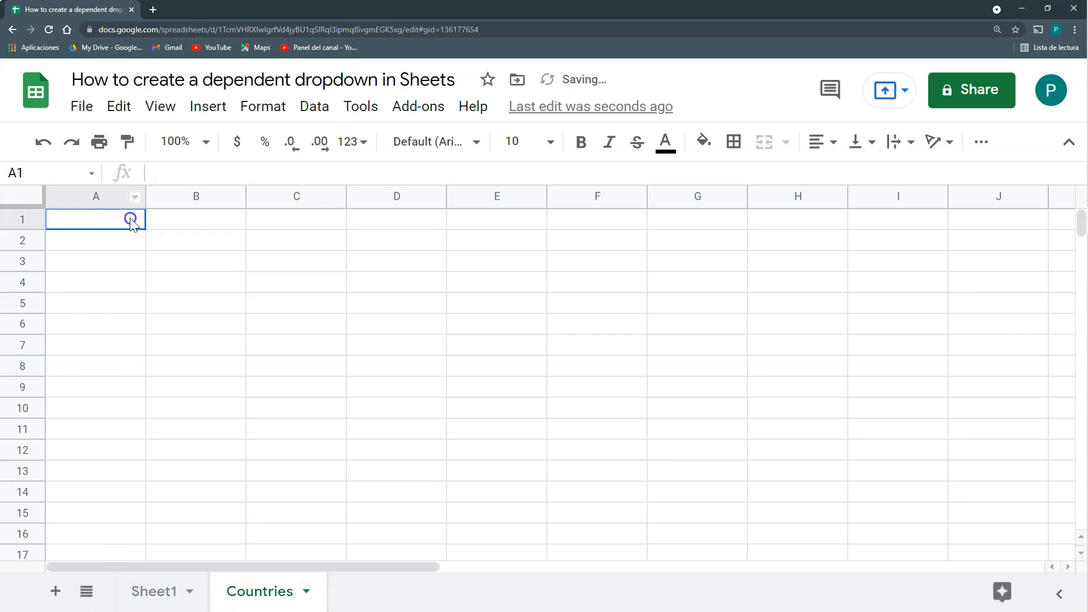
text(Count)
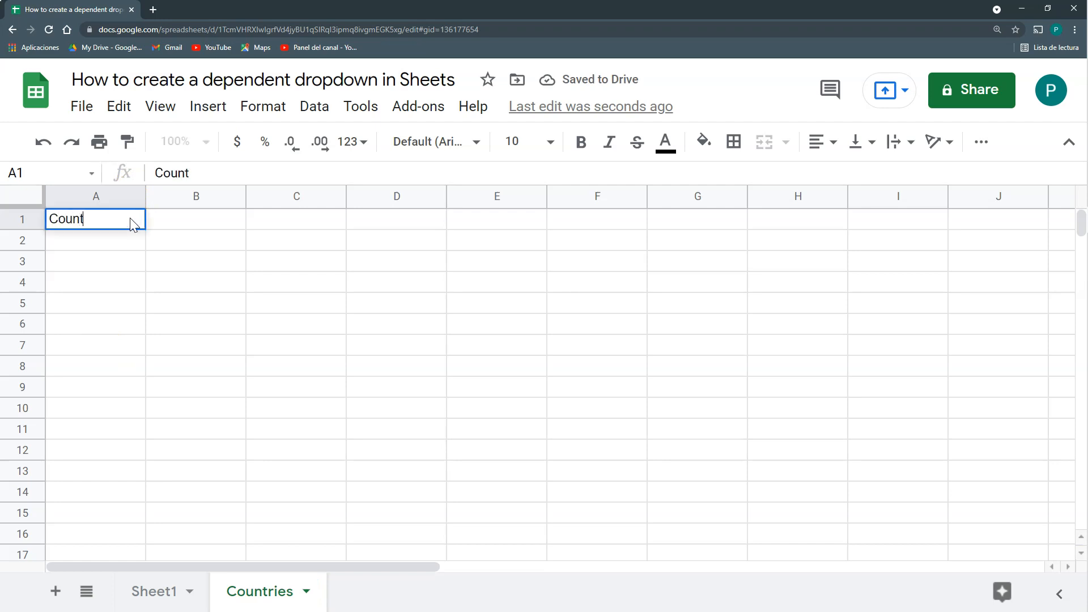
key(Tab)
text(M)
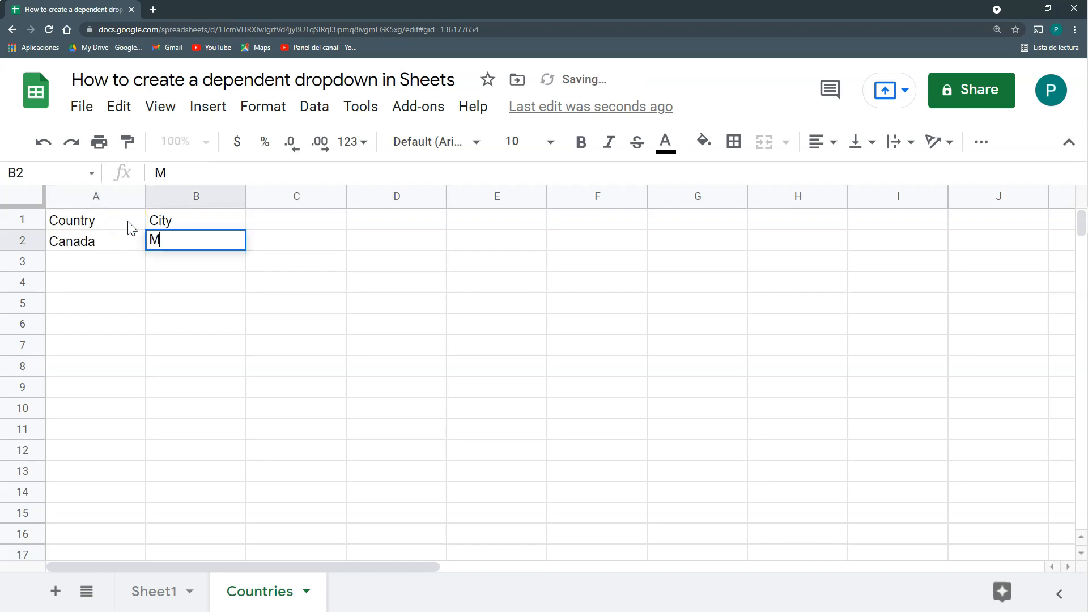
text(ontreal)
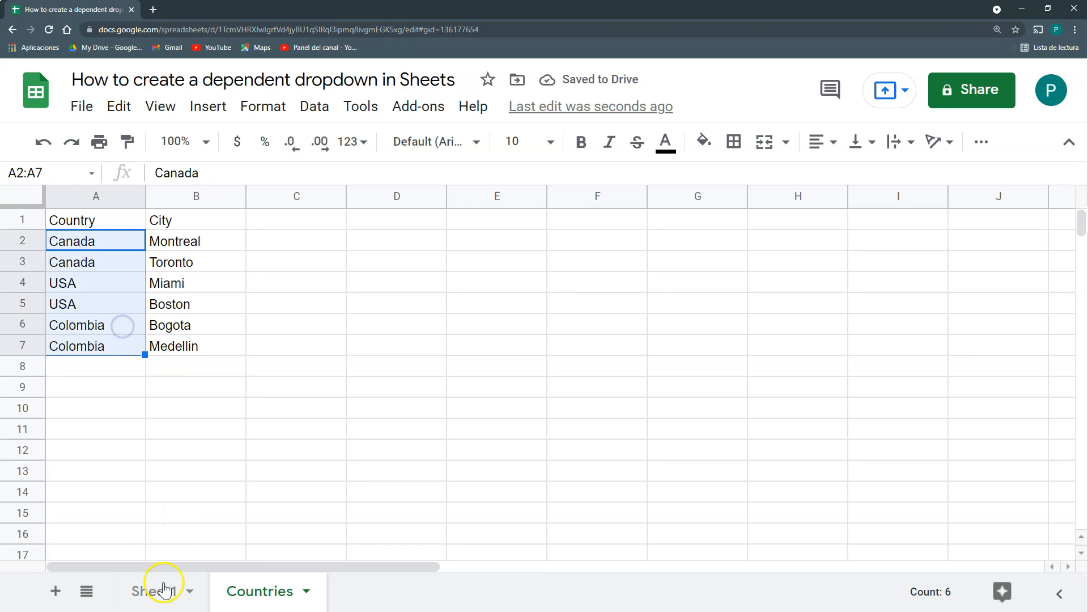
Select the Country cell B2 and review the data on the Countries sheet
click(154, 591)
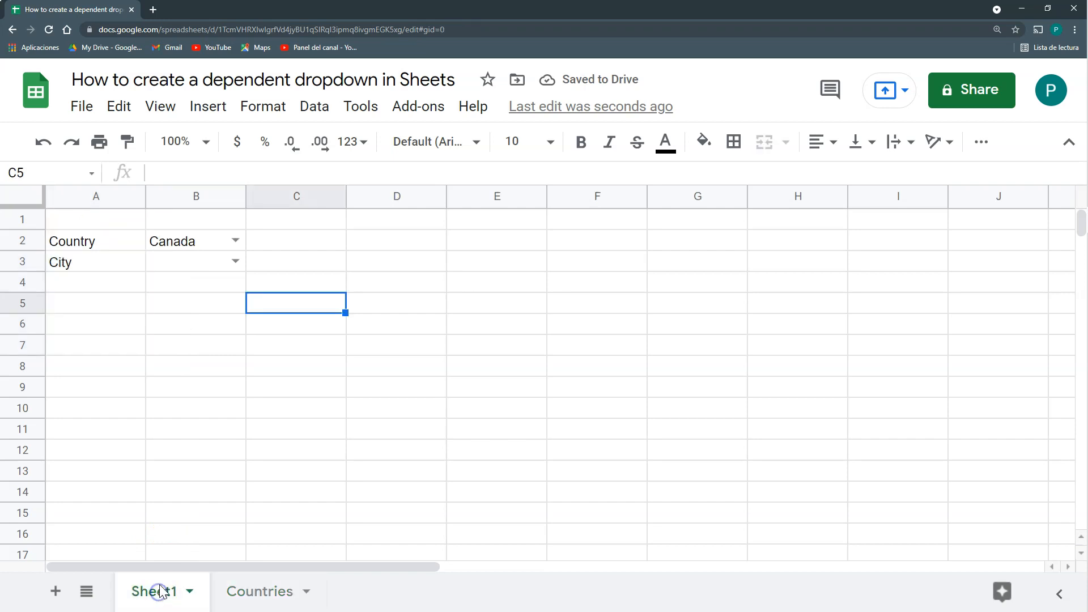
click(187, 241)
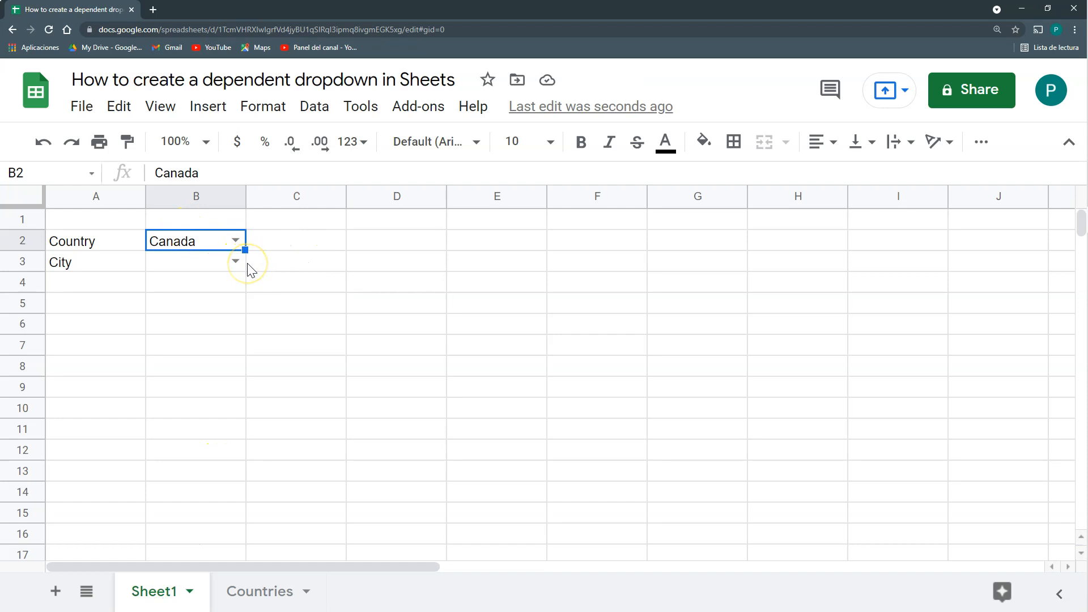
click(260, 591)
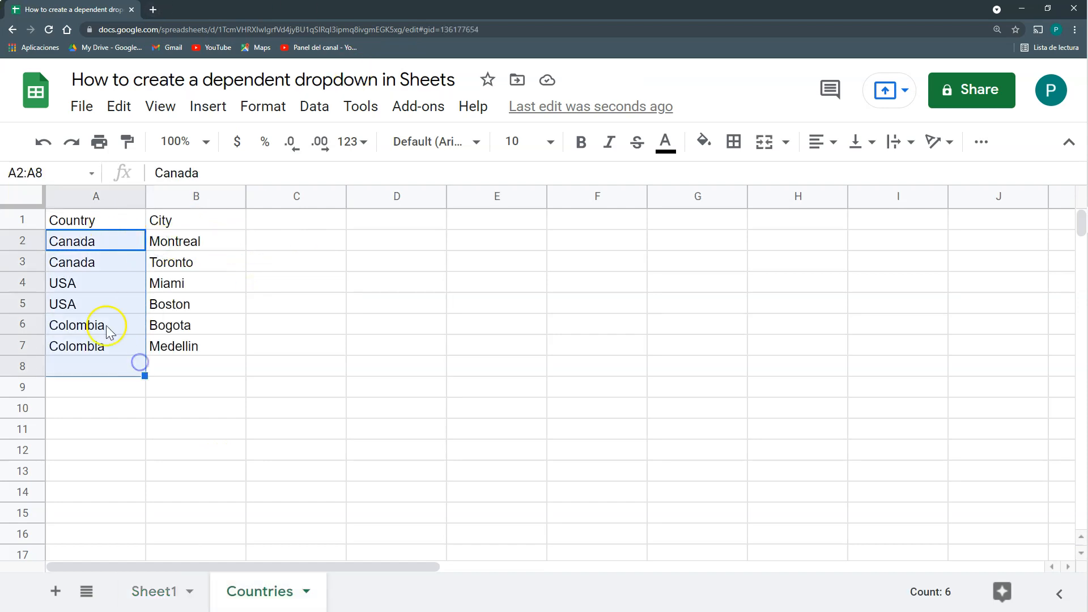
click(154, 591)
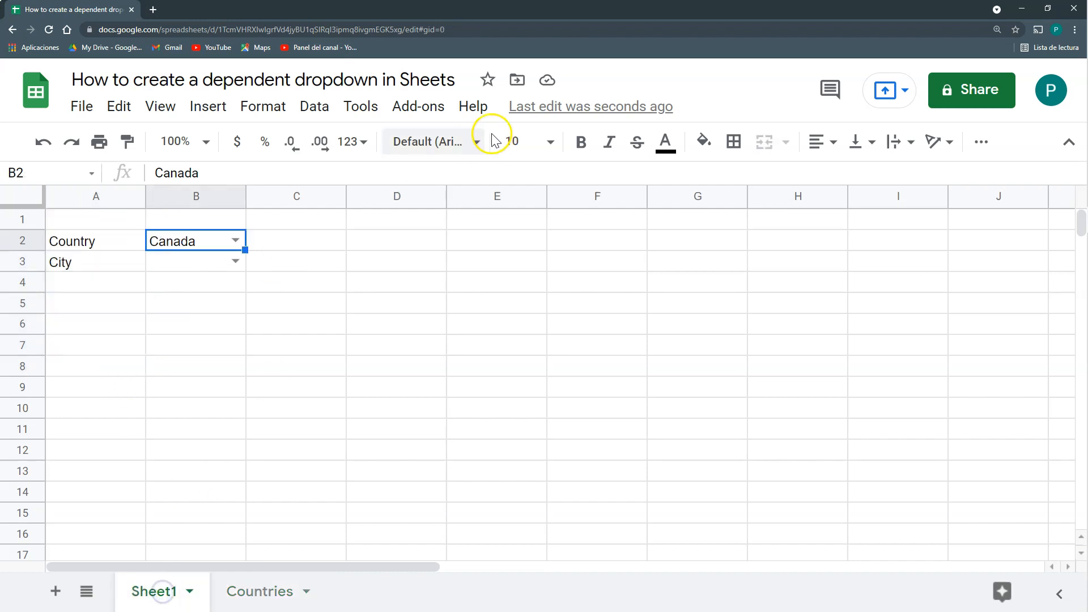
Change B2's validation to a list from the range Countries!A2:A
click(313, 106)
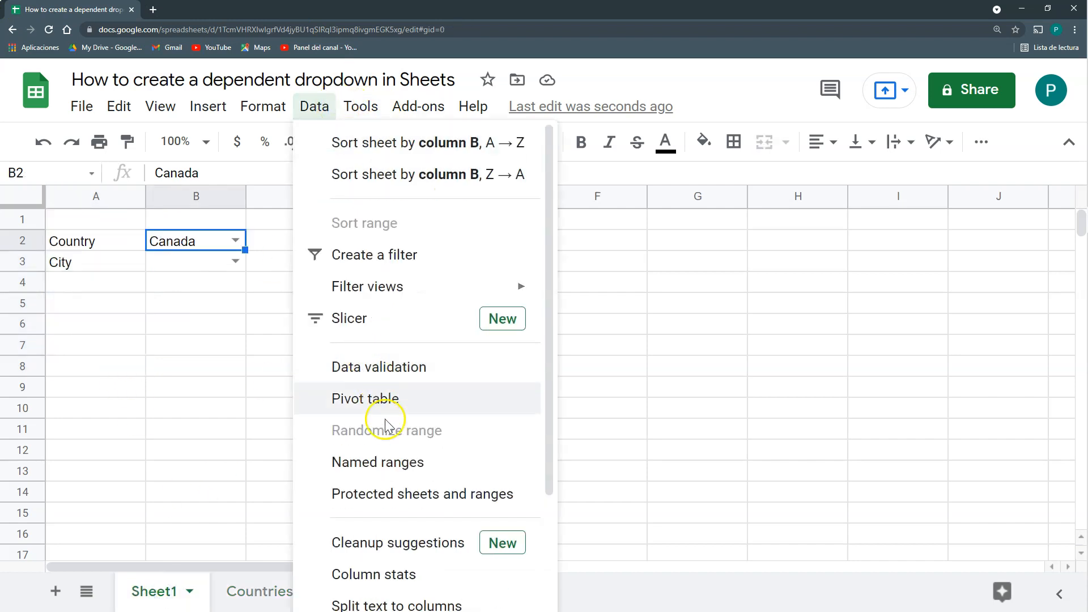
click(378, 366)
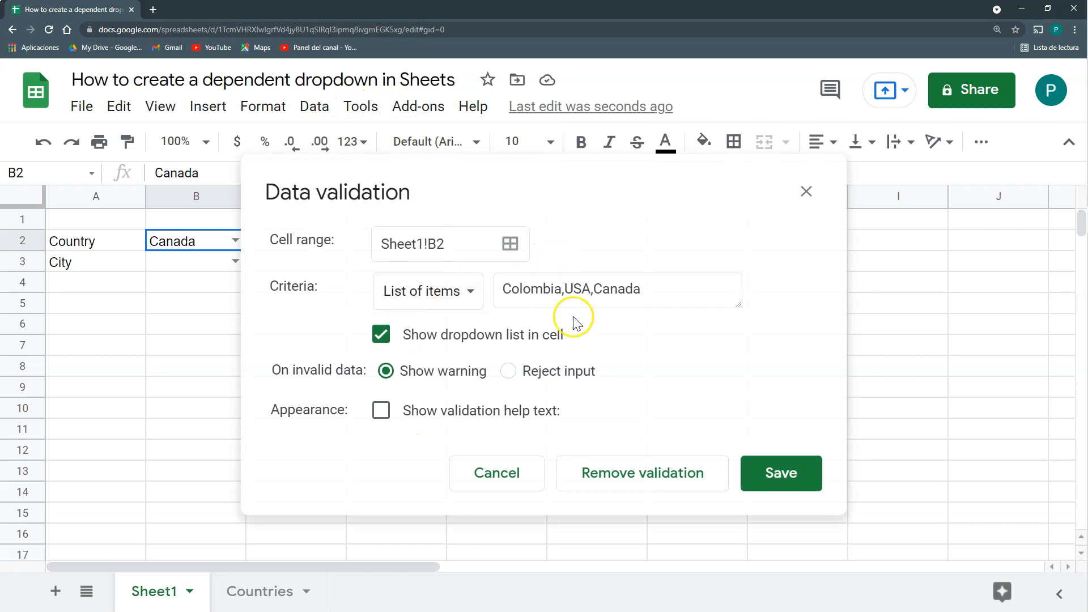
click(426, 291)
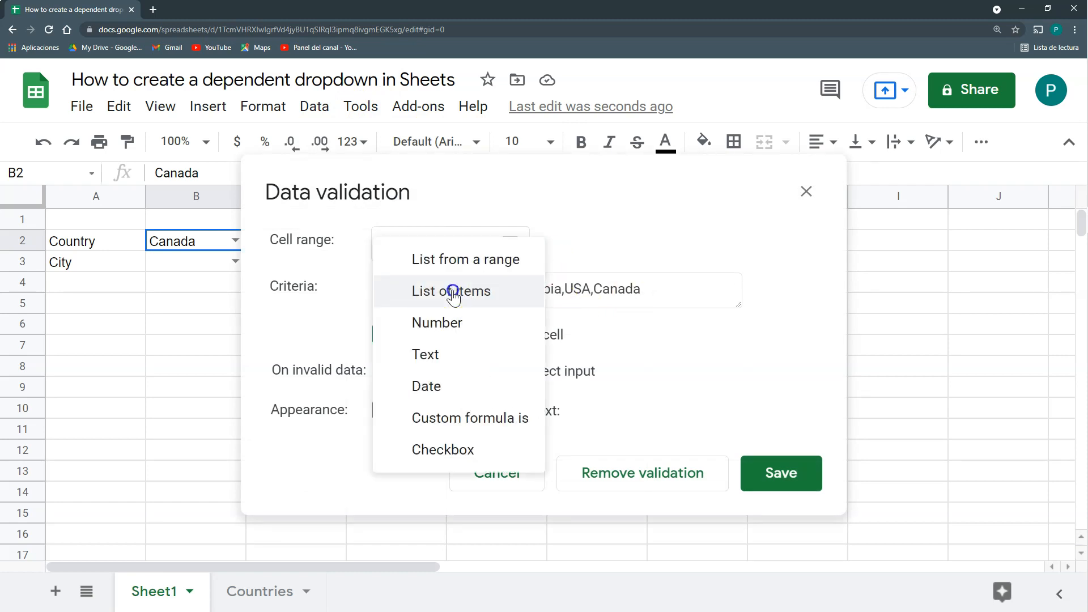
click(466, 259)
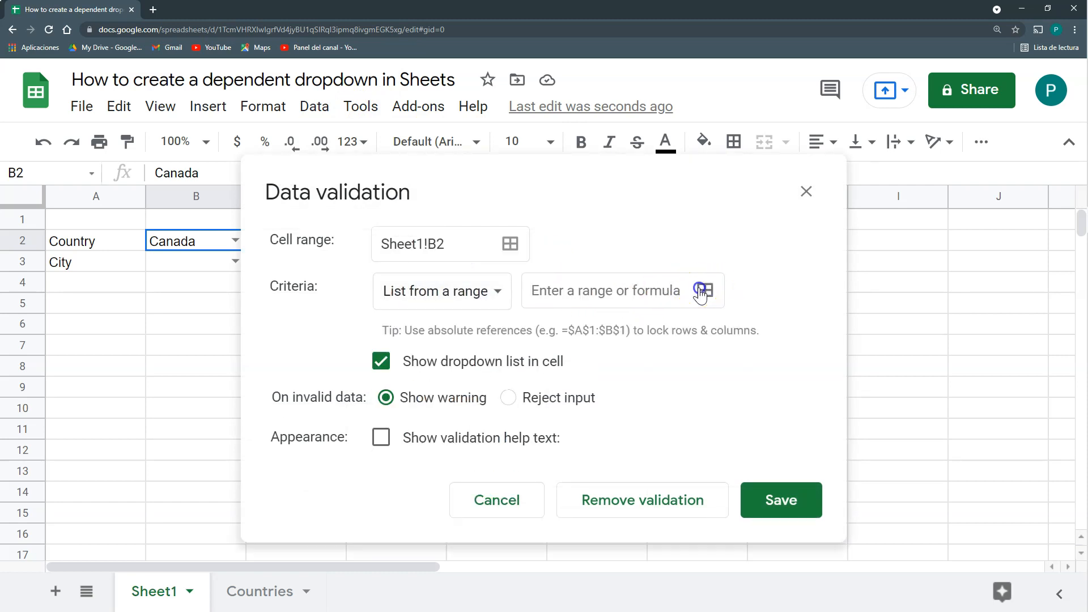
click(705, 291)
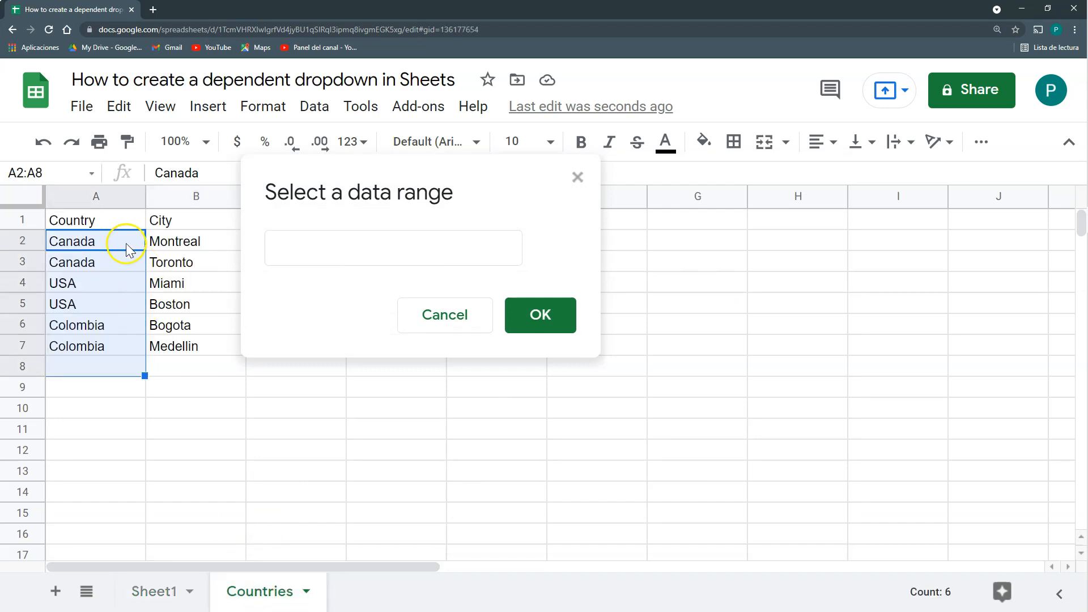
click(96, 241)
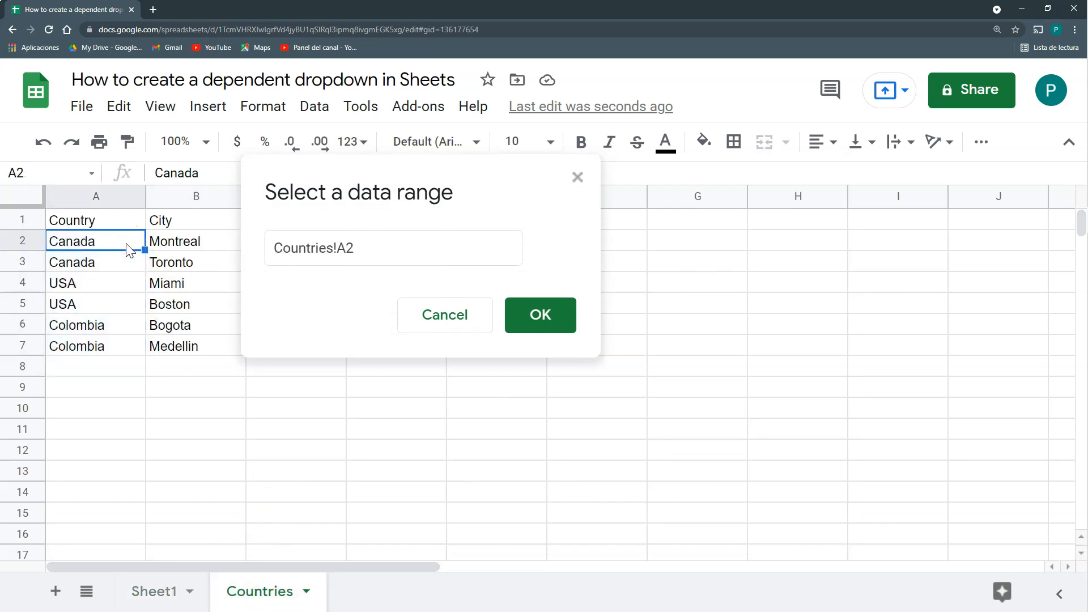
text(:A)
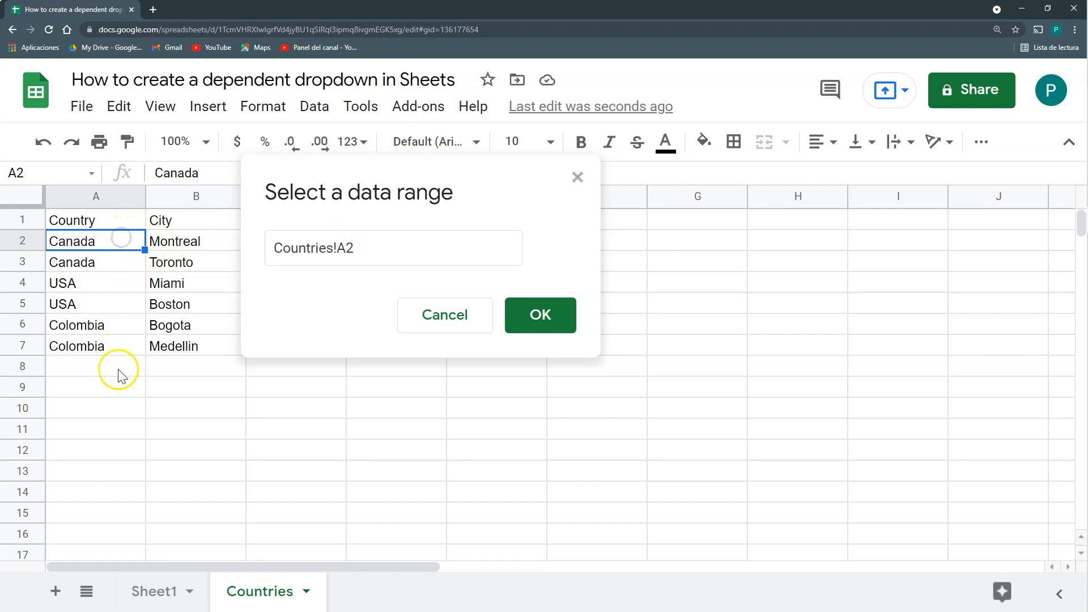
scroll(down, 3)
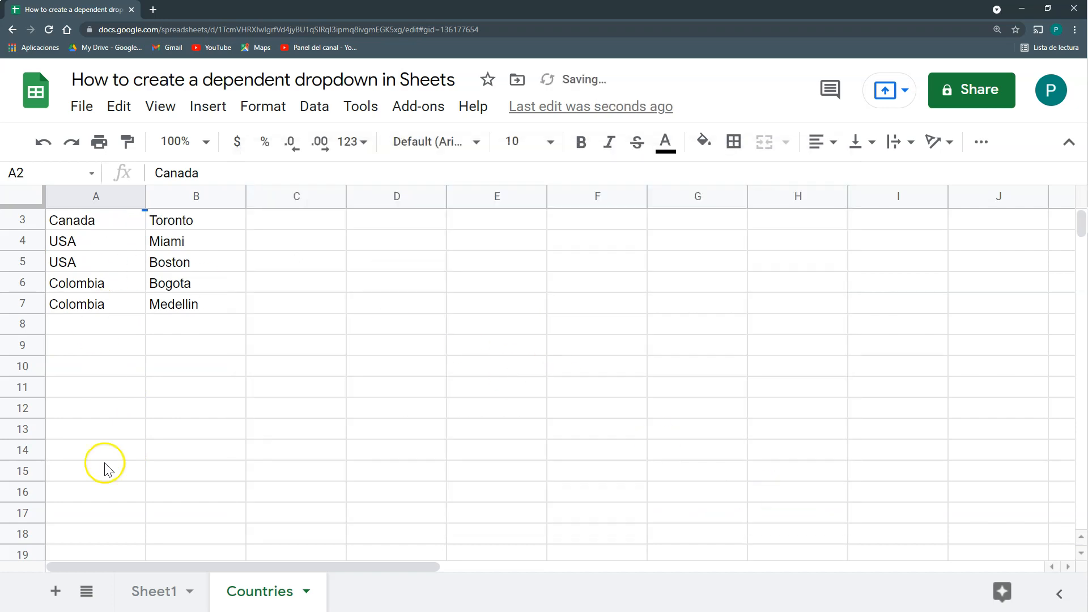
click(154, 591)
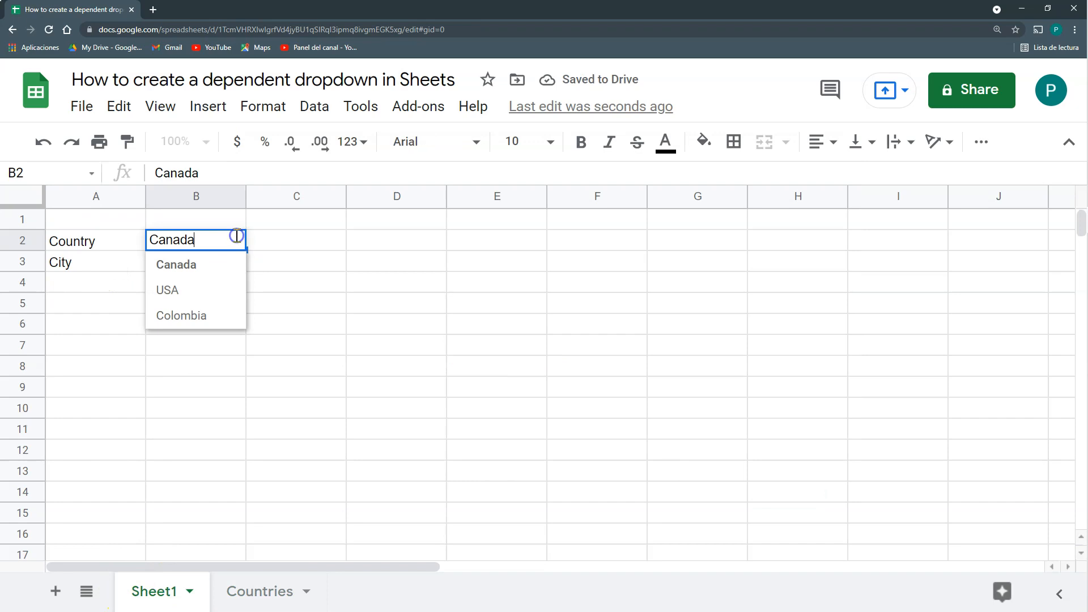
Choose USA in B2 and compare B3's city choices against the Countries list
click(167, 290)
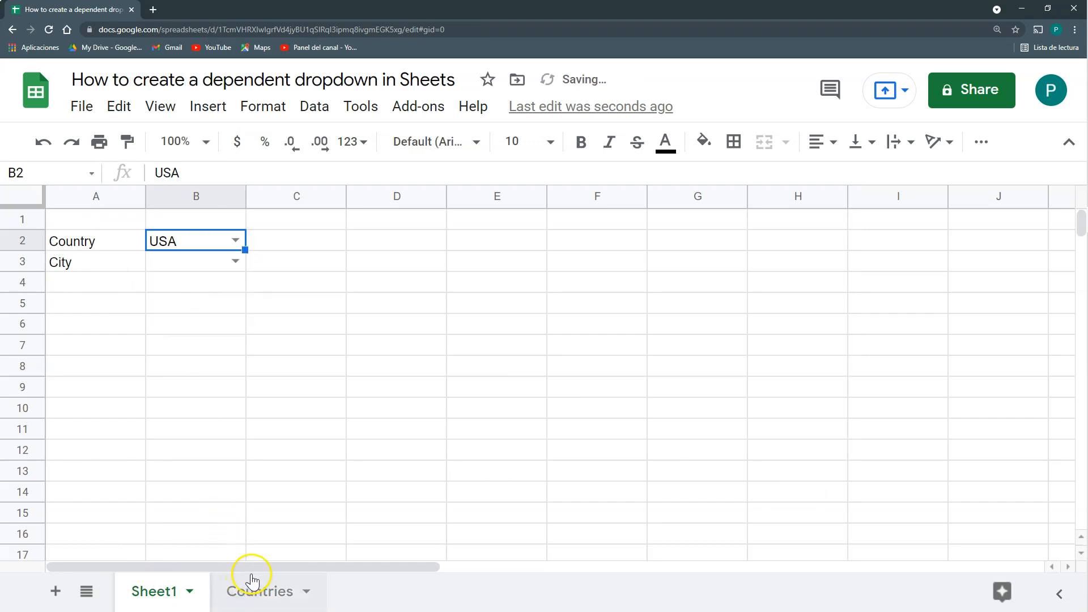
click(260, 592)
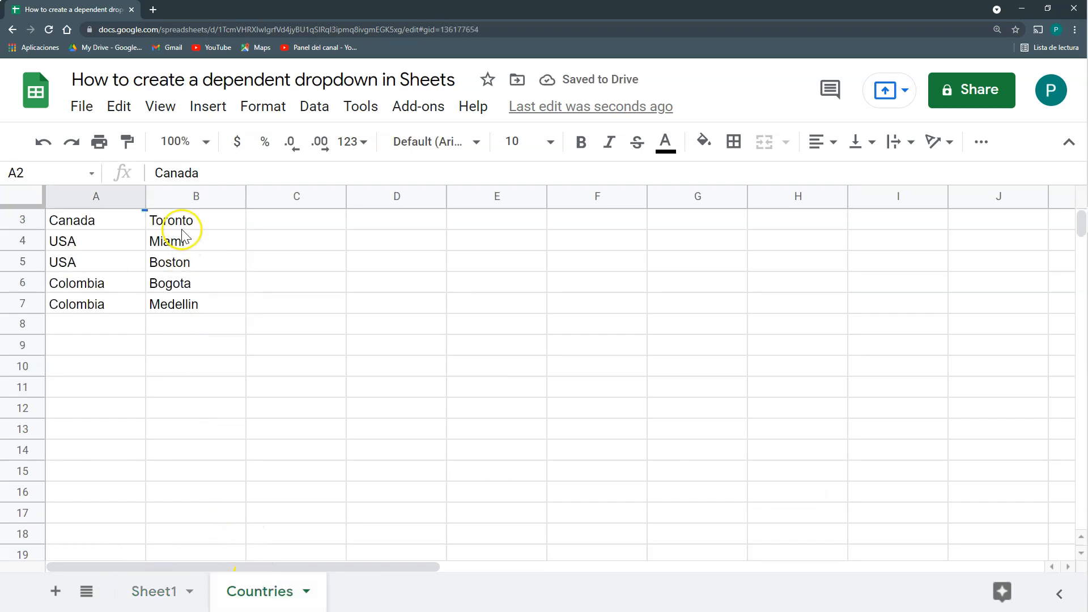
click(154, 592)
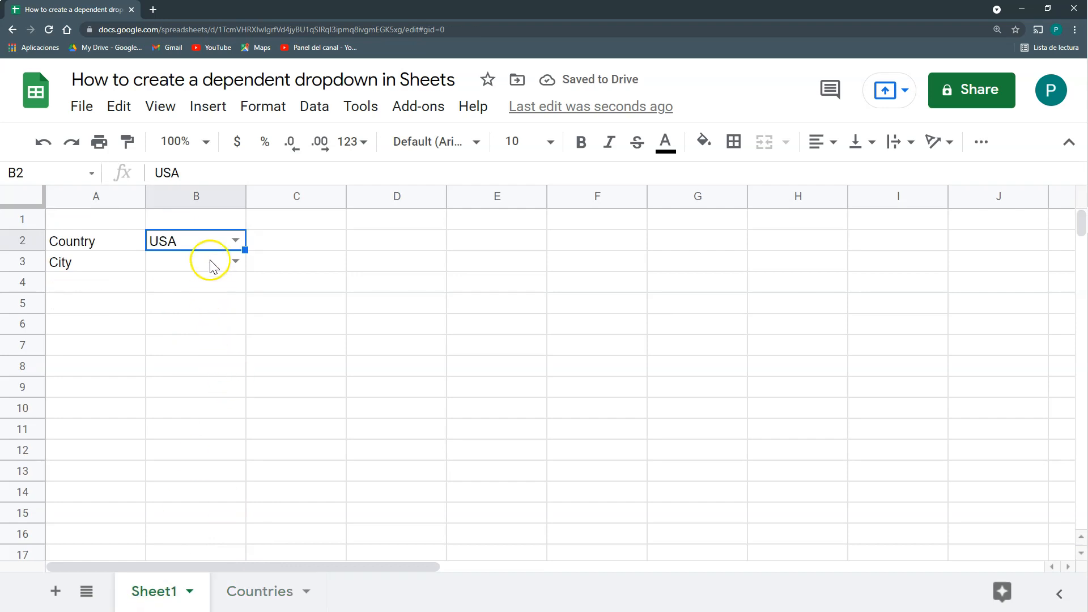
click(234, 261)
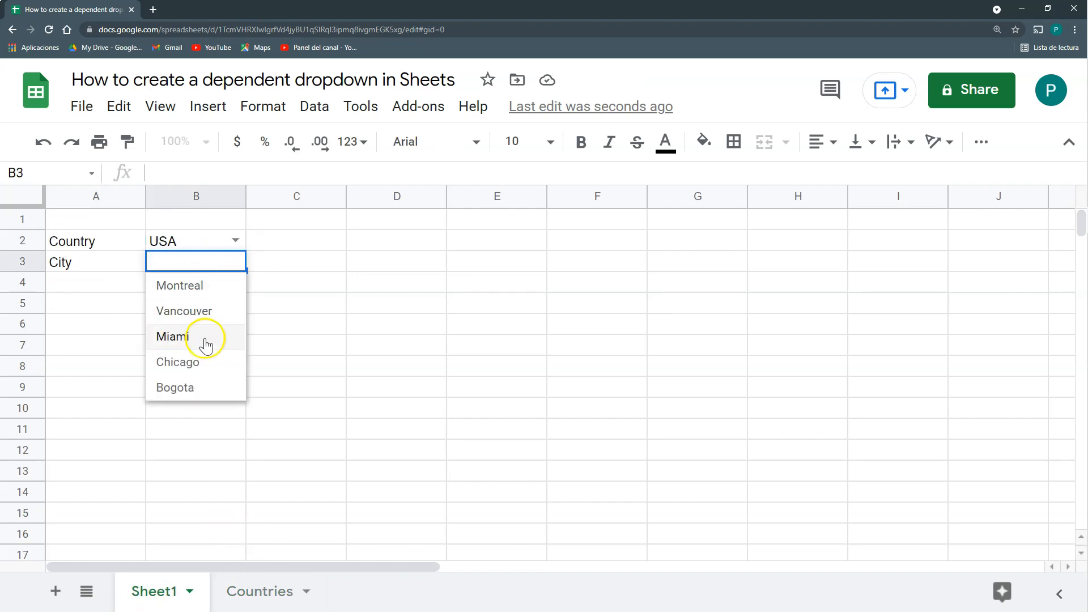
mouse_move(194, 239)
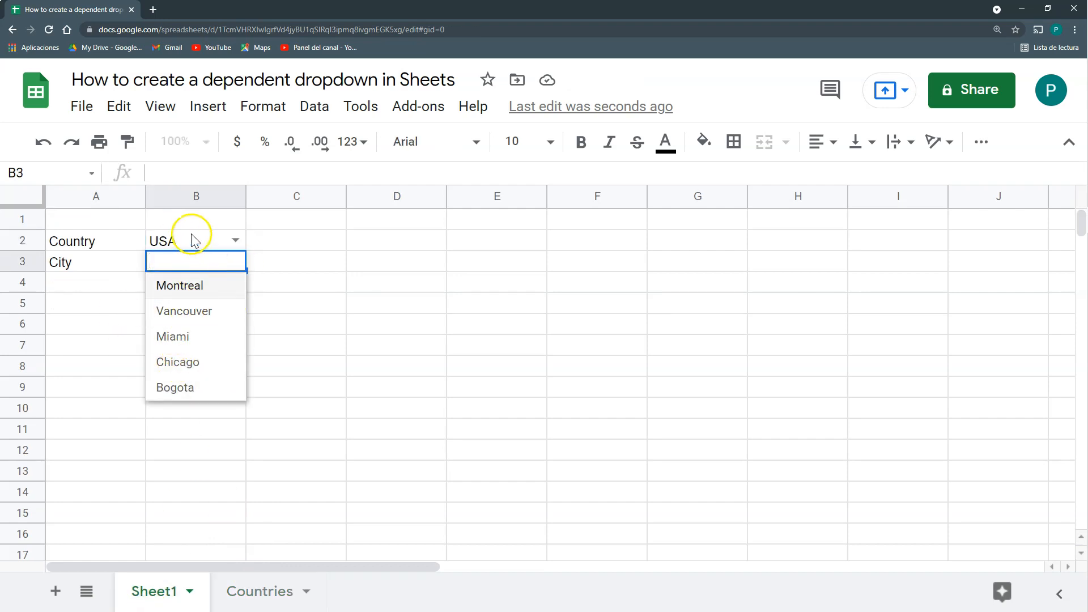
click(260, 591)
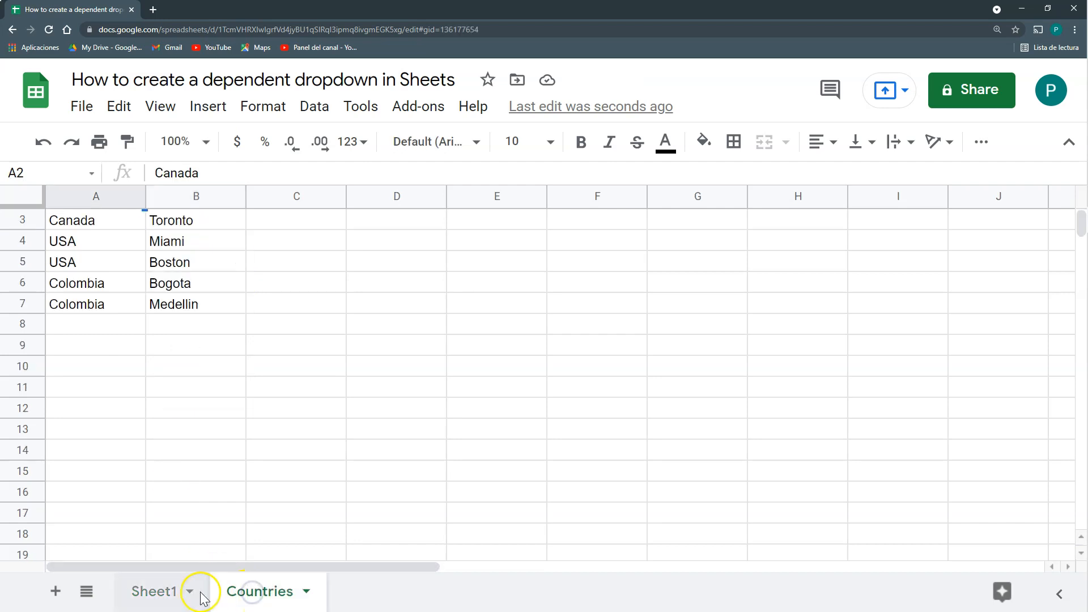
click(260, 591)
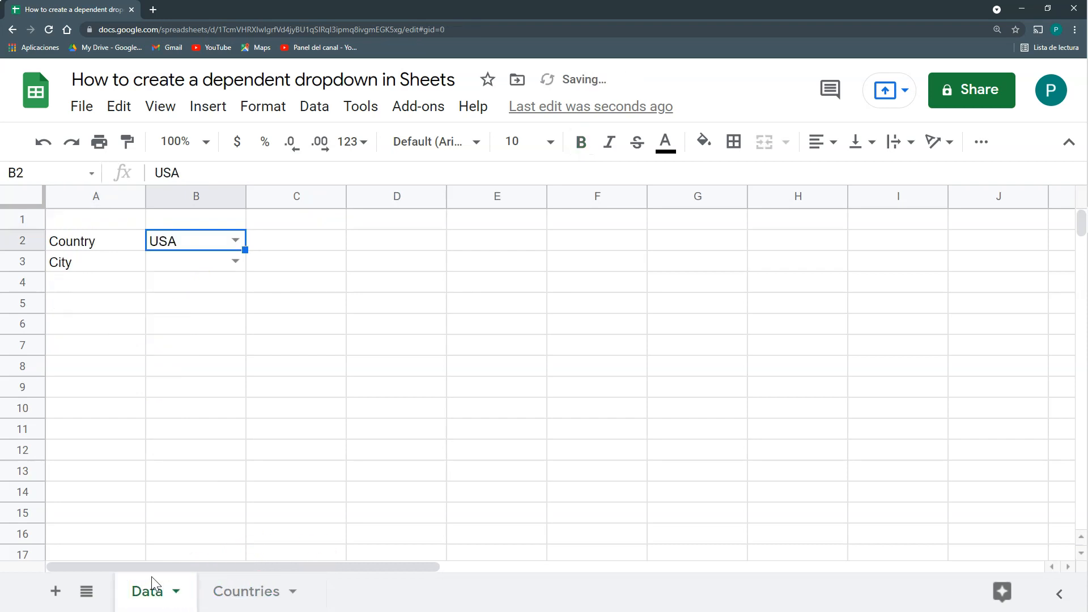
In Countries!D1 enter =FILTER(B:B, A:A=Data!B2) to list the chosen country's cities
click(245, 591)
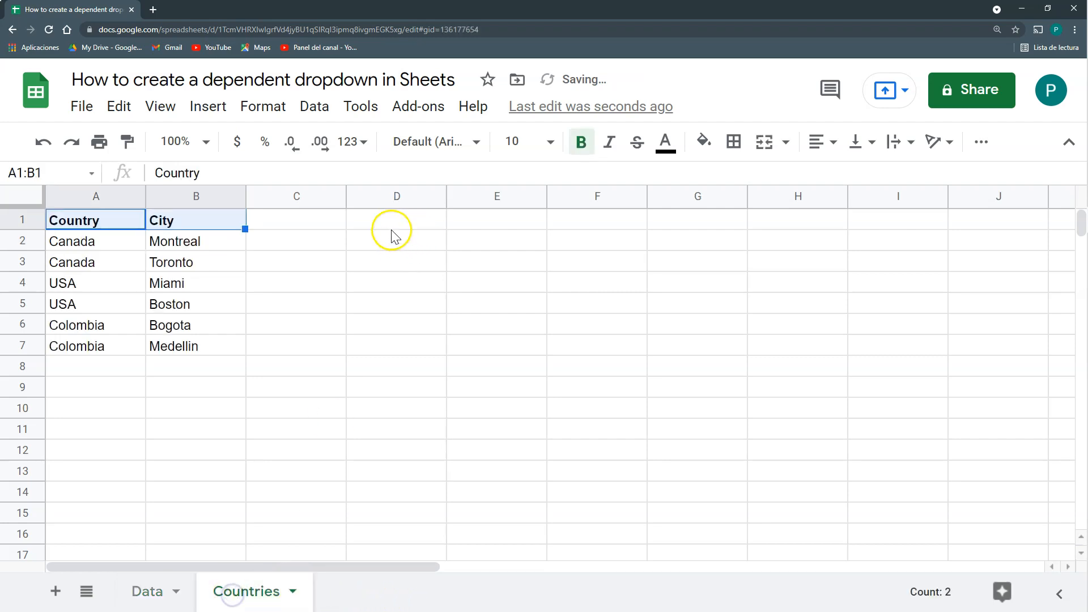
click(397, 219)
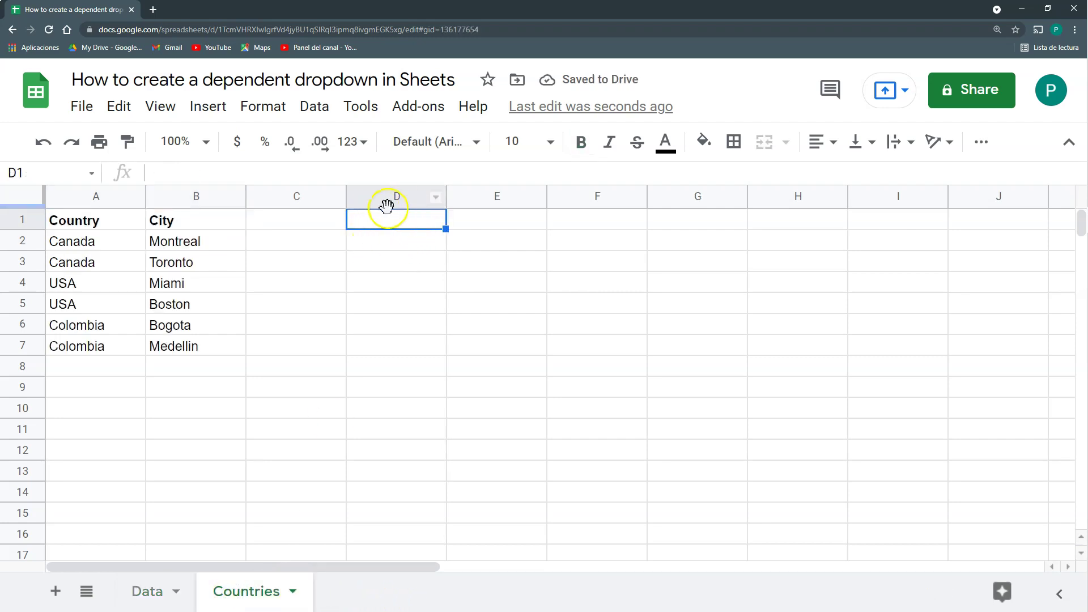
mouse_move(396, 230)
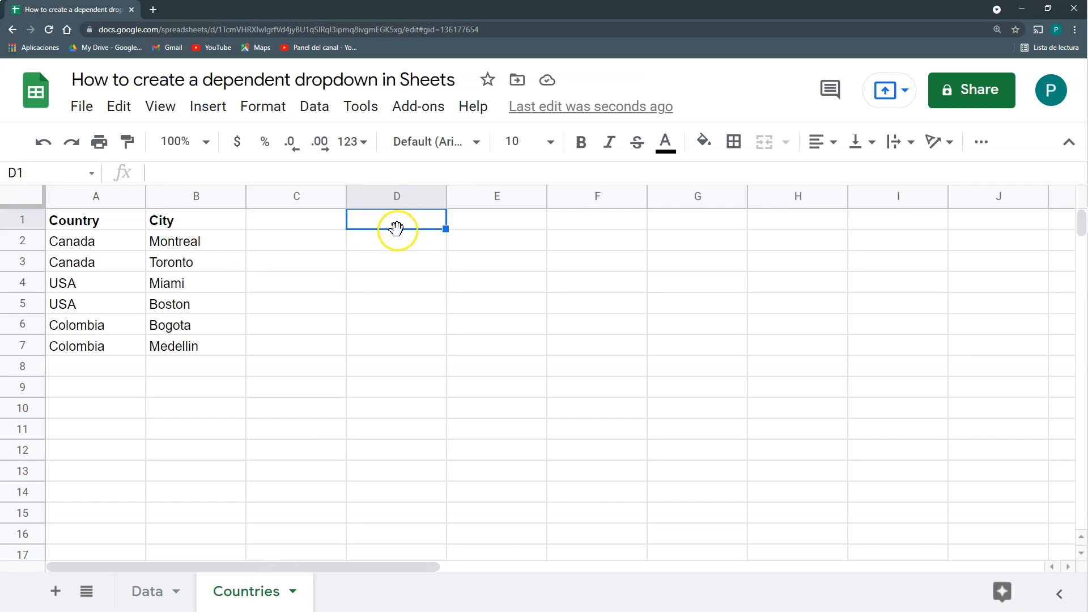
mouse_move(401, 236)
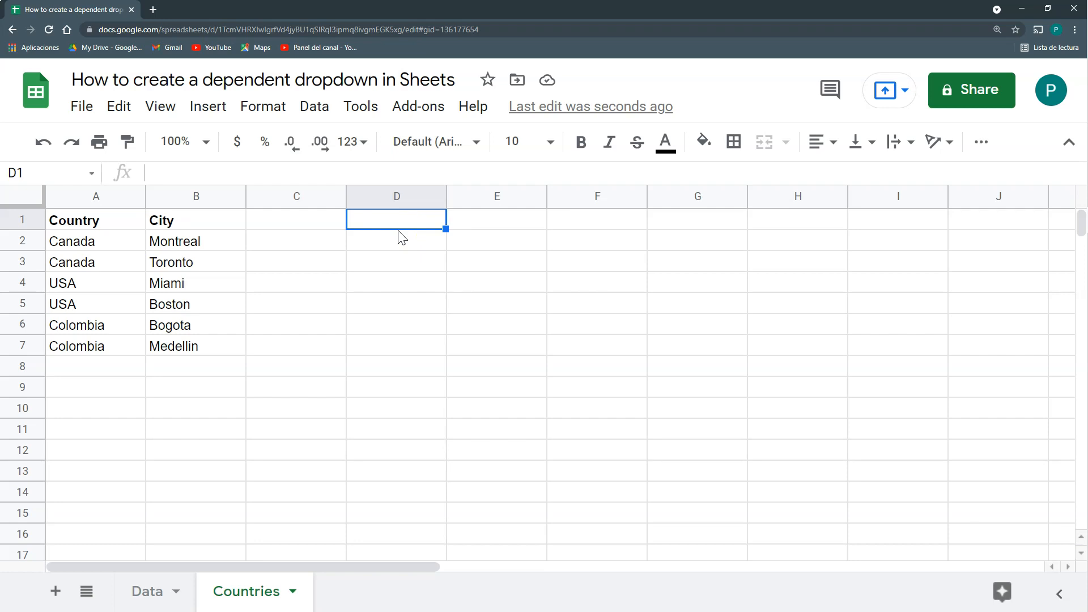
text(=)
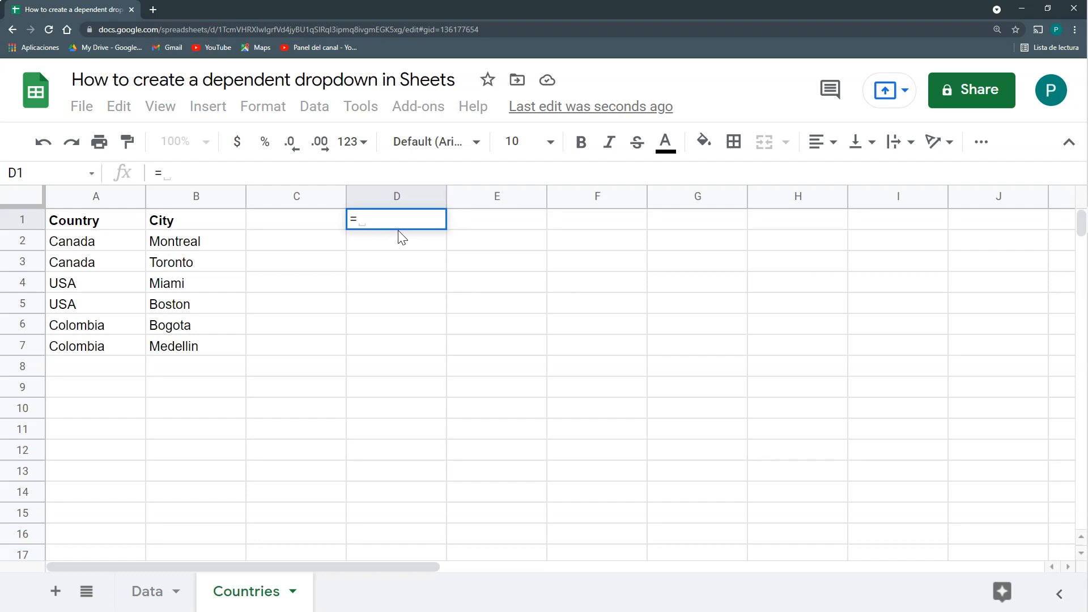
text(filter()
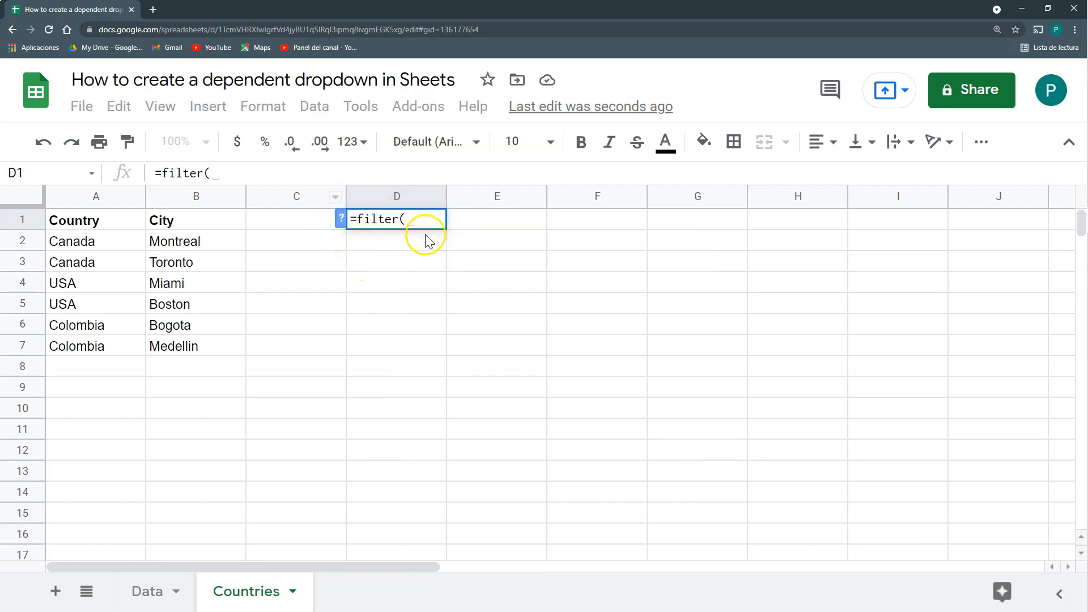
mouse_move(179, 201)
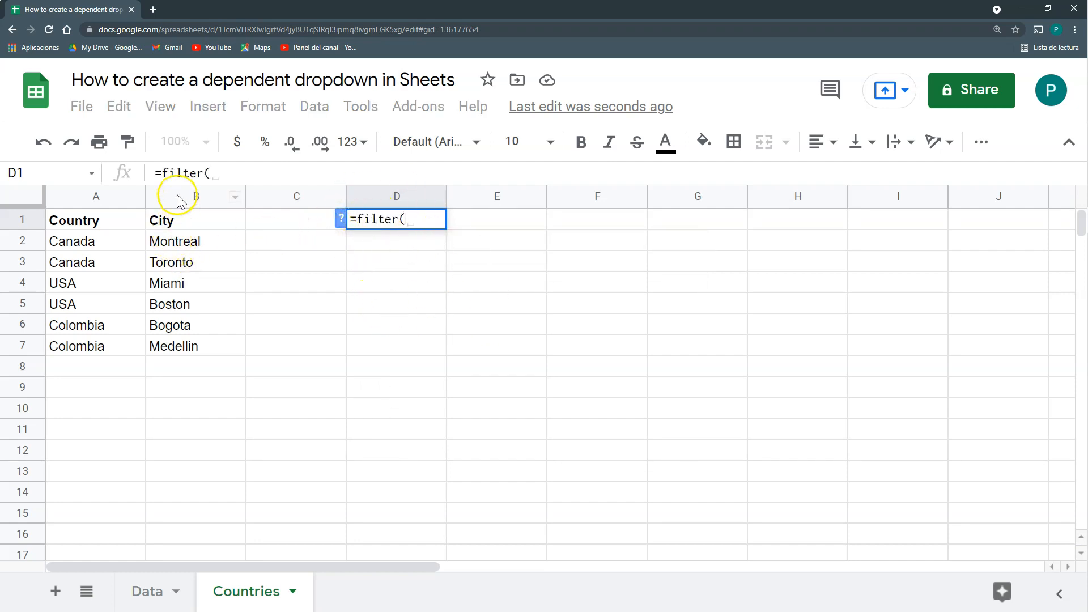
click(195, 197)
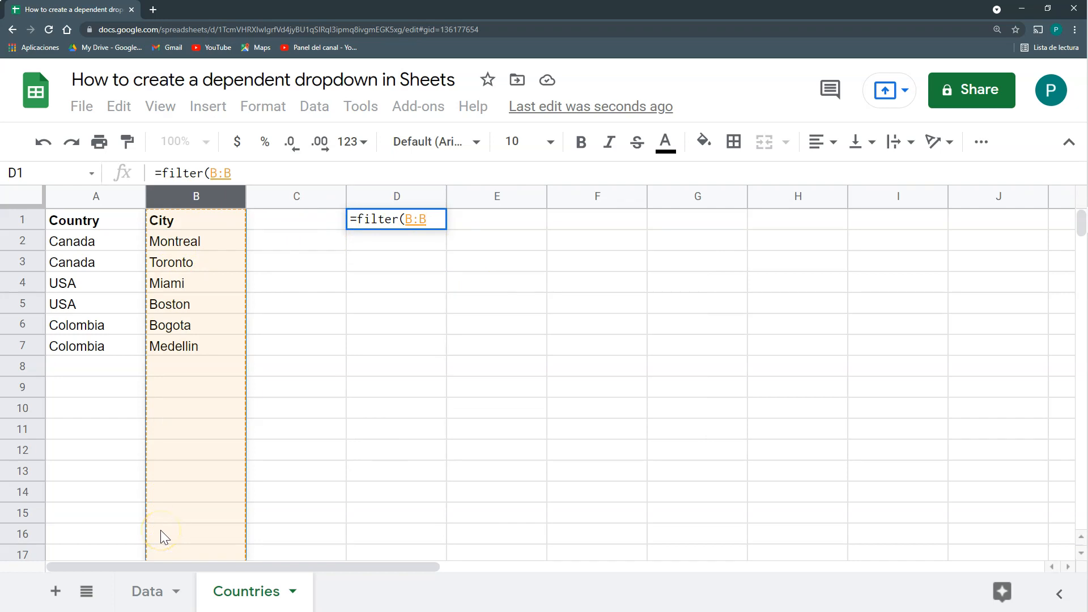
text(;)
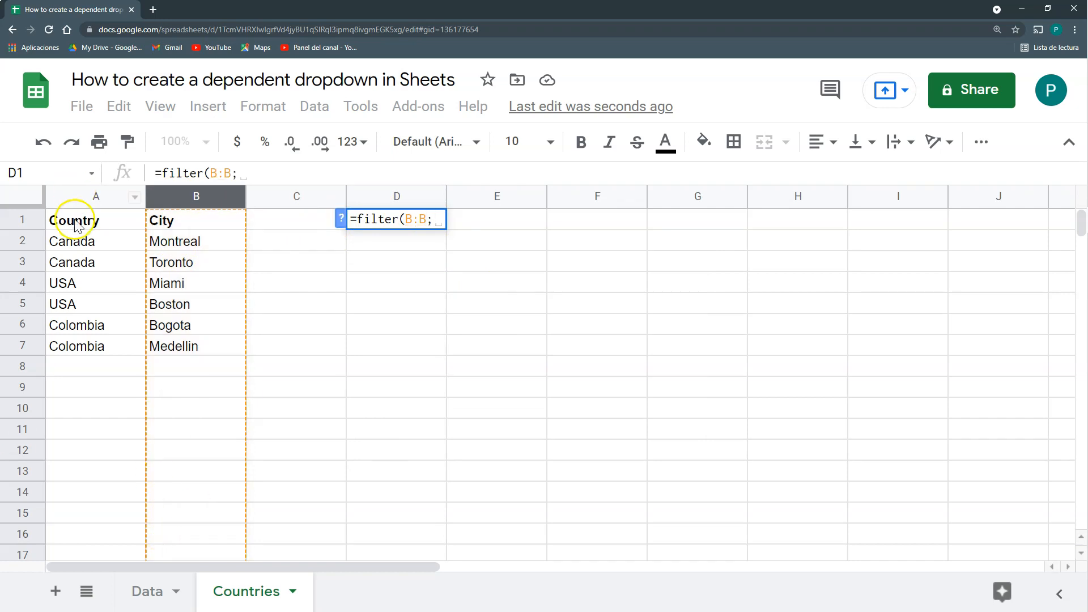
text(A:A)
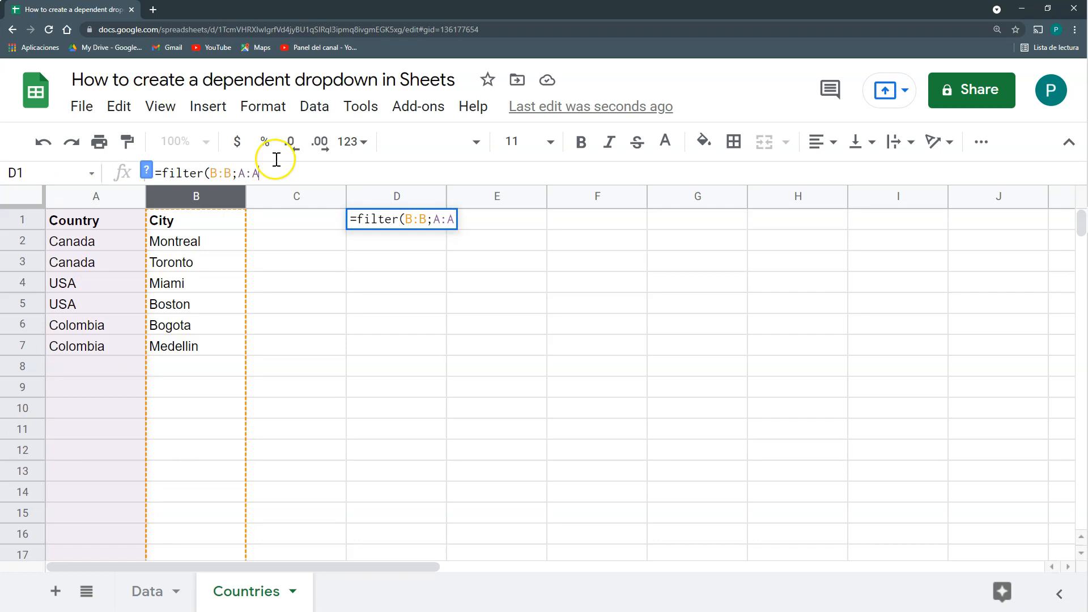
text(=)
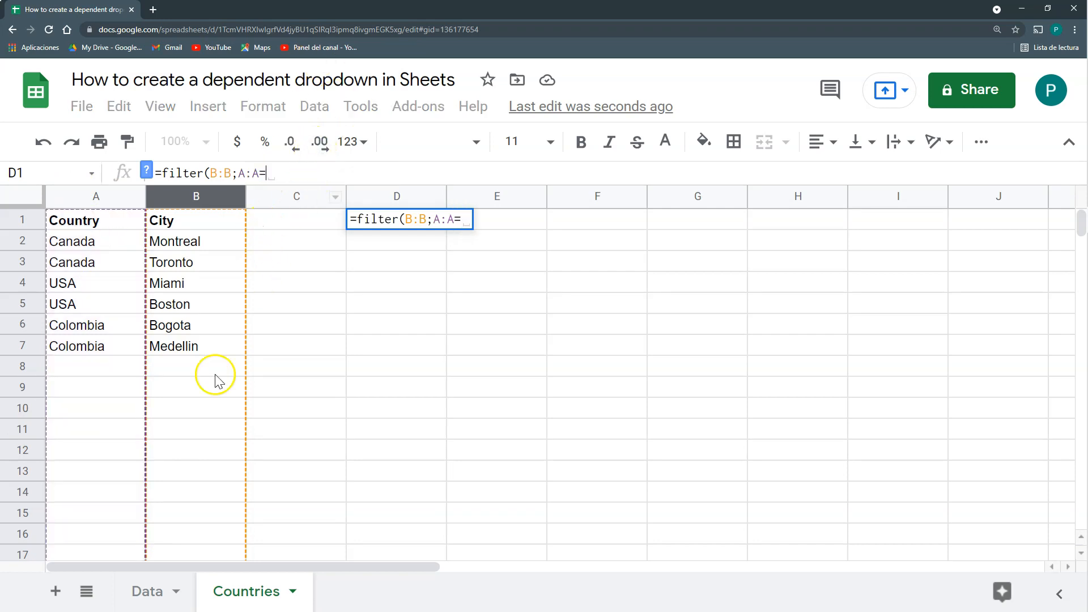
click(146, 591)
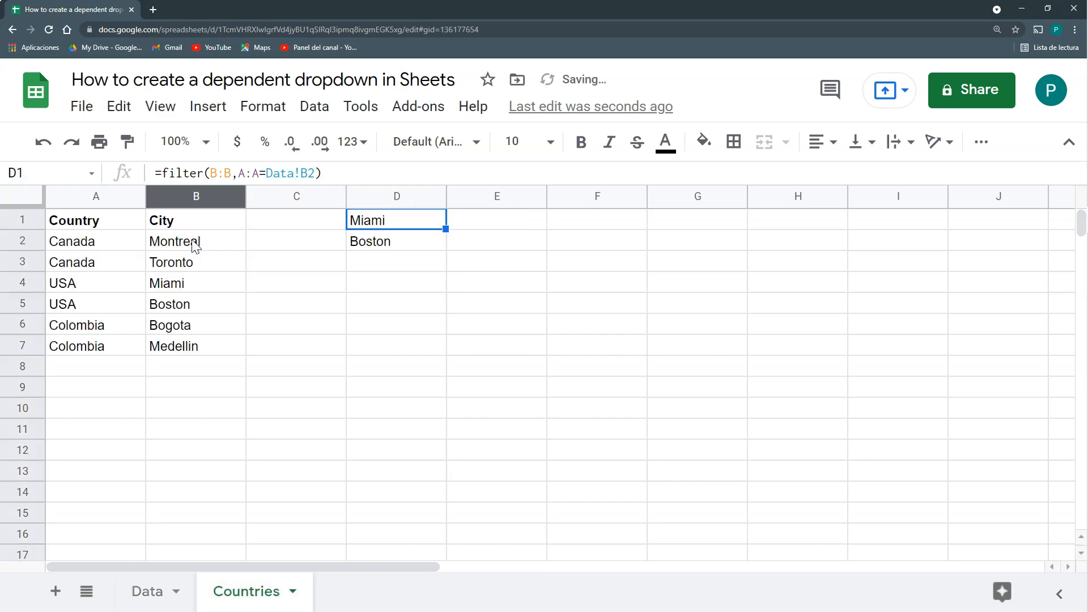
Verify column D lists the USA cities, including Boston, from the source table
click(146, 591)
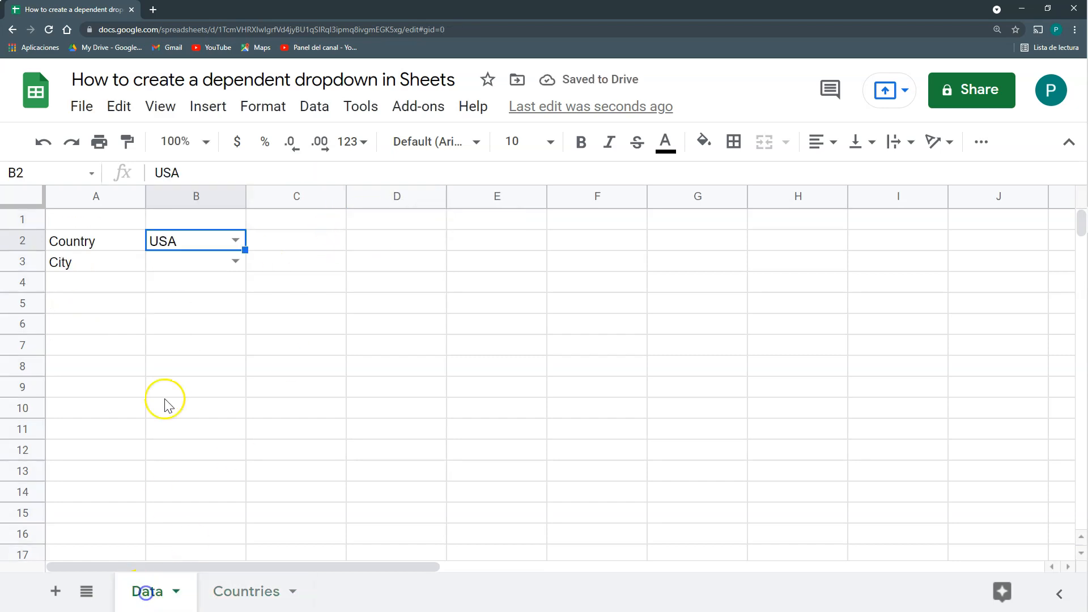
click(245, 591)
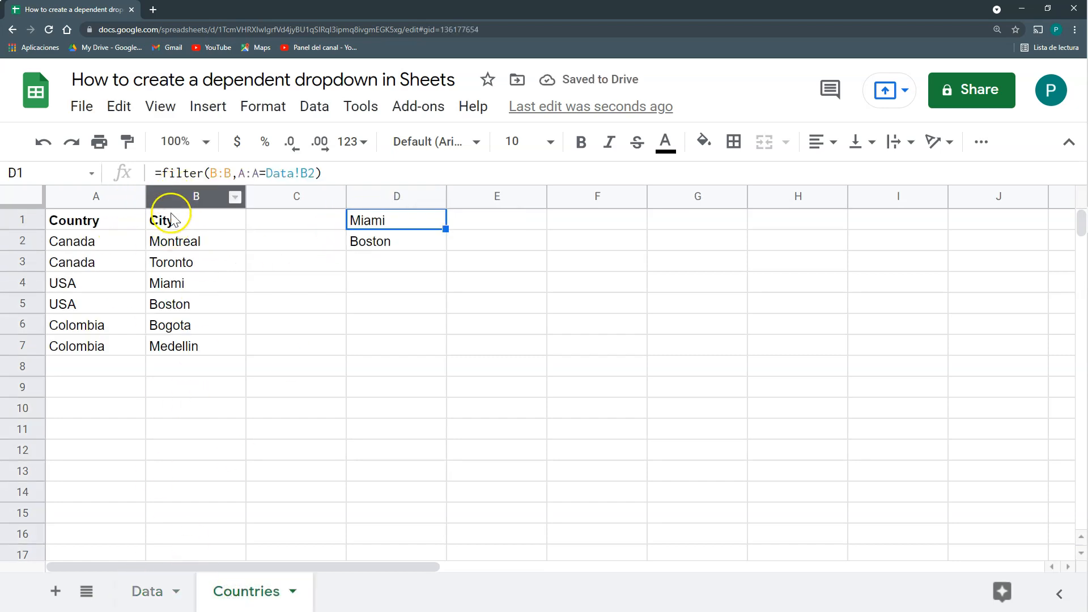
click(196, 197)
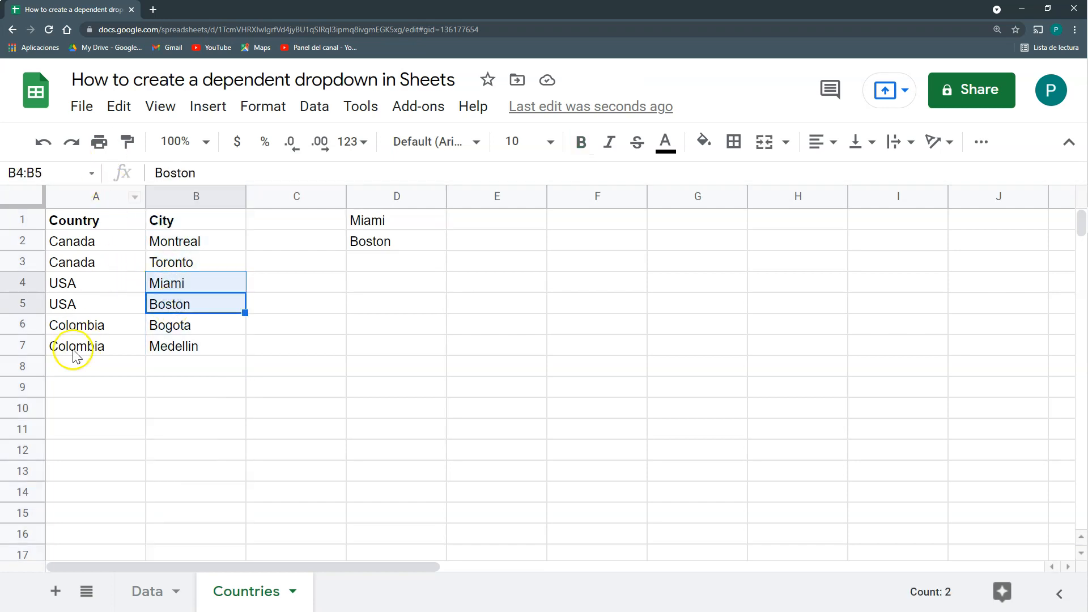
click(174, 304)
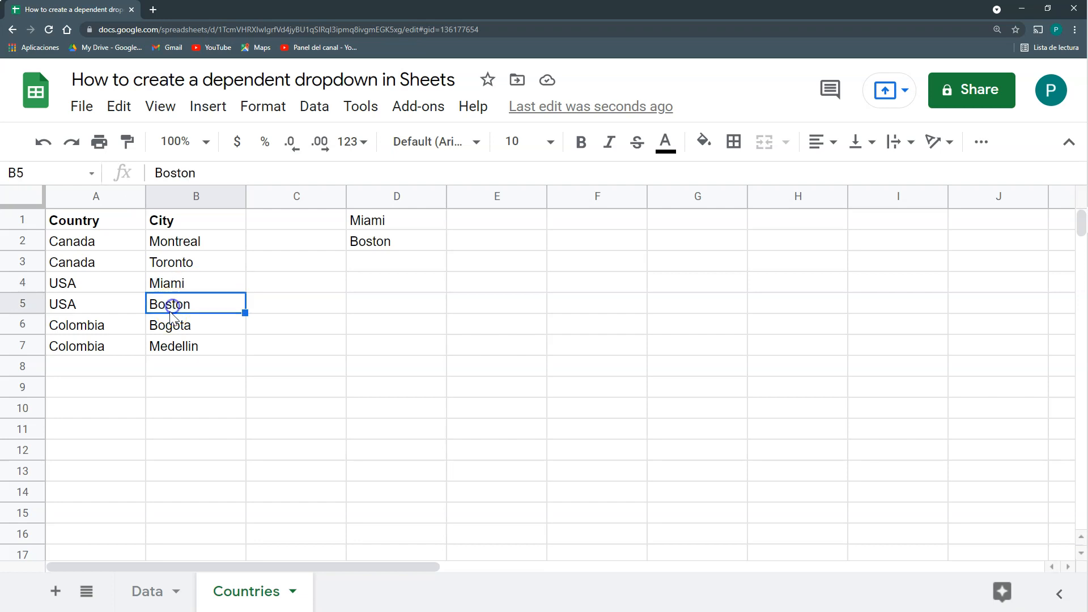
Switch Data's country to Colombia, then Canada, checking column D updates each time
click(146, 592)
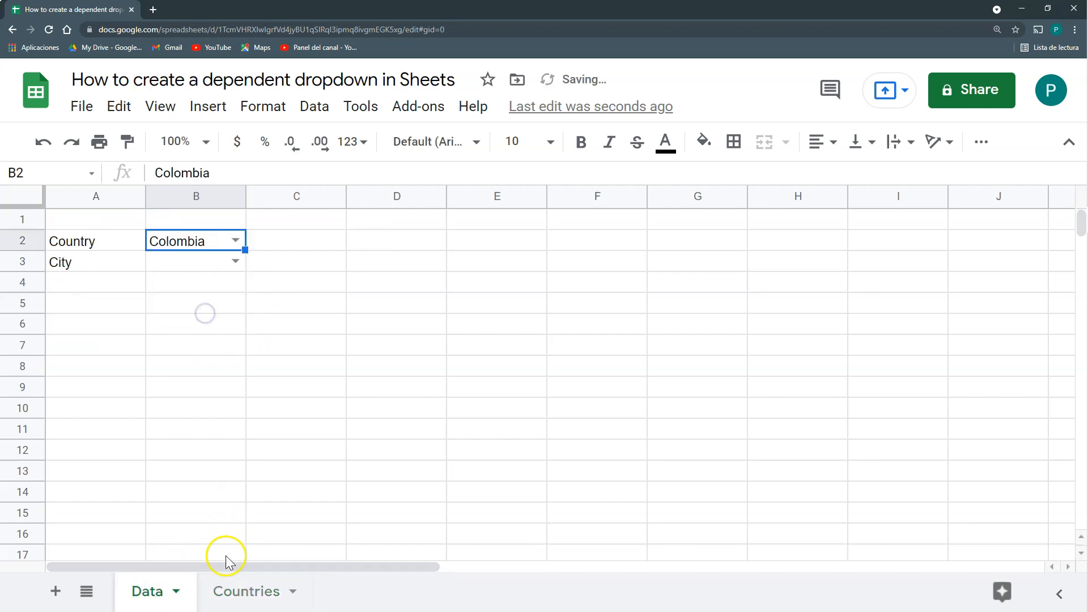
click(246, 591)
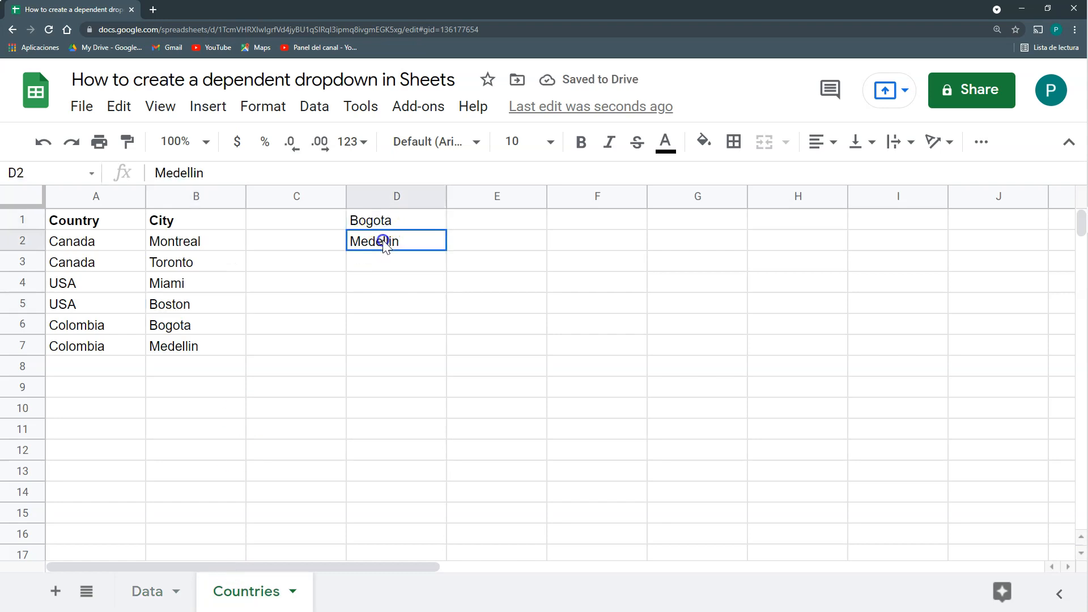
click(96, 324)
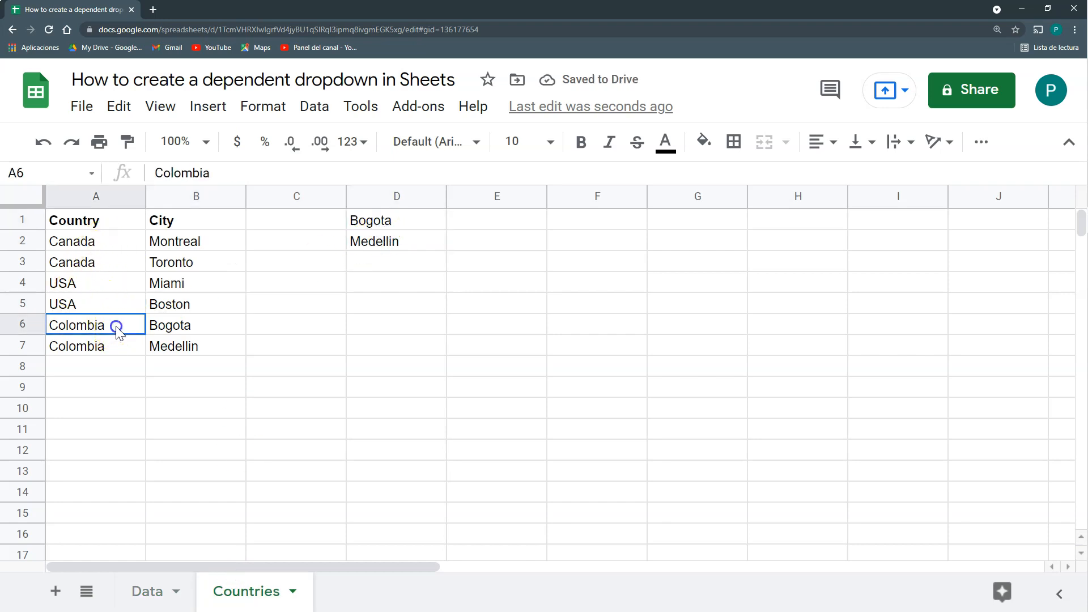
click(146, 591)
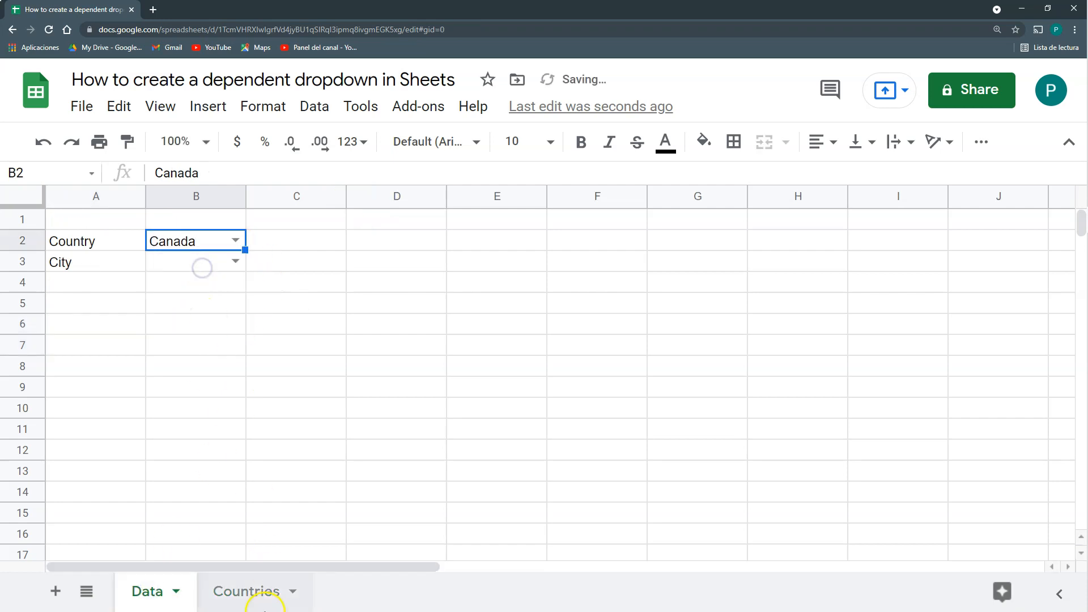
click(245, 591)
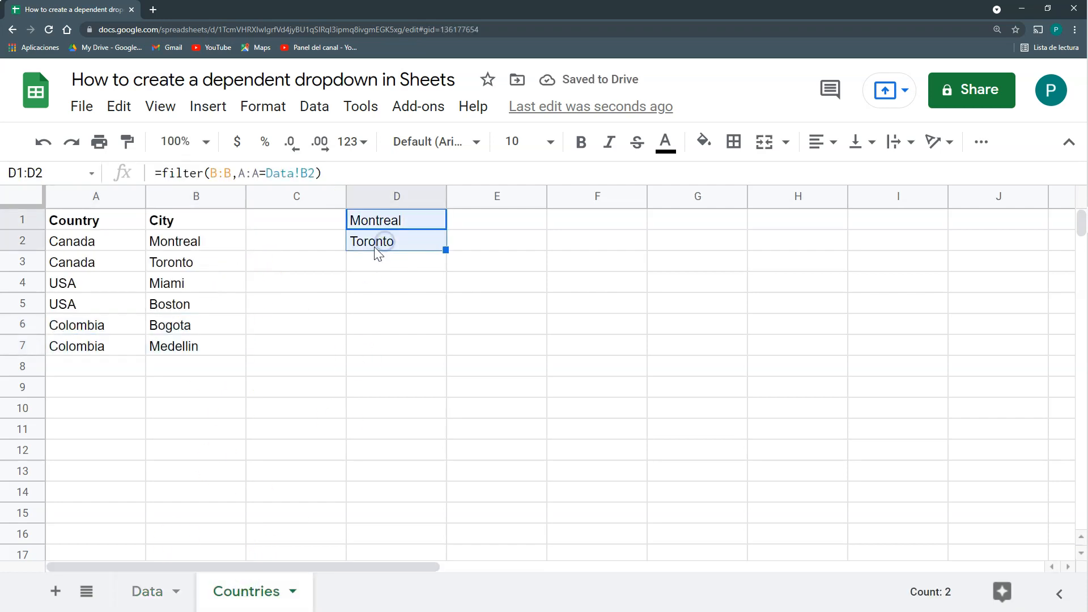
mouse_move(479, 221)
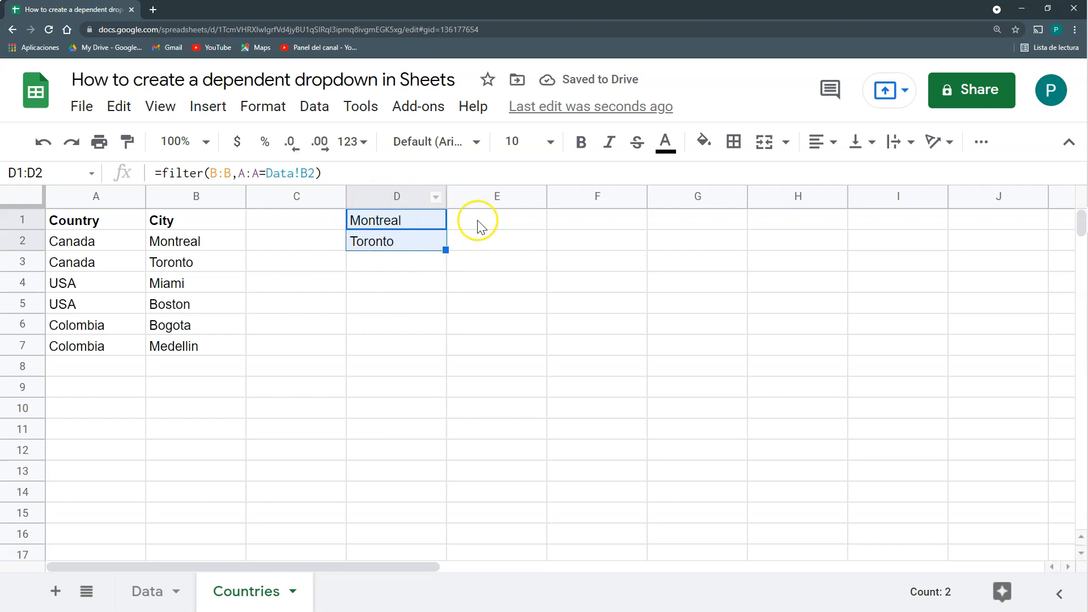
click(147, 591)
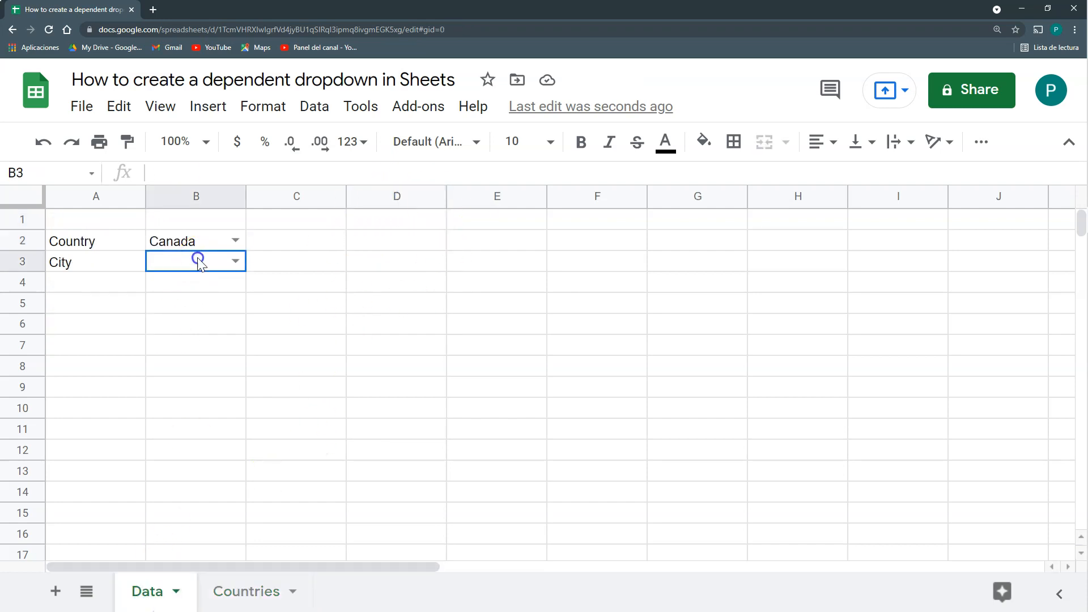
Give Data!B3 a list-from-range validation using Countries!D1:D and save it
click(313, 106)
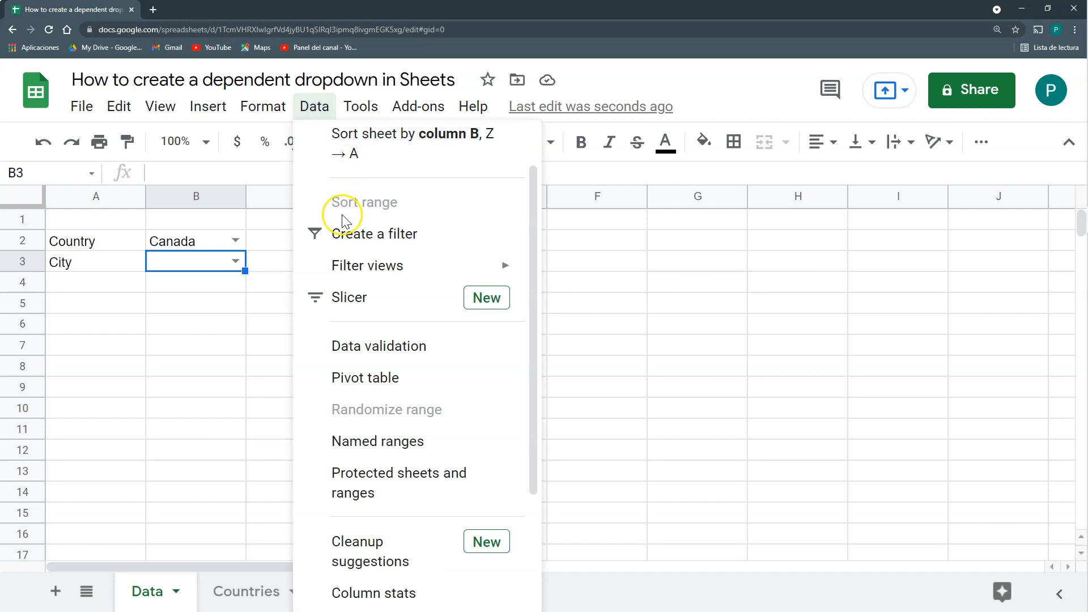
click(379, 346)
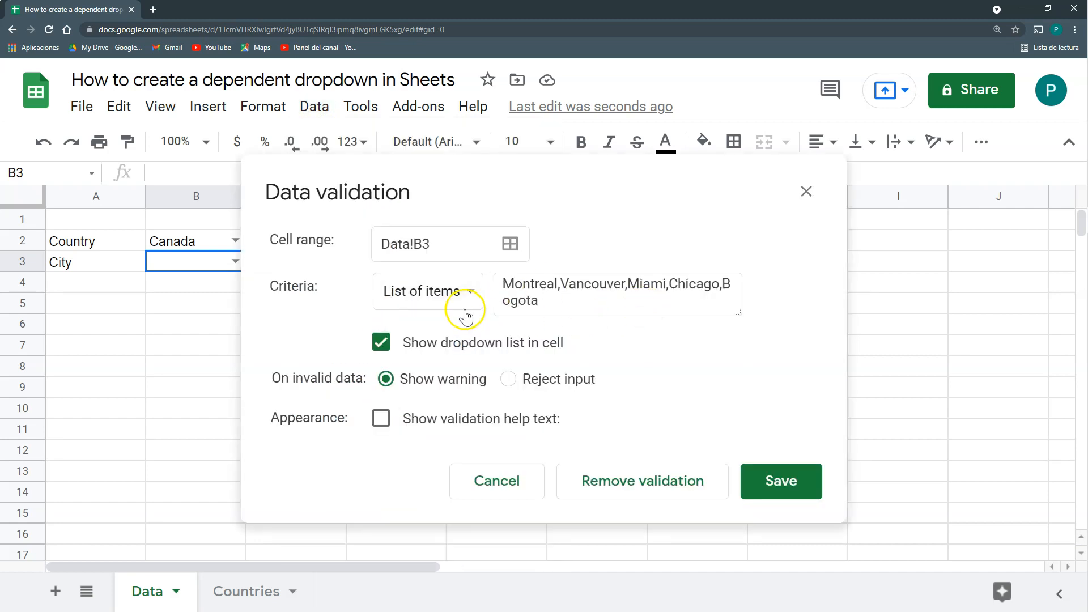
click(429, 291)
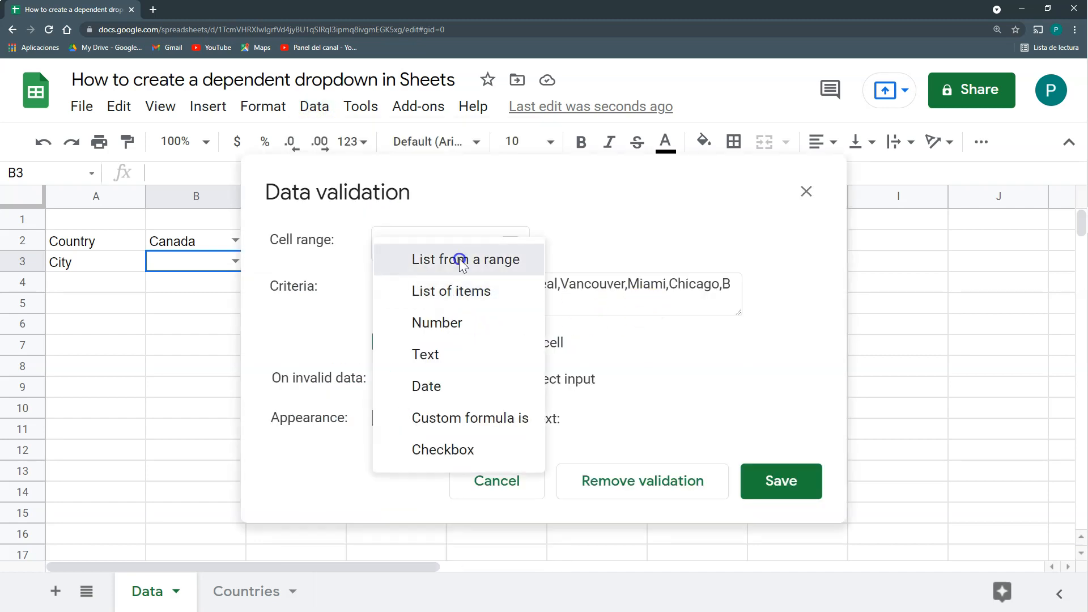
click(466, 259)
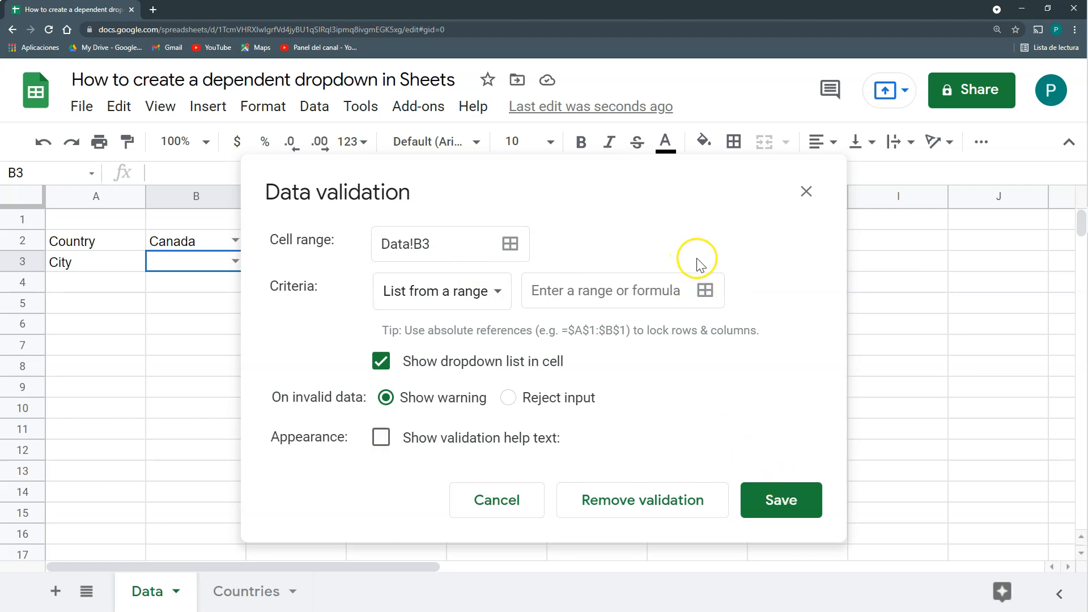
click(706, 291)
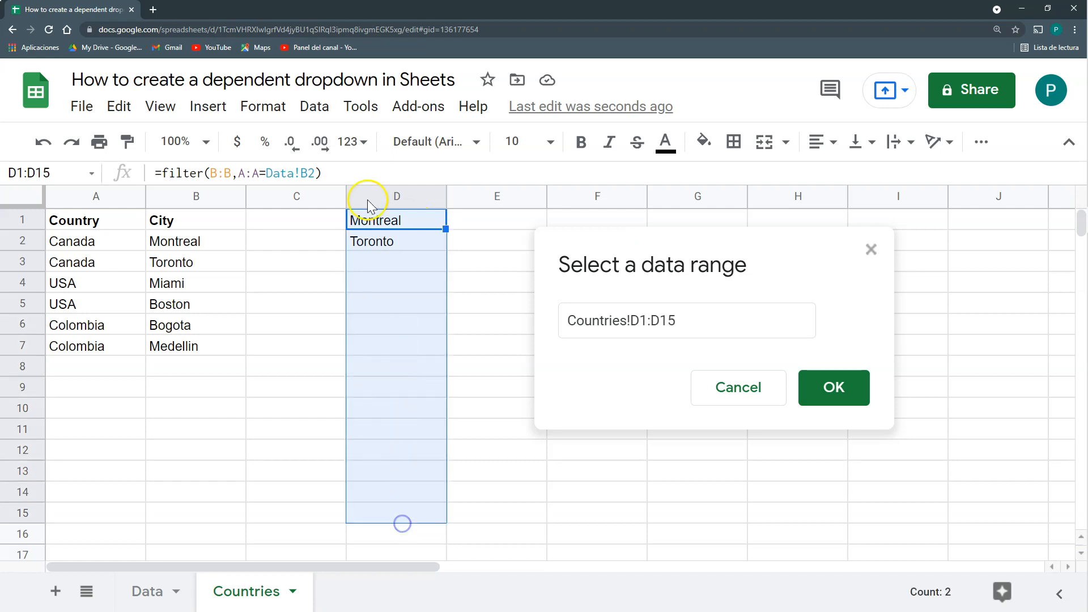
mouse_move(417, 246)
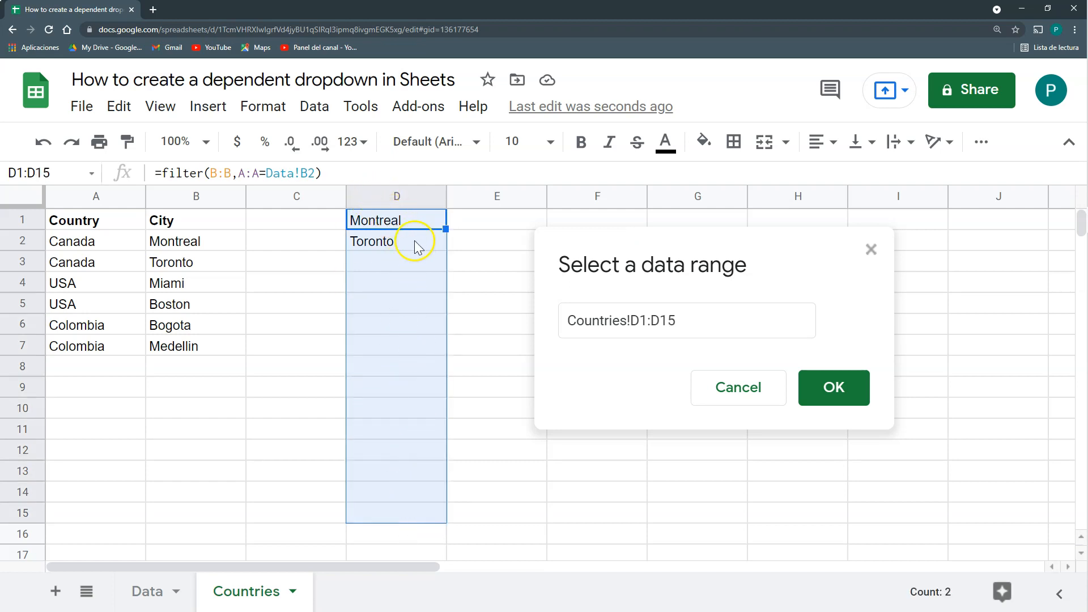
mouse_move(396, 203)
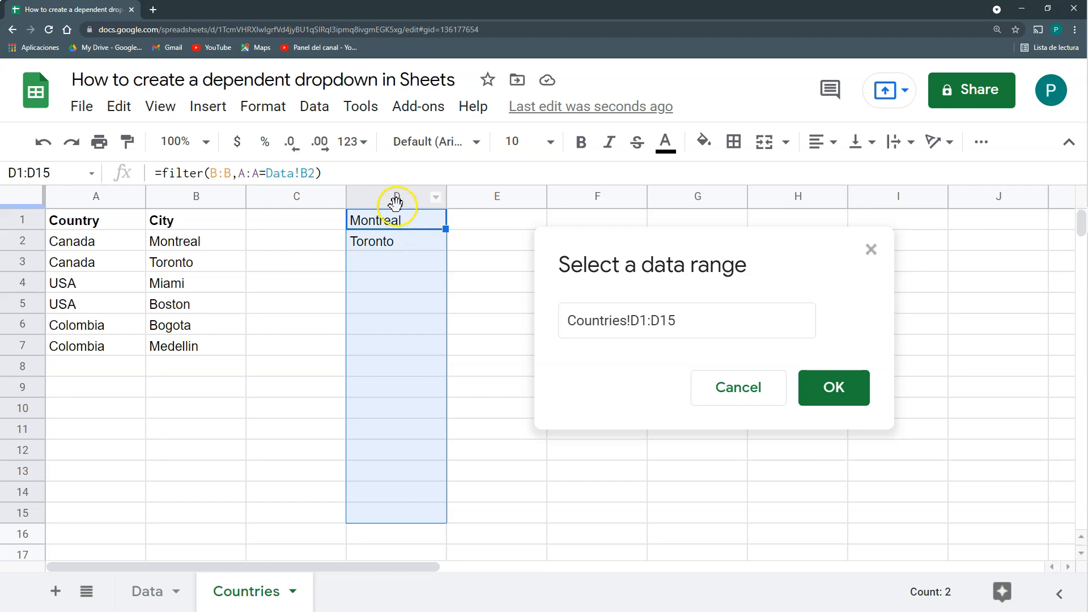
click(687, 320)
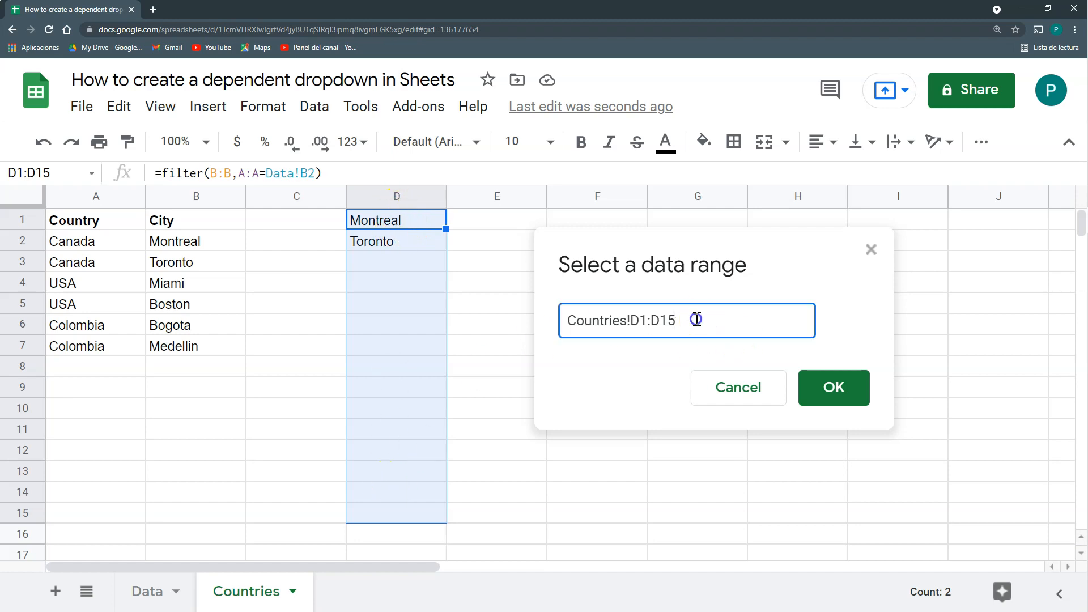
key(Backspace)
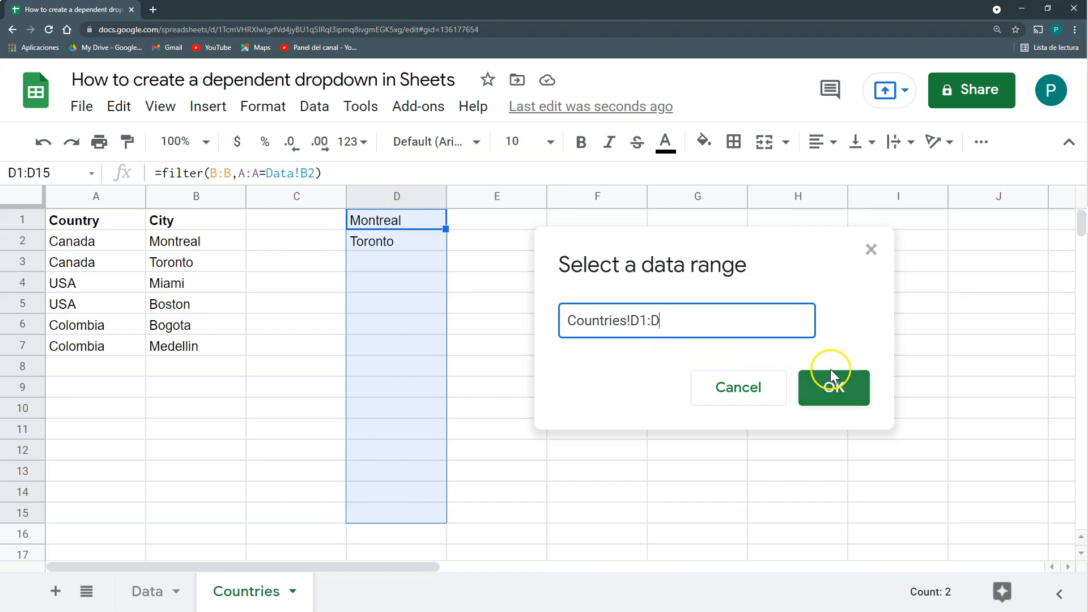
click(834, 387)
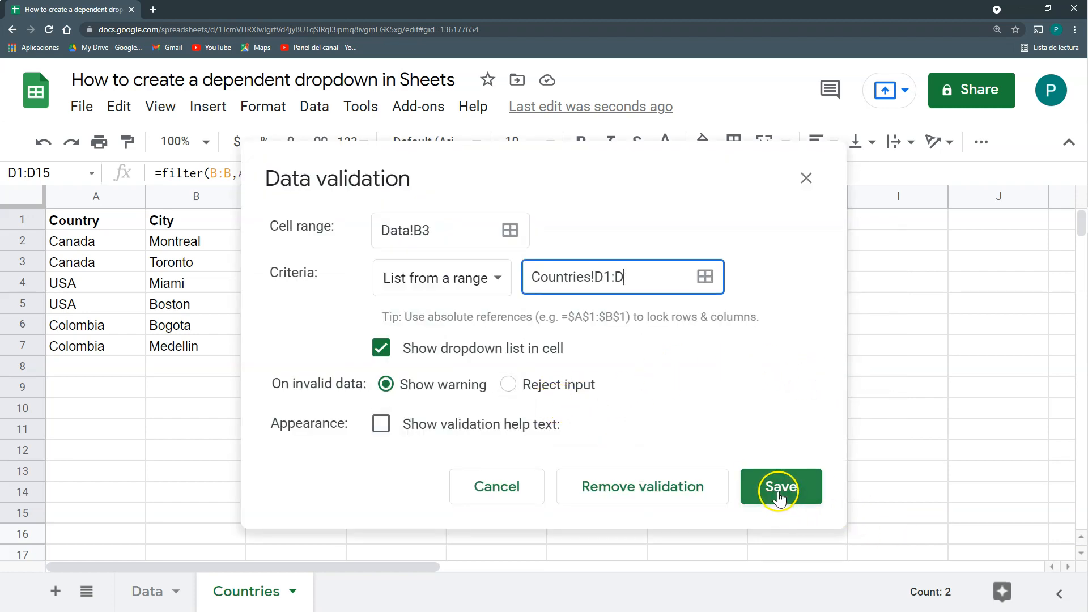
click(780, 485)
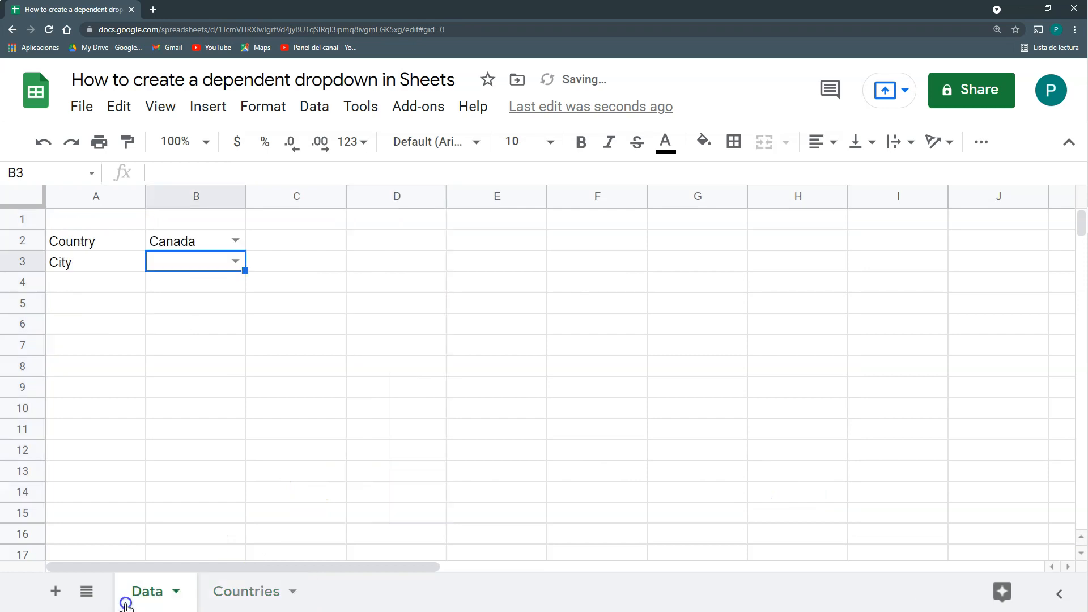
Set Country to Colombia and City to Bogota, then select the Countries helper city list
click(235, 261)
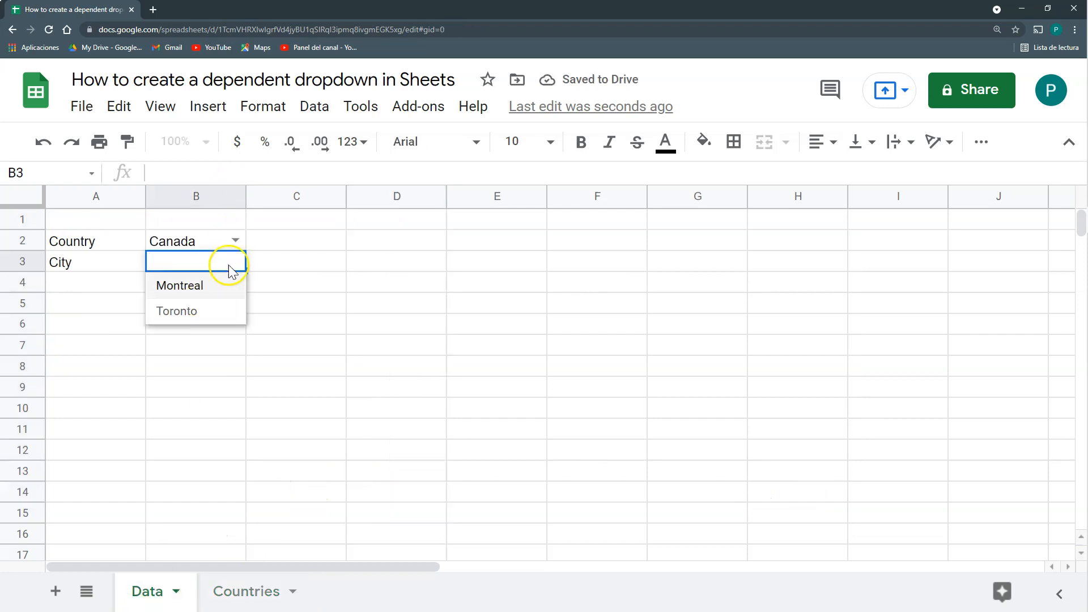
click(297, 281)
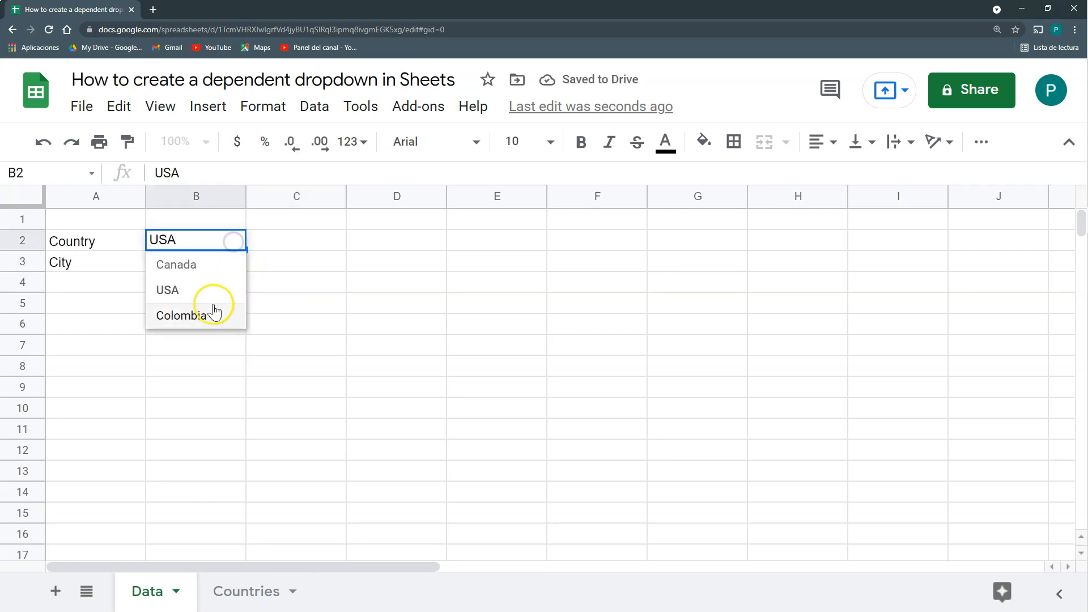
click(181, 315)
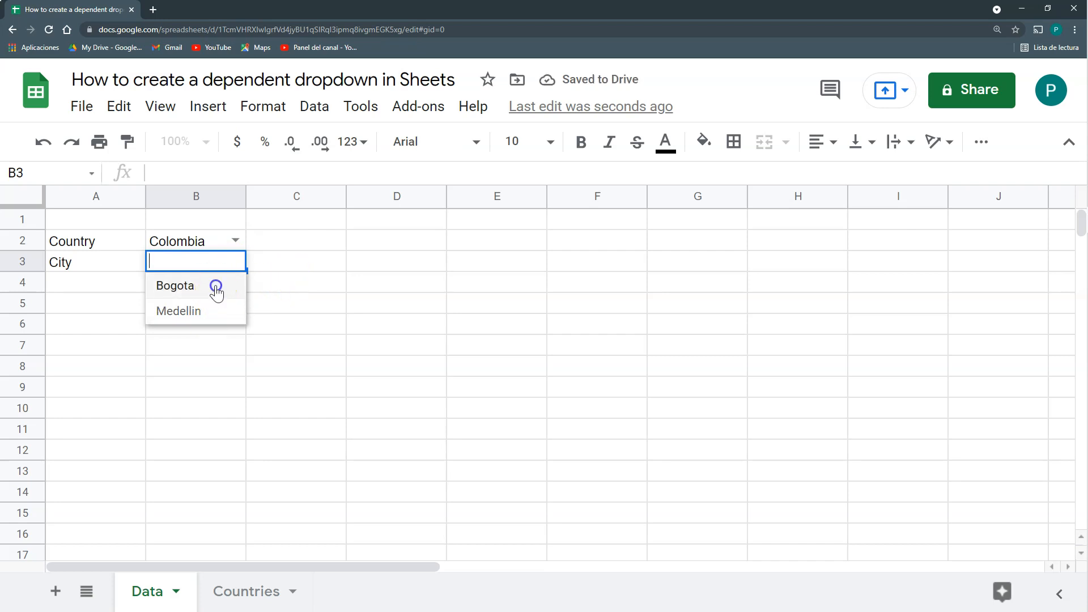
click(174, 285)
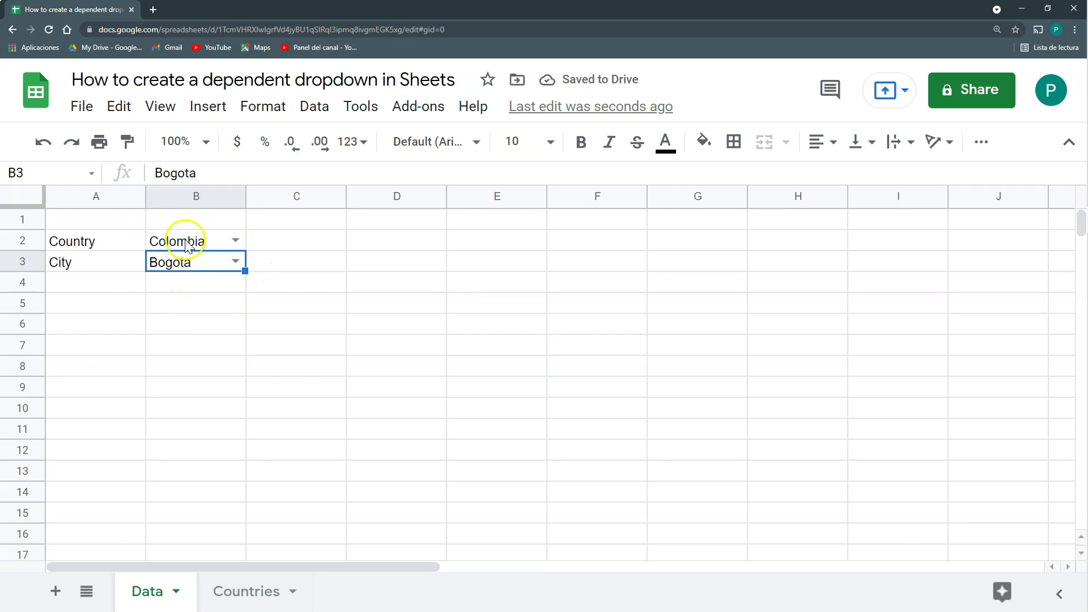
click(245, 591)
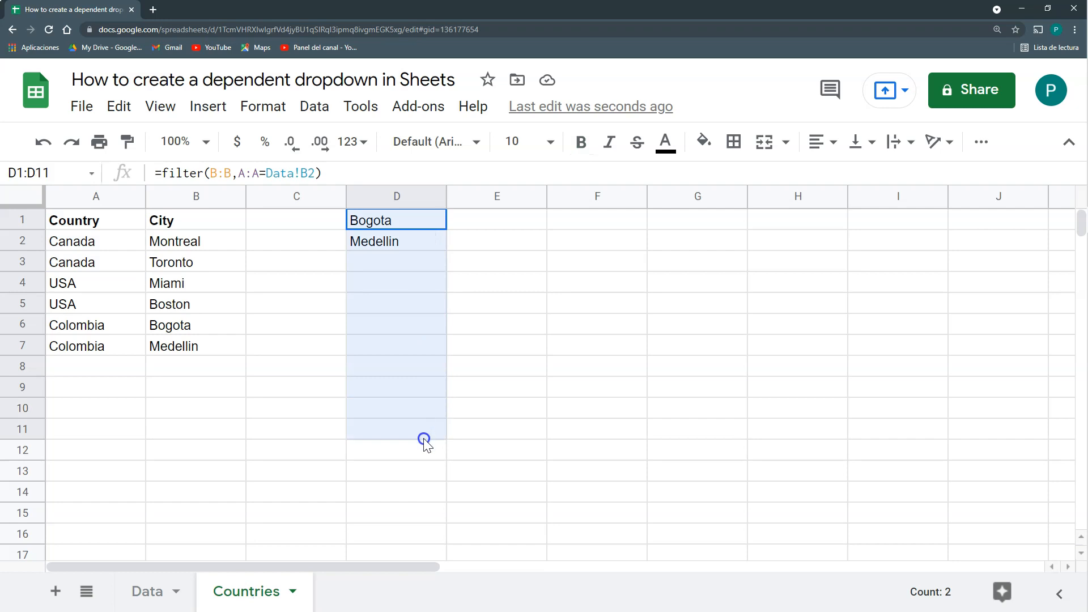
mouse_move(438, 404)
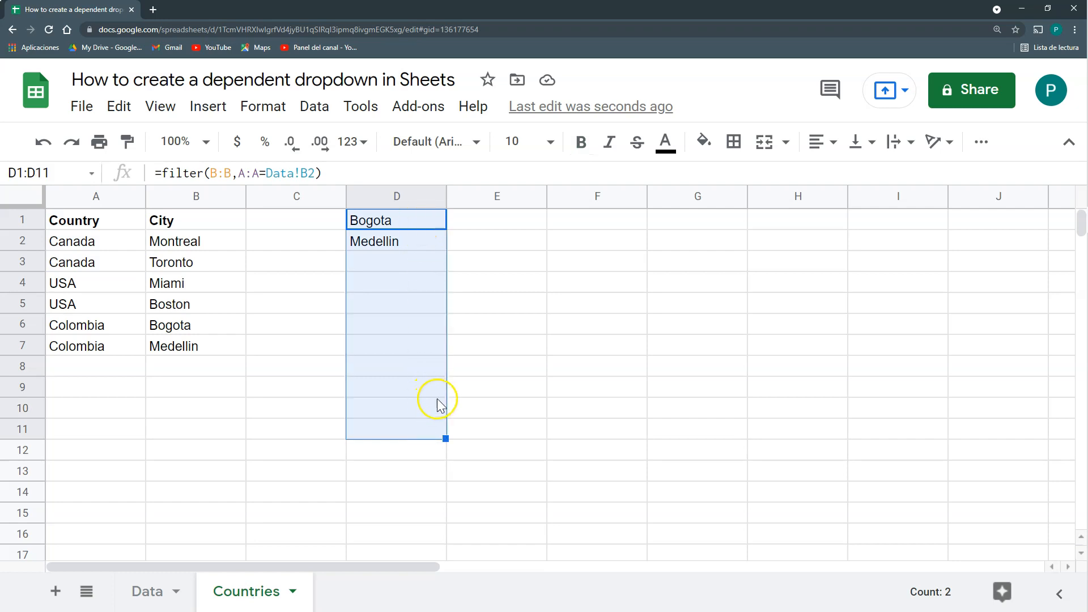
drag(74, 220, 175, 241)
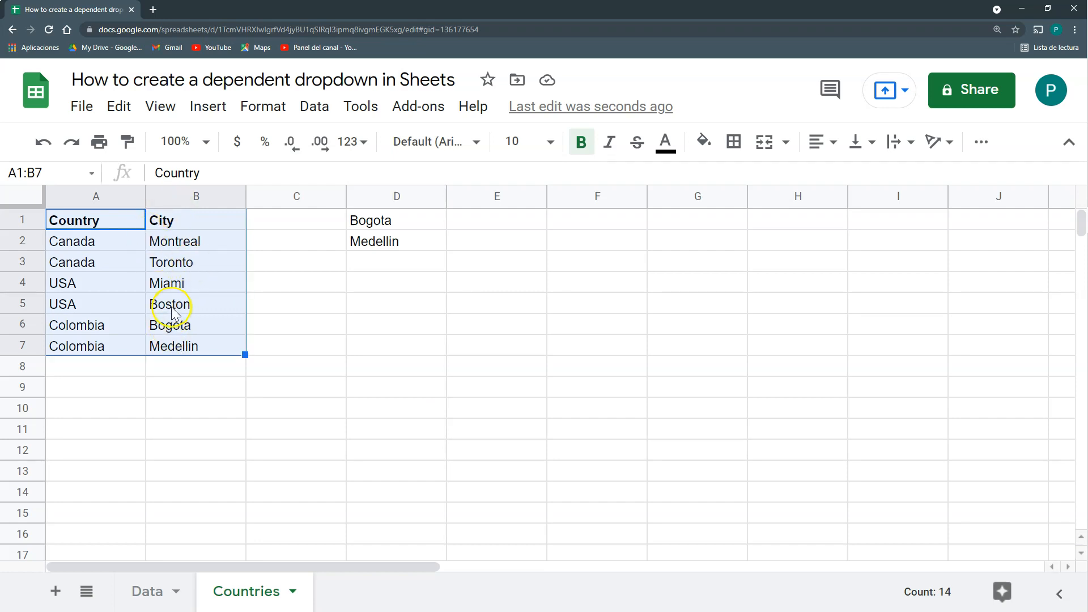
mouse_move(524, 231)
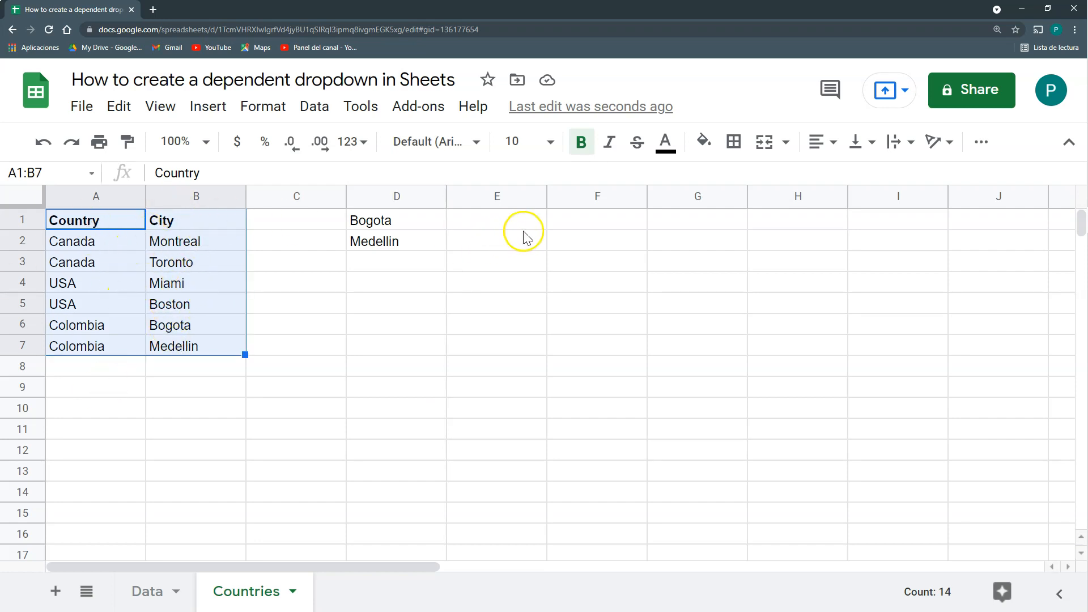
Add Canada, USA and Colombia headings in F1:H1, each with its two cities copied below
click(597, 220)
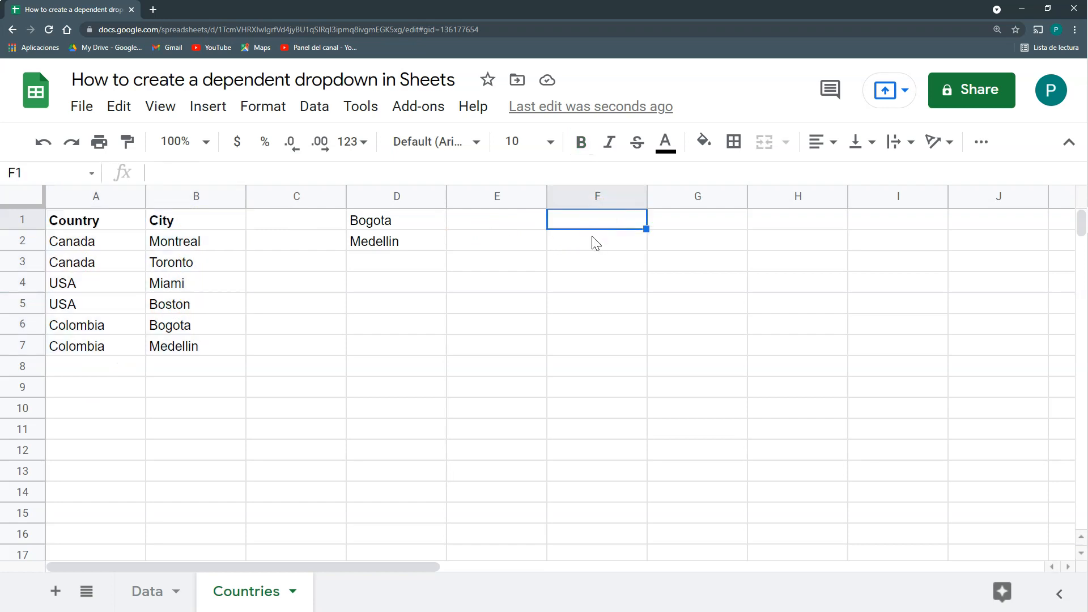
mouse_move(122, 267)
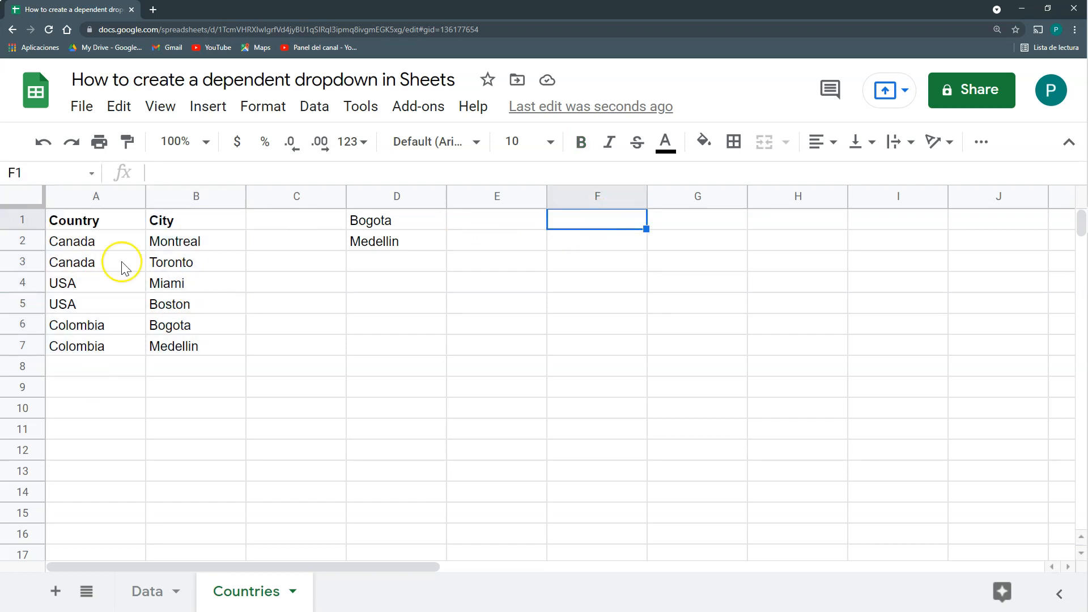
text(Colombia)
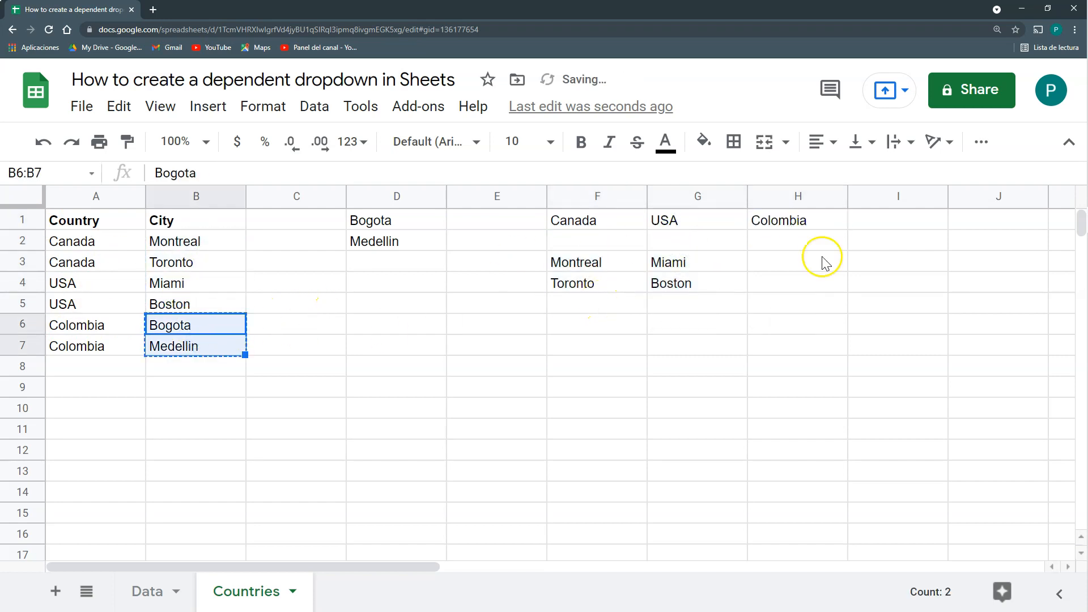
click(96, 220)
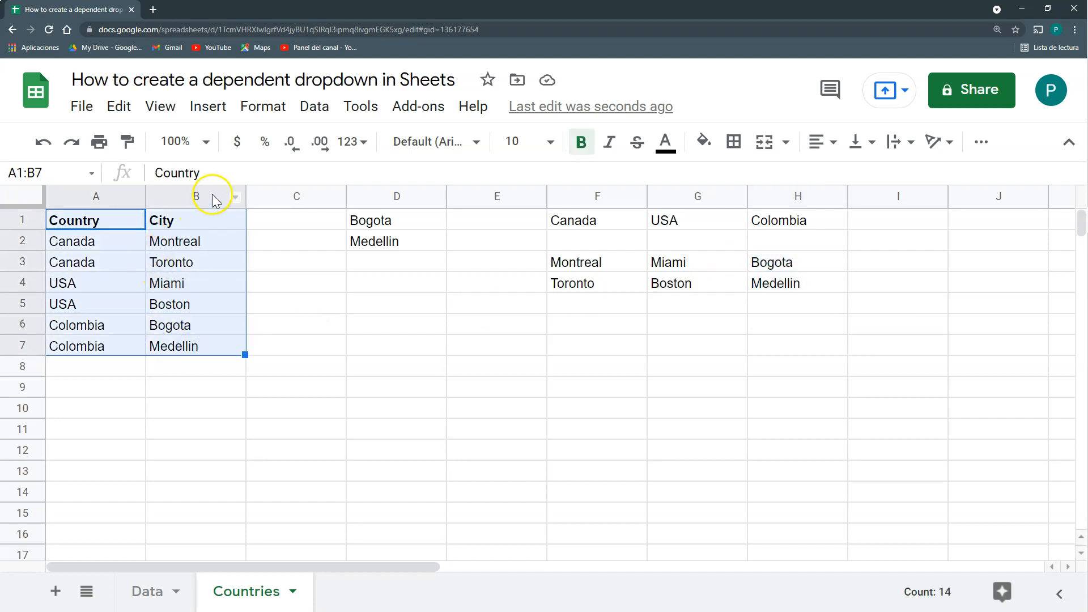
mouse_move(621, 236)
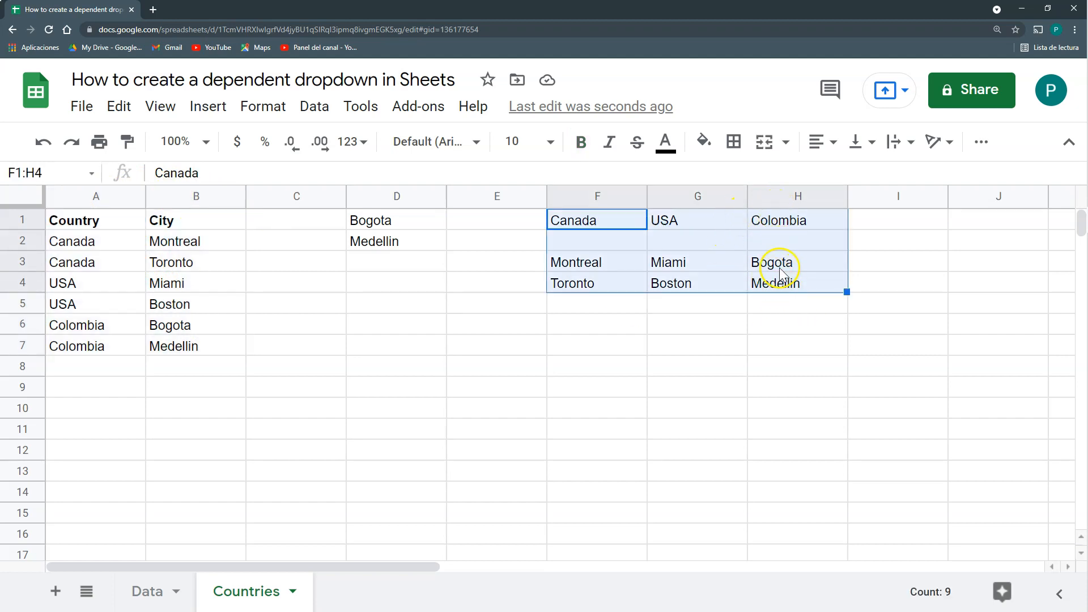
click(897, 220)
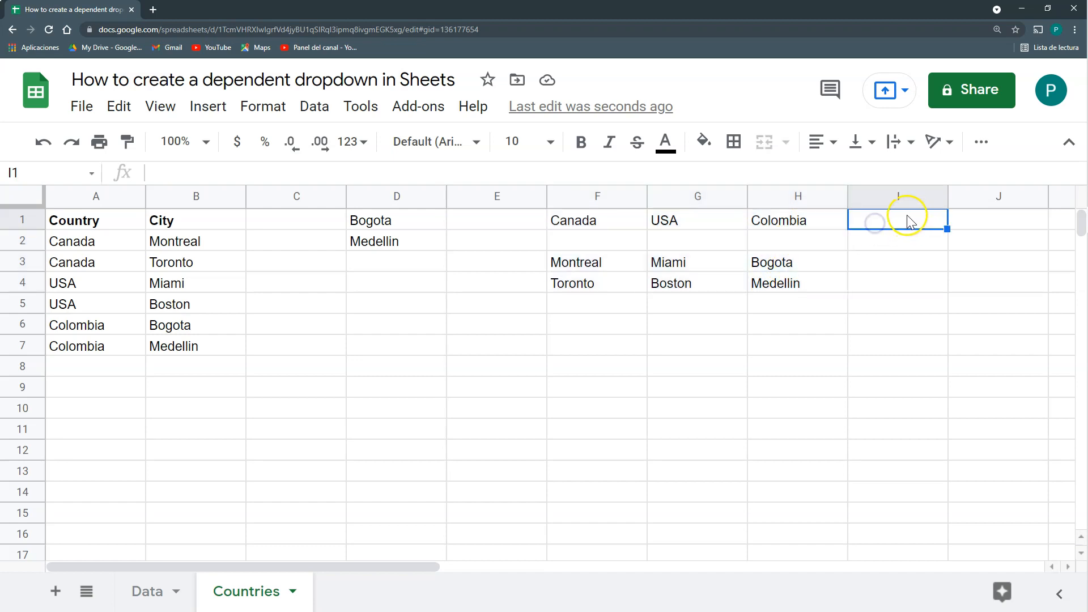
mouse_move(759, 278)
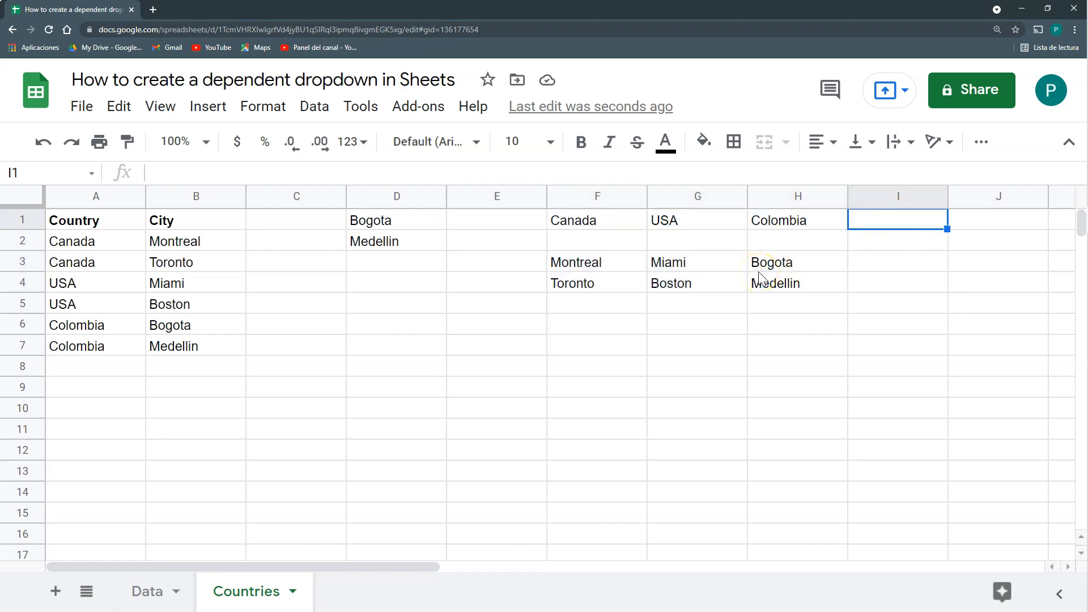
mouse_move(736, 262)
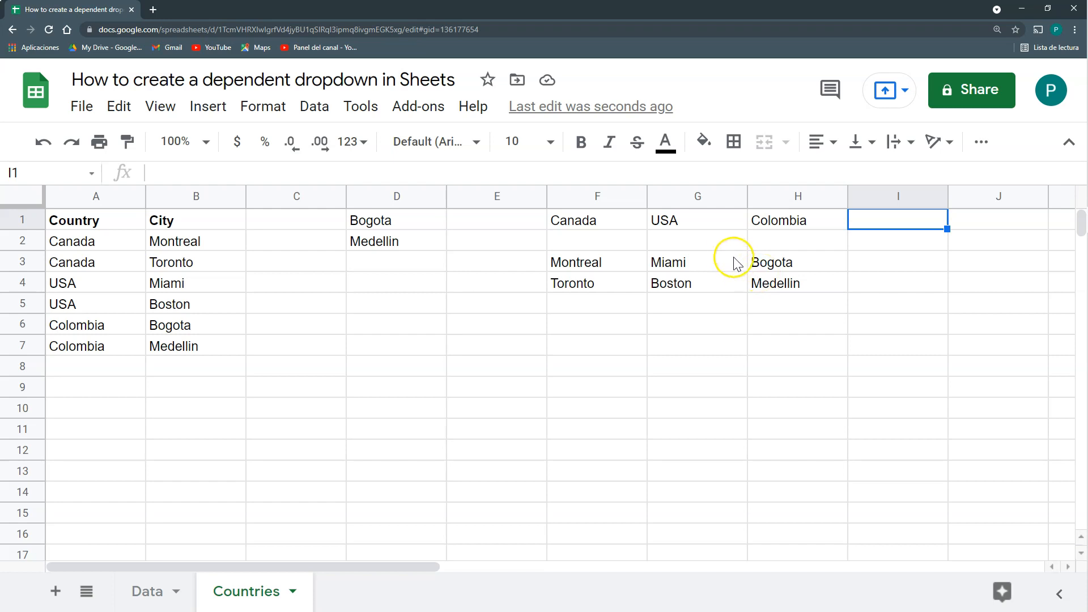
mouse_move(629, 273)
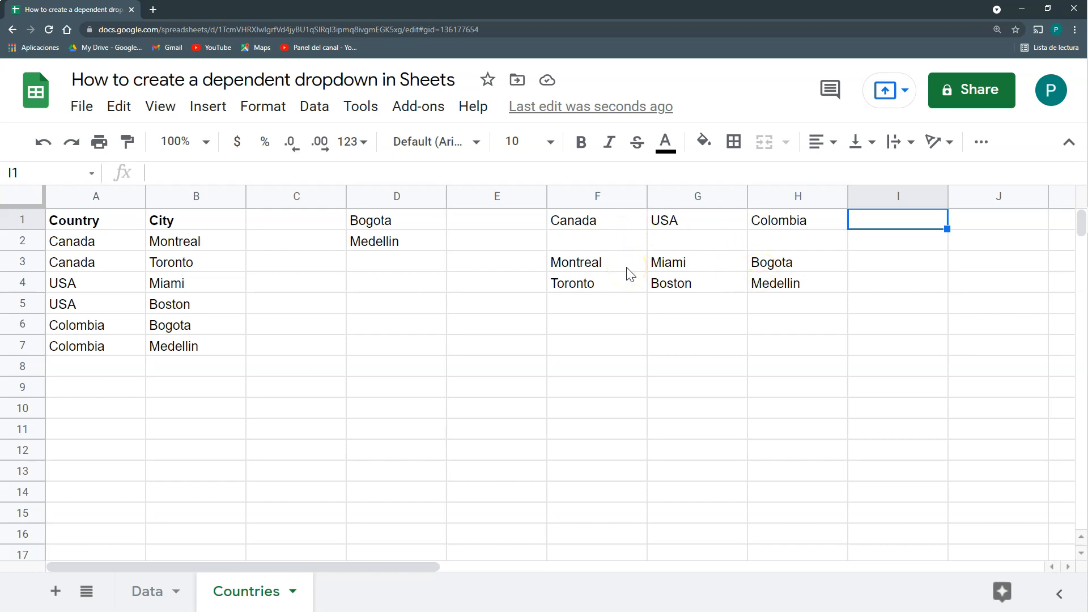
click(597, 262)
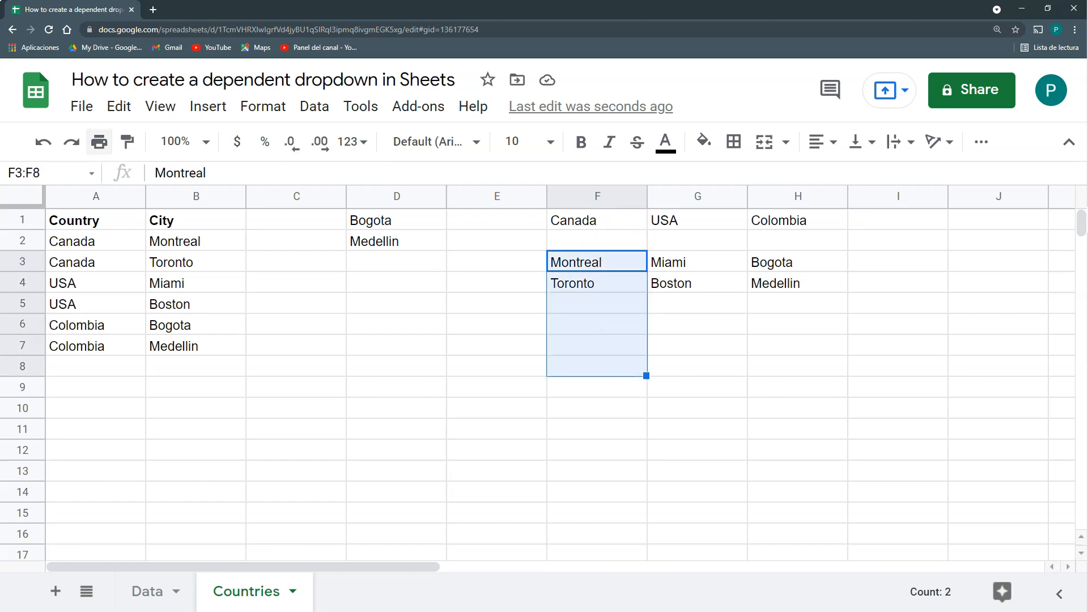
Name ranges F3:F8, G3:G8 and H3:H8 Canada, USA and Colombia via the Name box
click(31, 173)
text(USA)
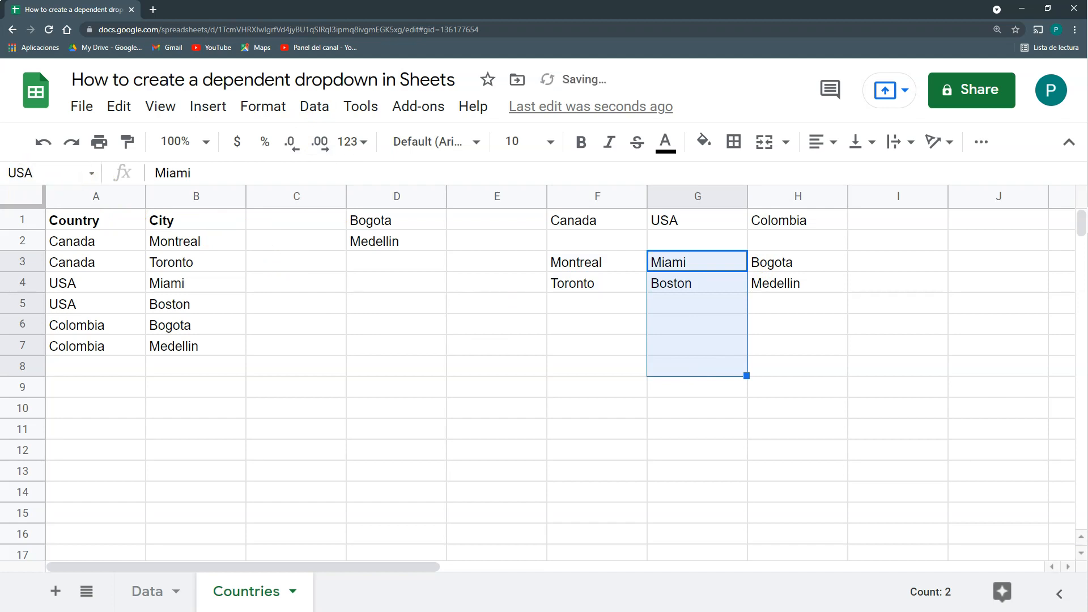
click(64, 142)
text(Co)
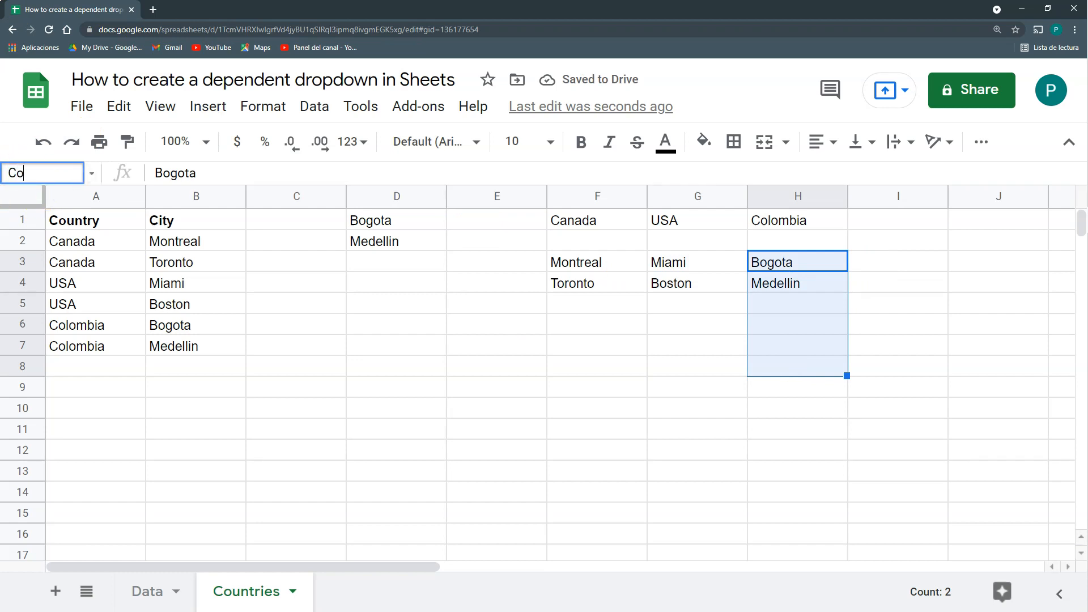
click(998, 220)
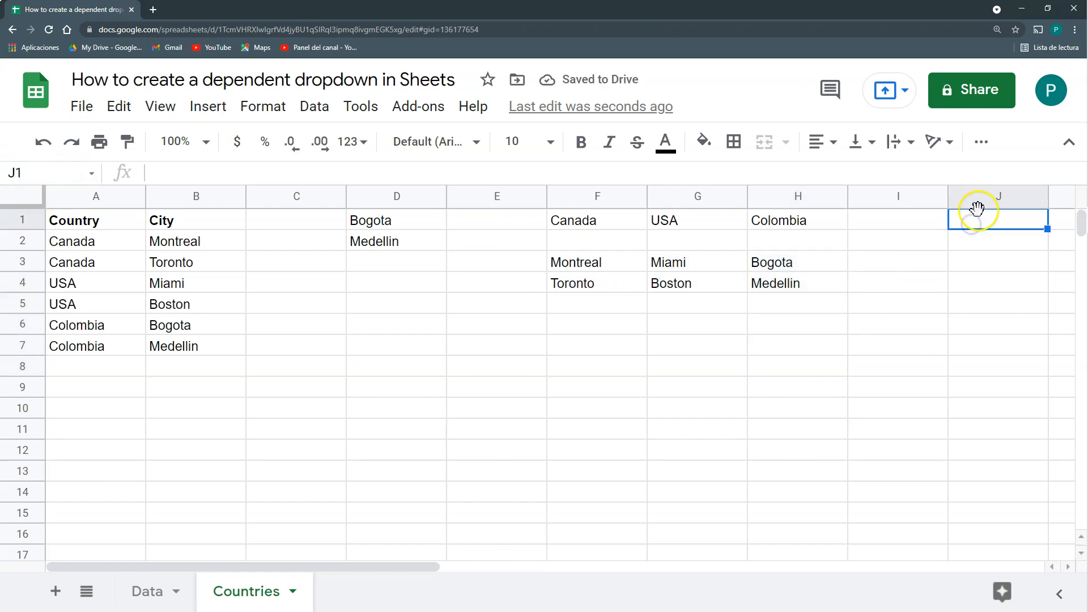
mouse_move(968, 267)
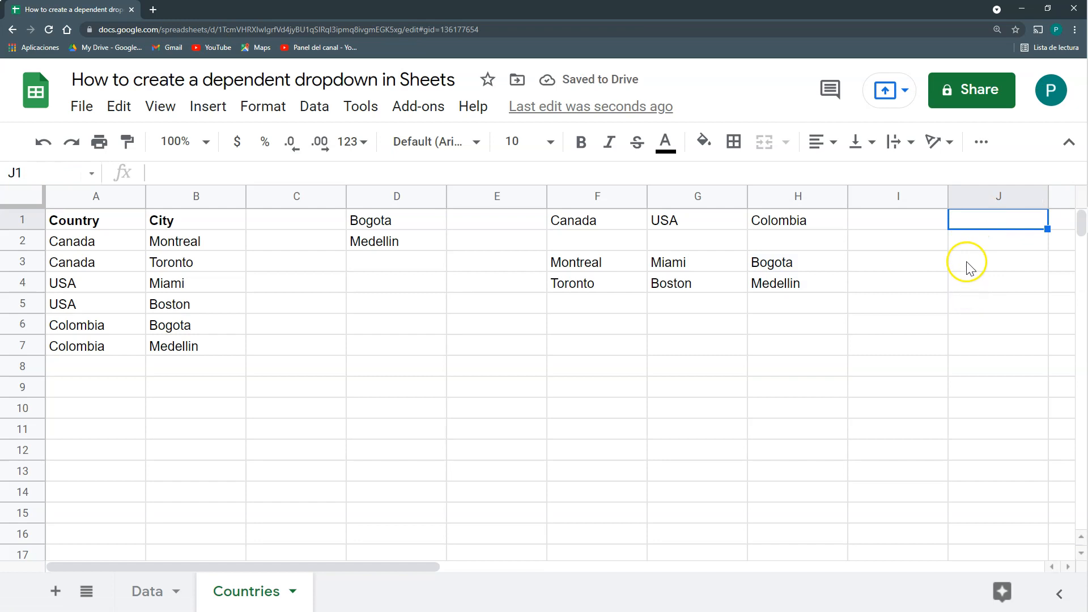
mouse_move(746, 289)
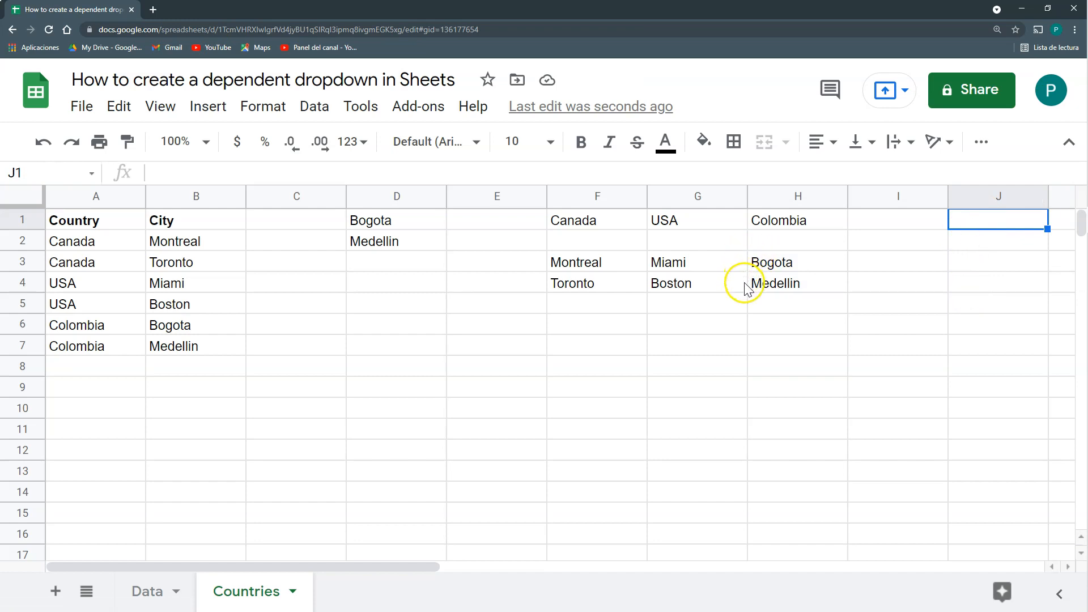
click(397, 220)
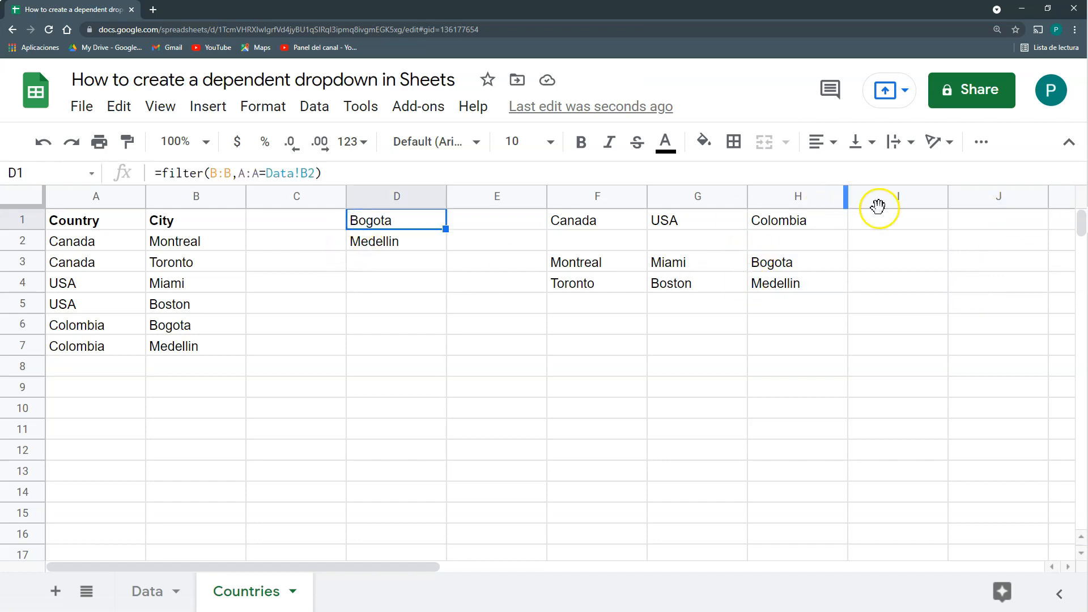
Enter =INDIRECT(Data!B2) in Countries!J1 to list the chosen country's cities
click(999, 219)
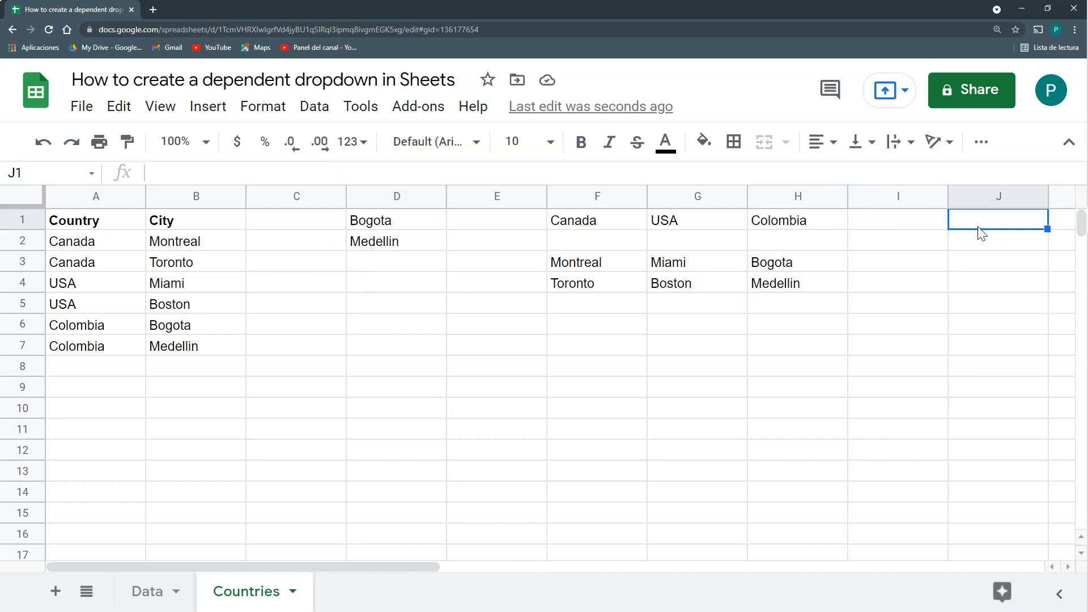
text(=in)
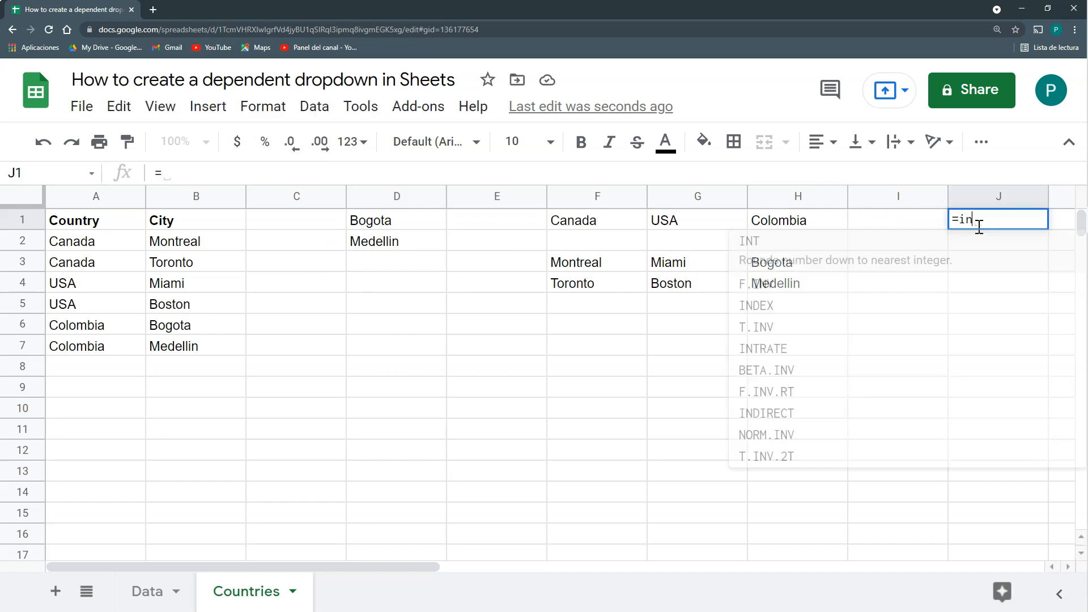
text(d)
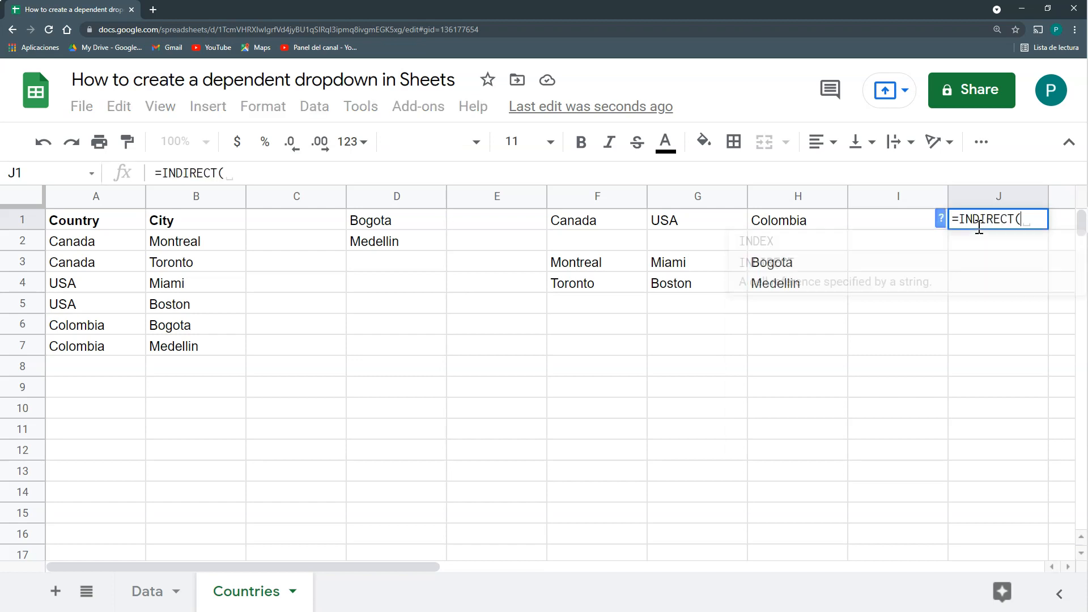
click(146, 591)
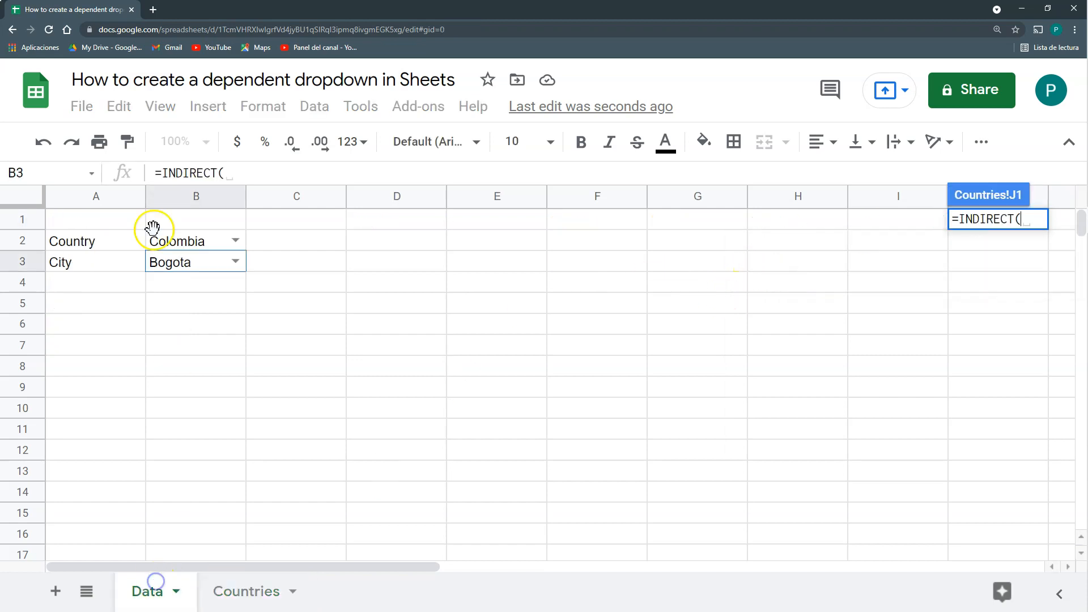
click(246, 591)
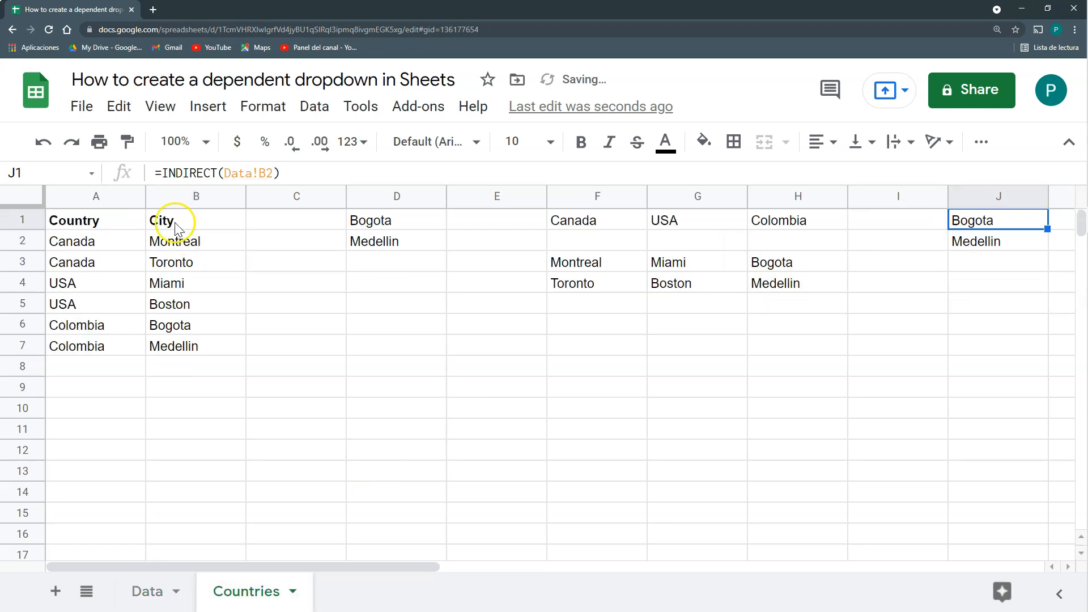
click(146, 592)
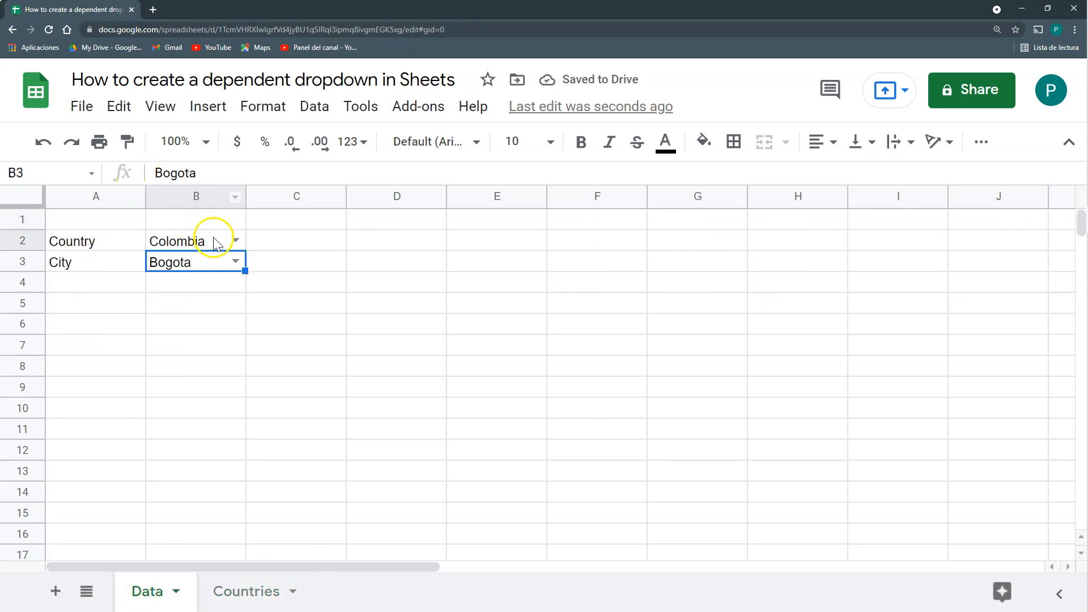
click(245, 591)
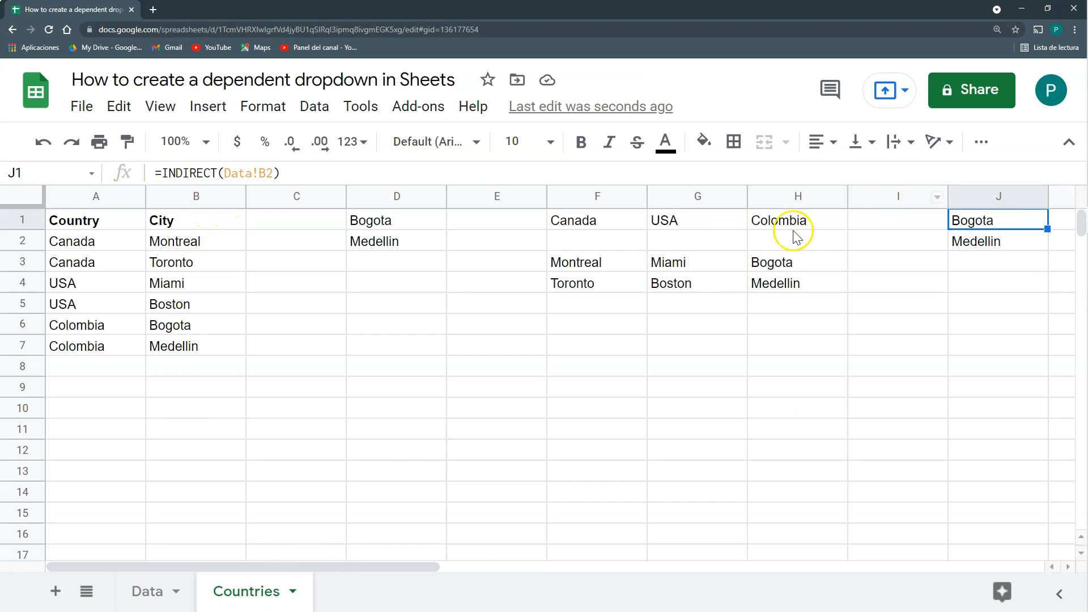
mouse_move(773, 263)
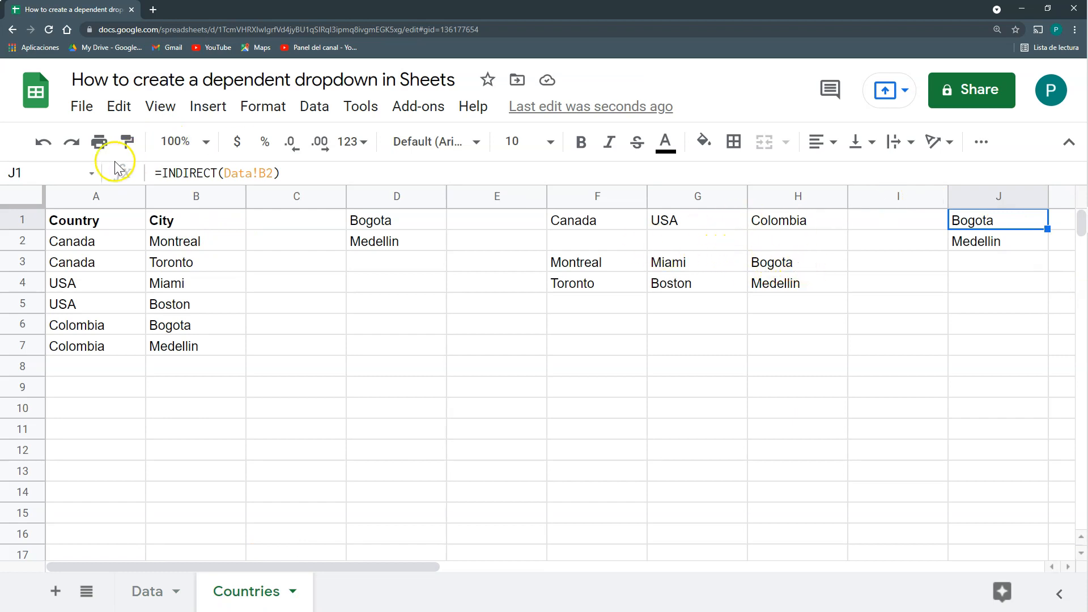
Review the named ranges and switch Data's country to USA, showing Miami/Boston
click(91, 173)
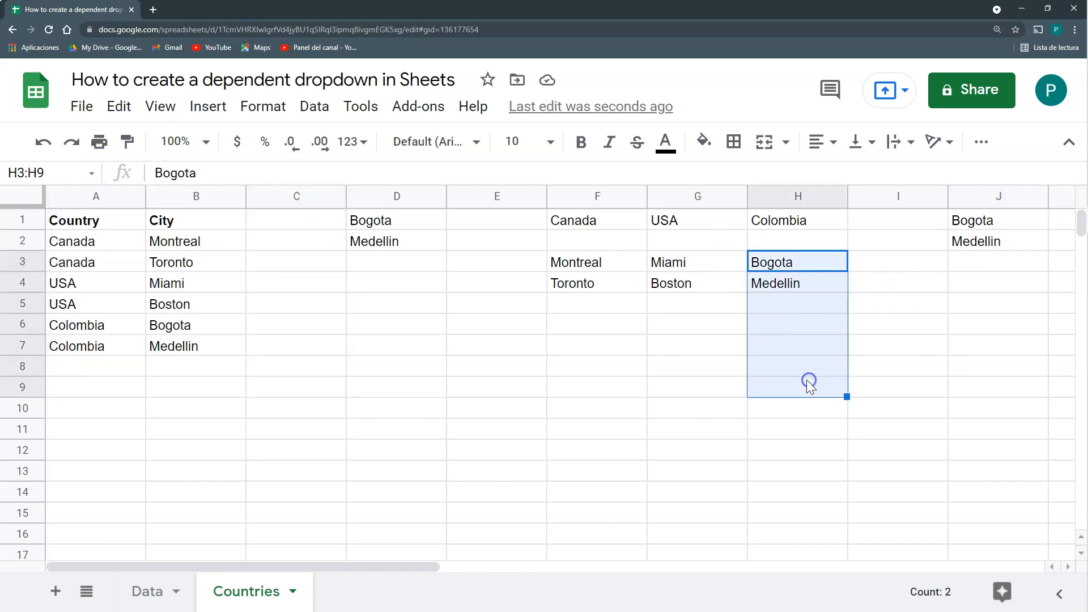
click(146, 591)
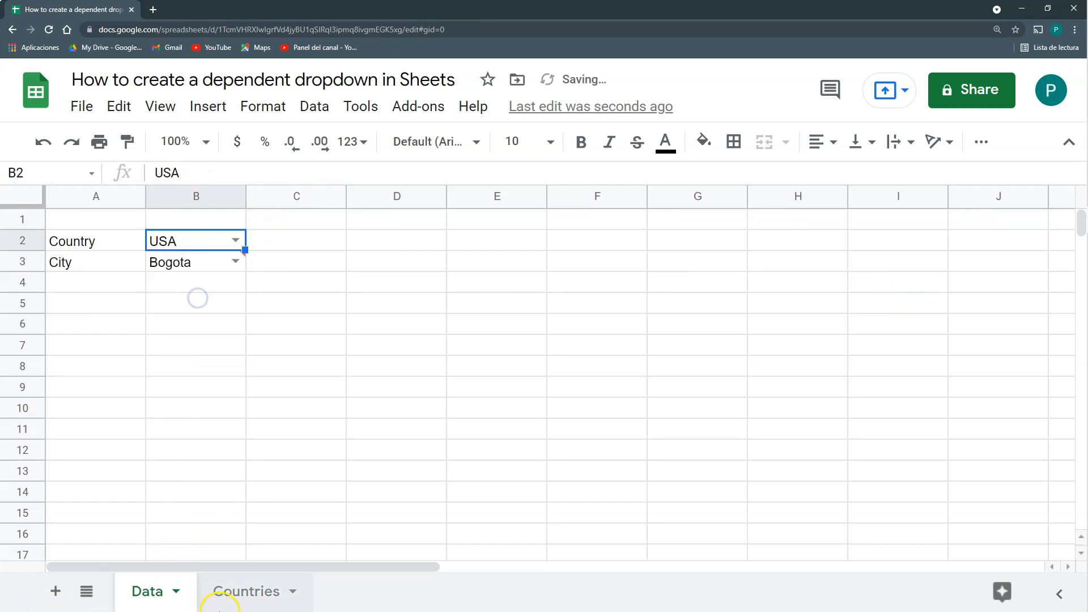
click(245, 592)
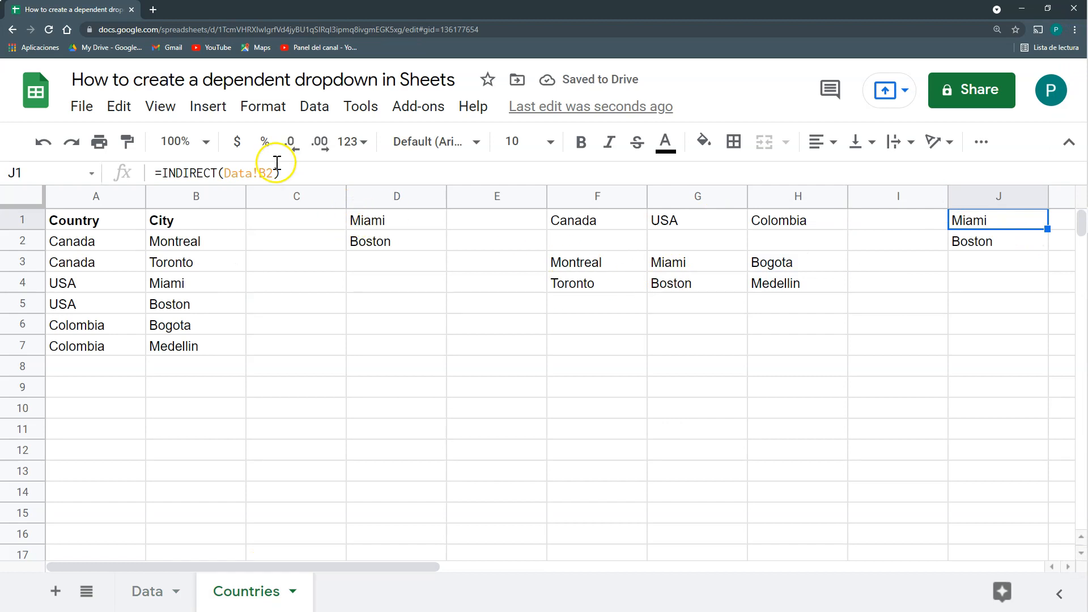
mouse_move(148, 192)
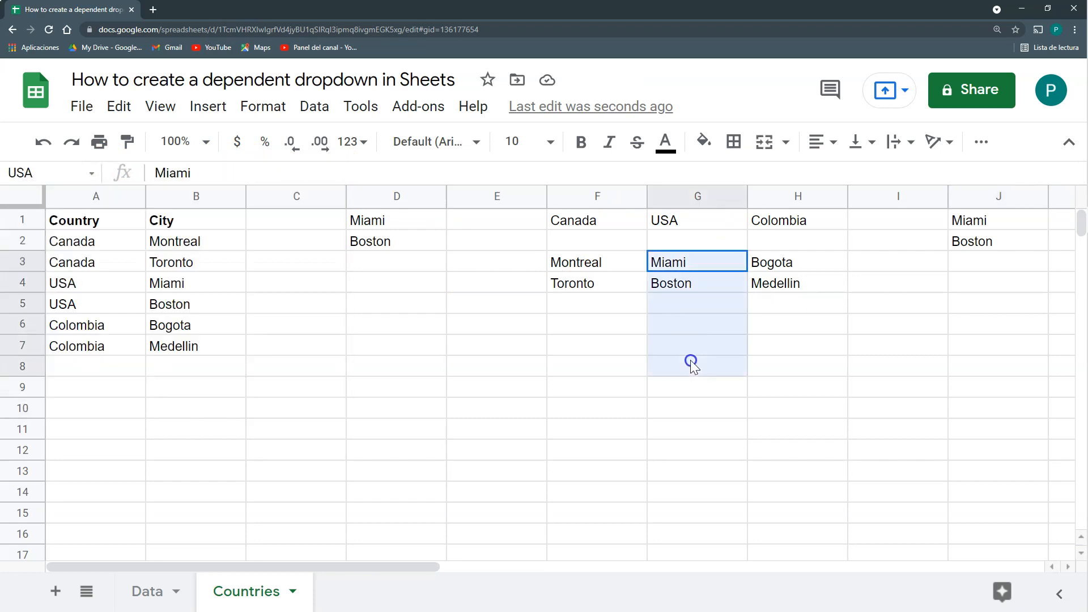
click(146, 592)
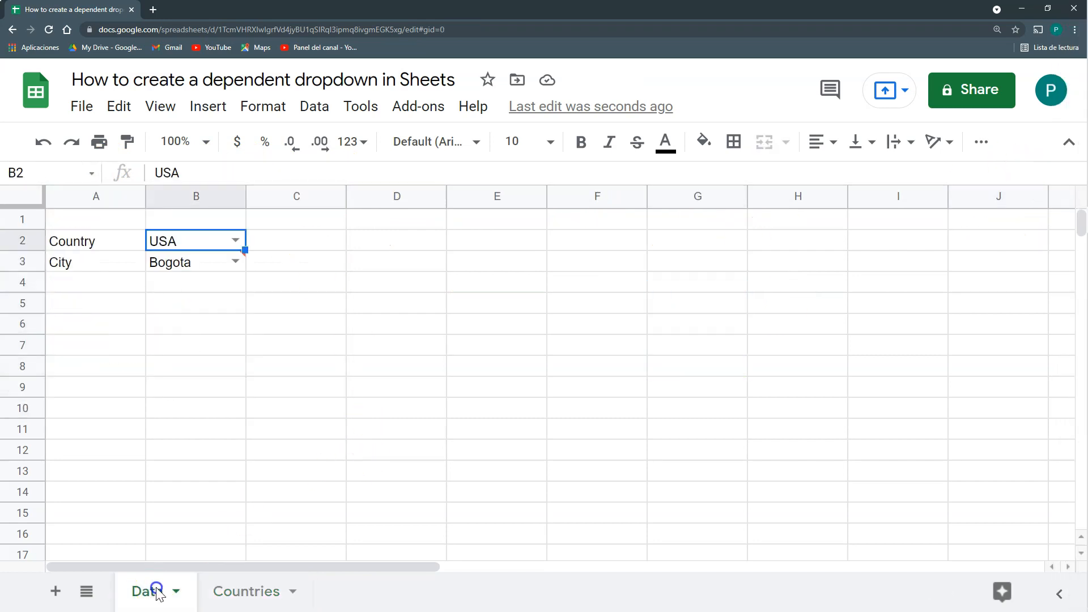
Pick Canada in Data!B2, then compare the INDIRECT list in J1 with the FILTER list in D1
click(234, 240)
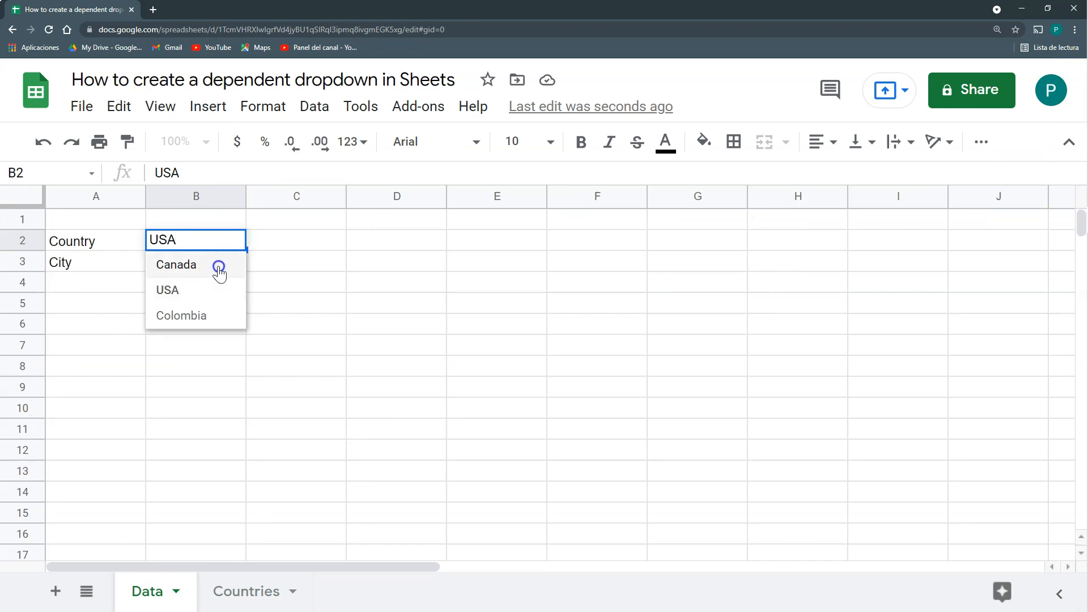
click(246, 591)
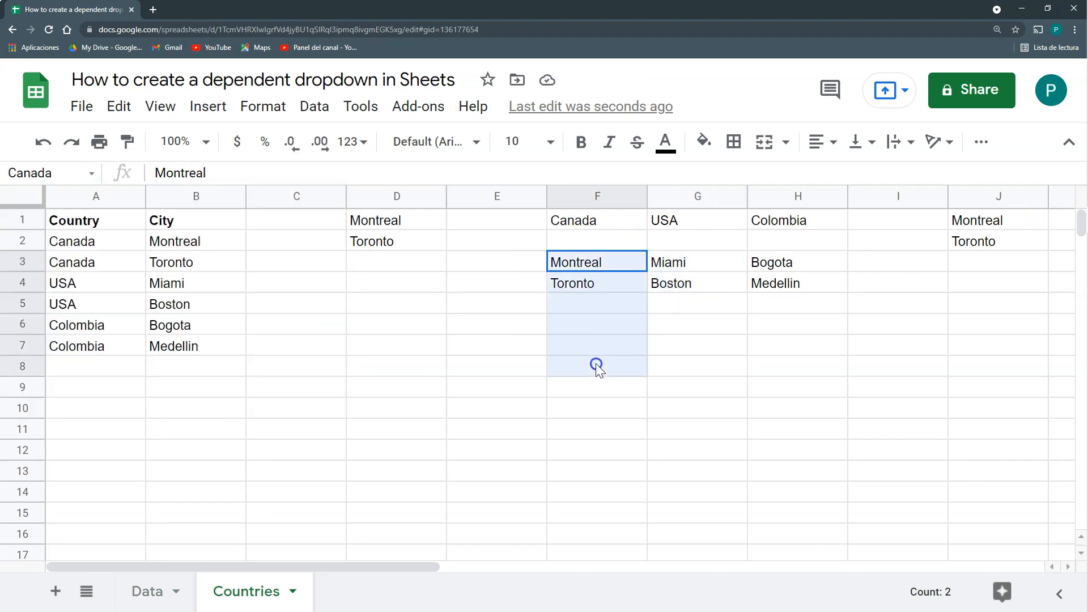
click(998, 220)
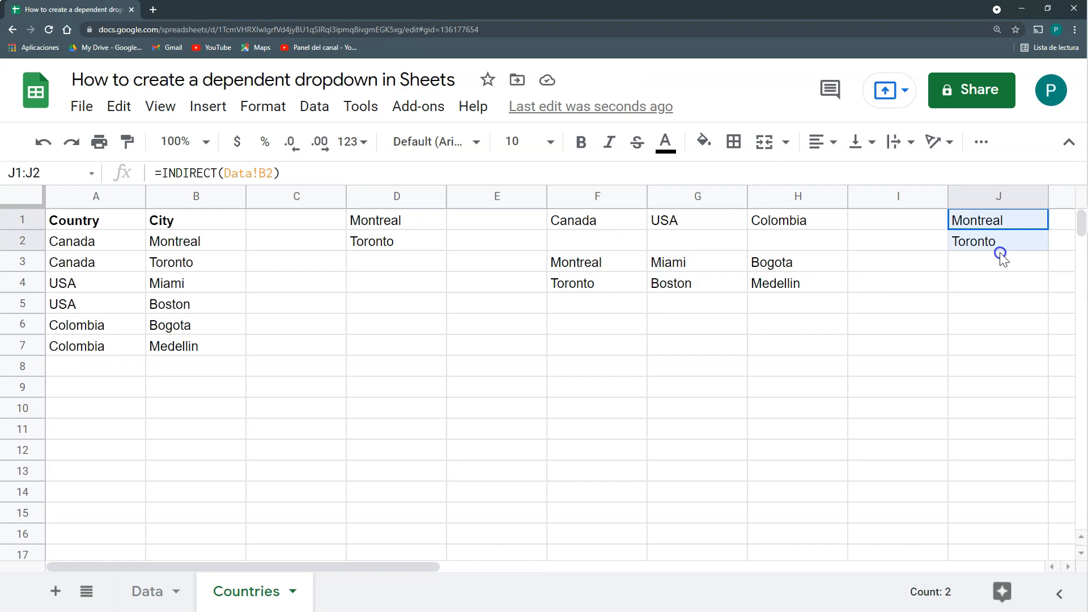
mouse_move(996, 247)
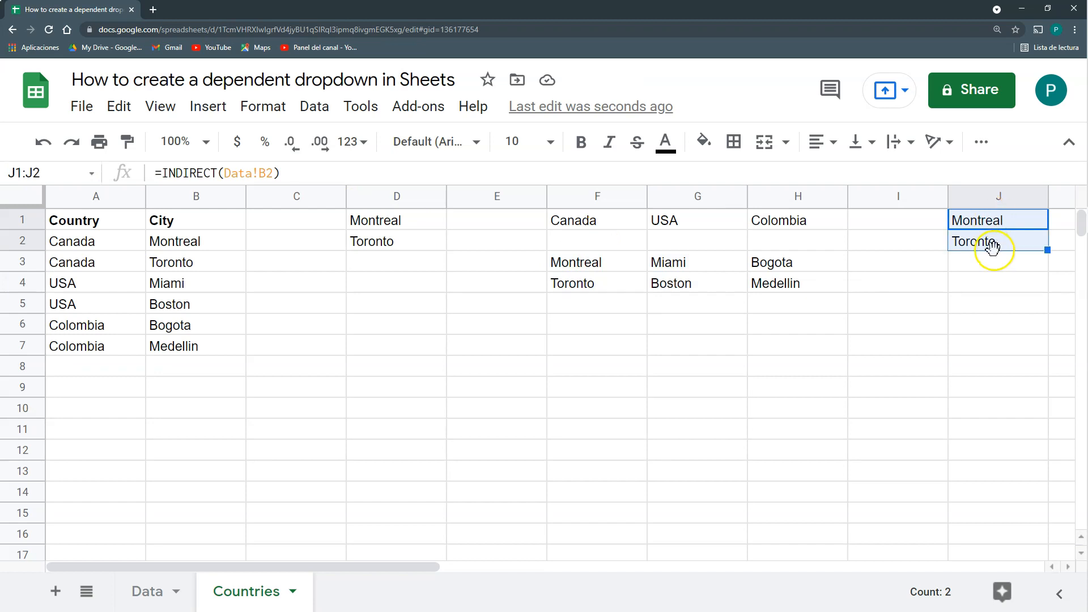
click(396, 220)
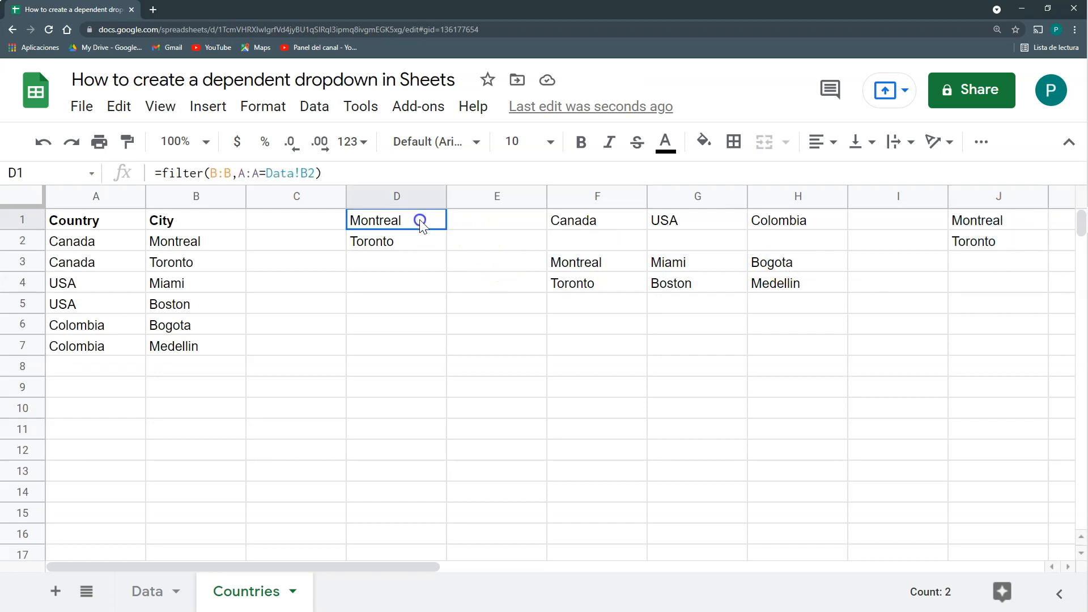
drag(397, 220, 396, 241)
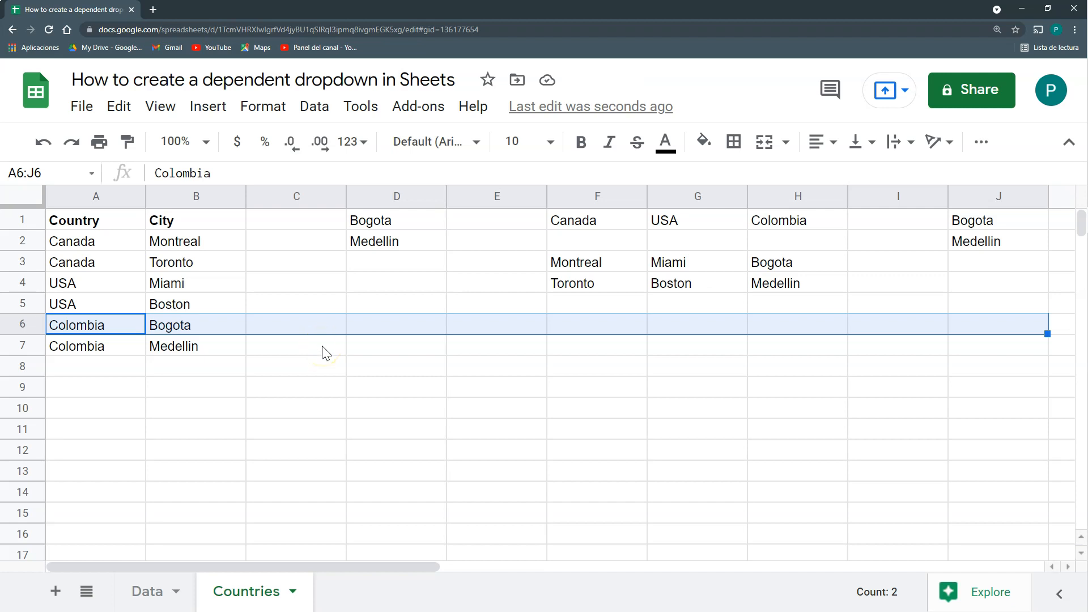
Check the Canada and Colombia city ranges, then return to Data showing Colombia and Bogota
click(696, 262)
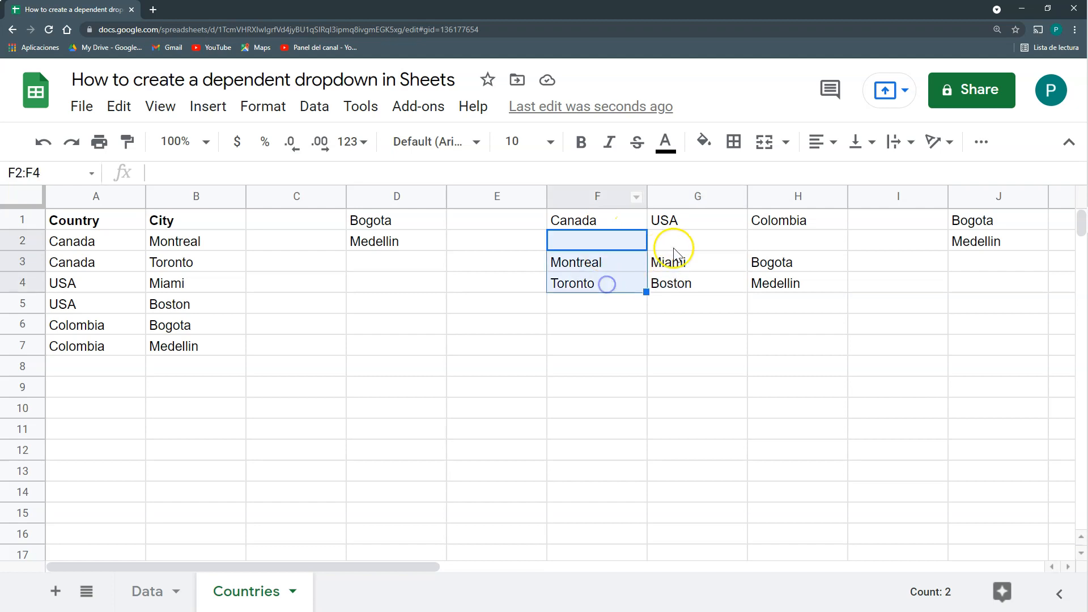
click(797, 262)
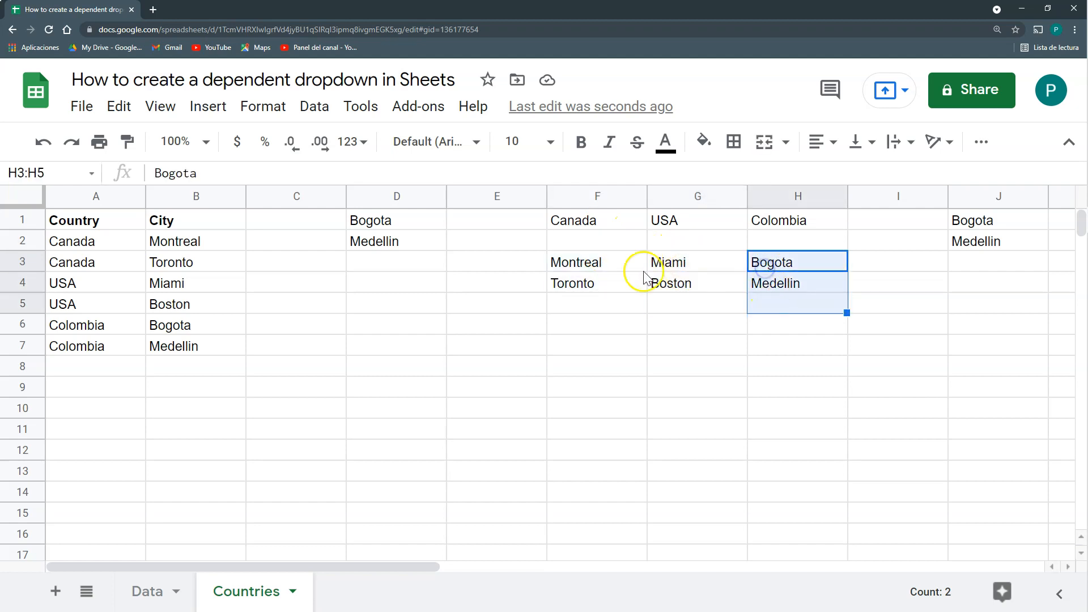
mouse_move(656, 276)
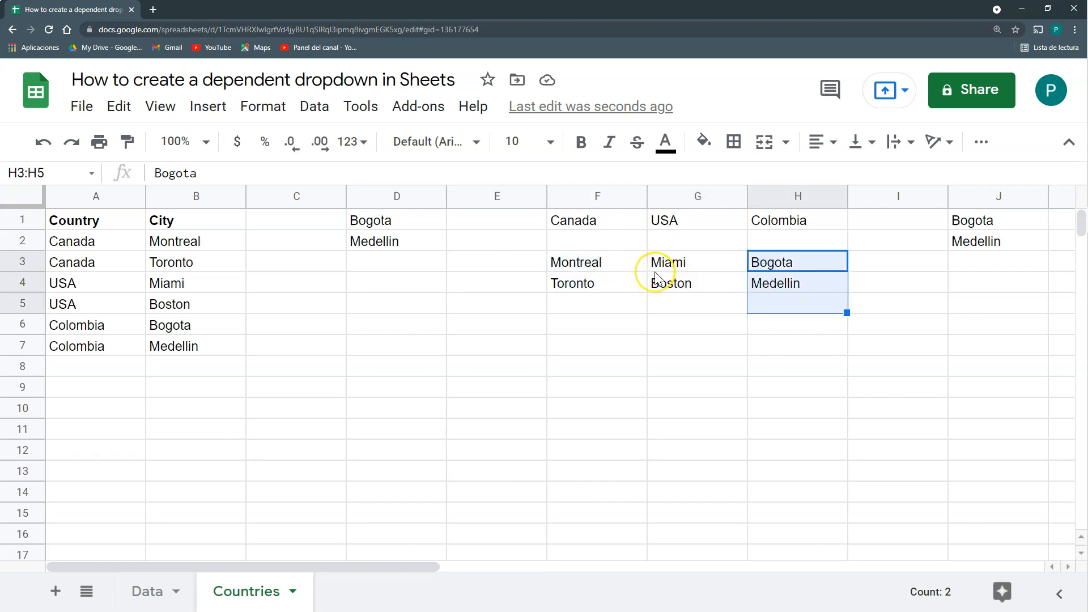
mouse_move(823, 199)
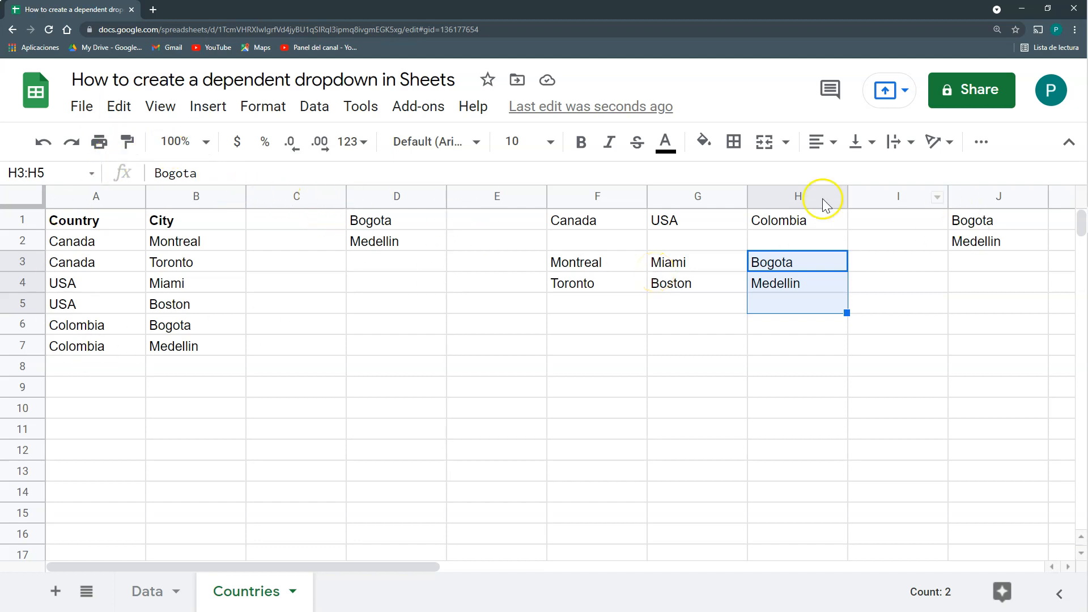
mouse_move(522, 175)
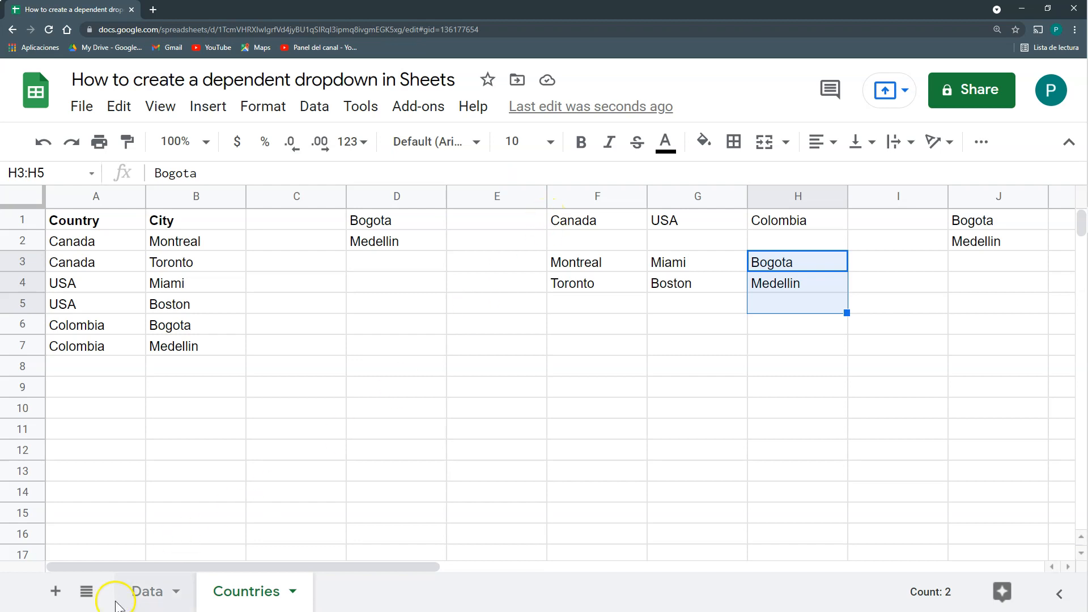
click(147, 591)
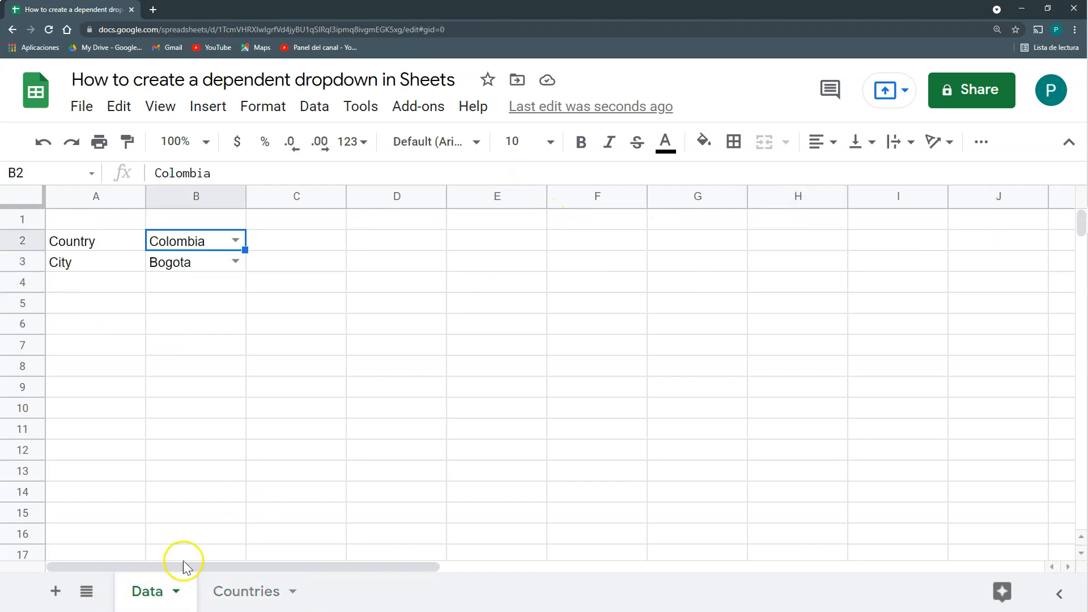
mouse_move(263, 556)
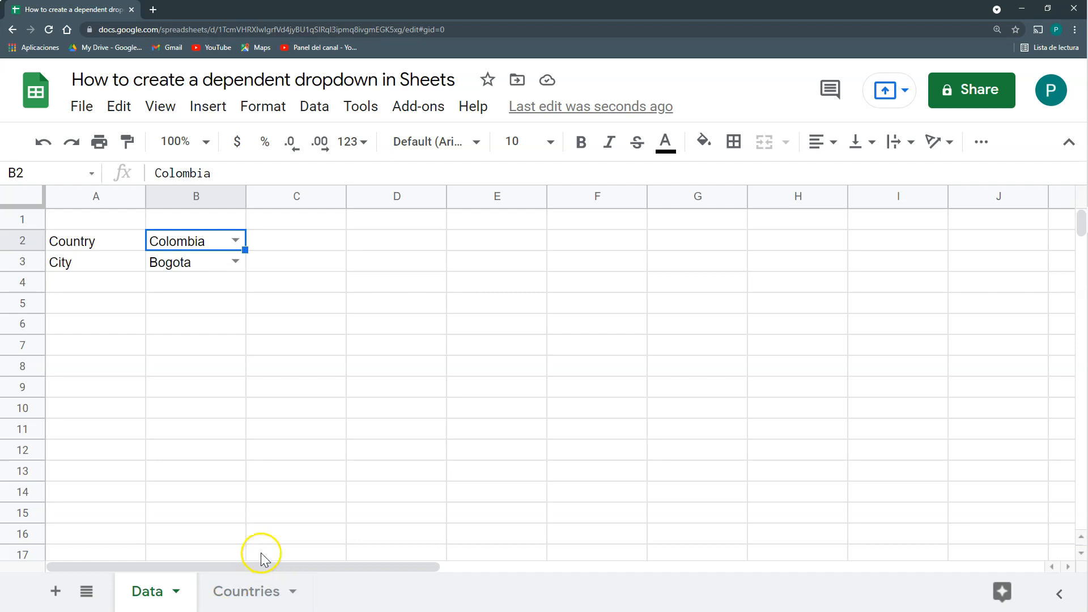
mouse_move(260, 473)
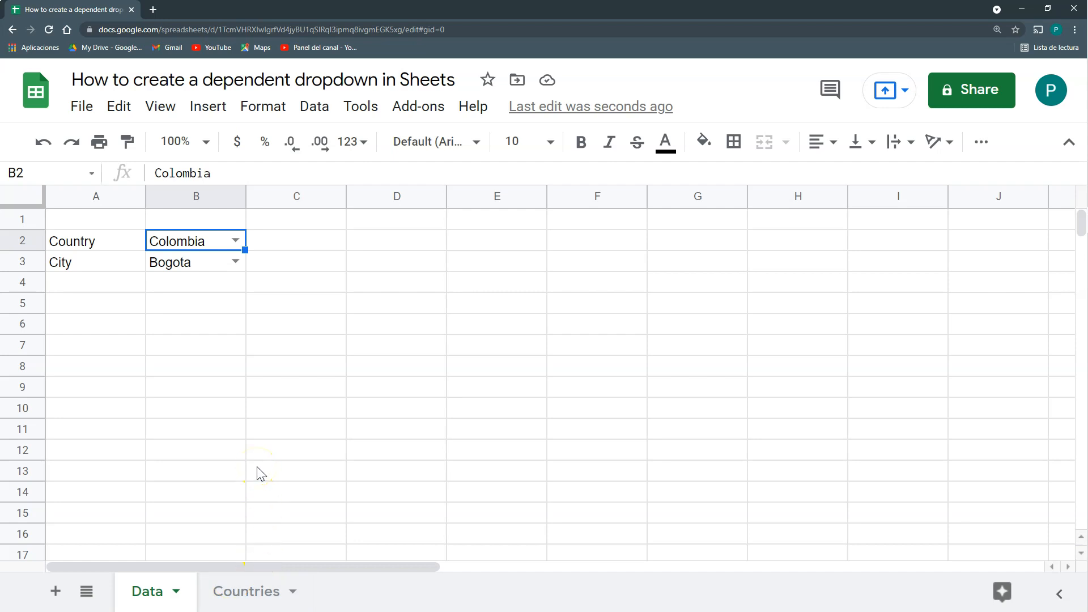